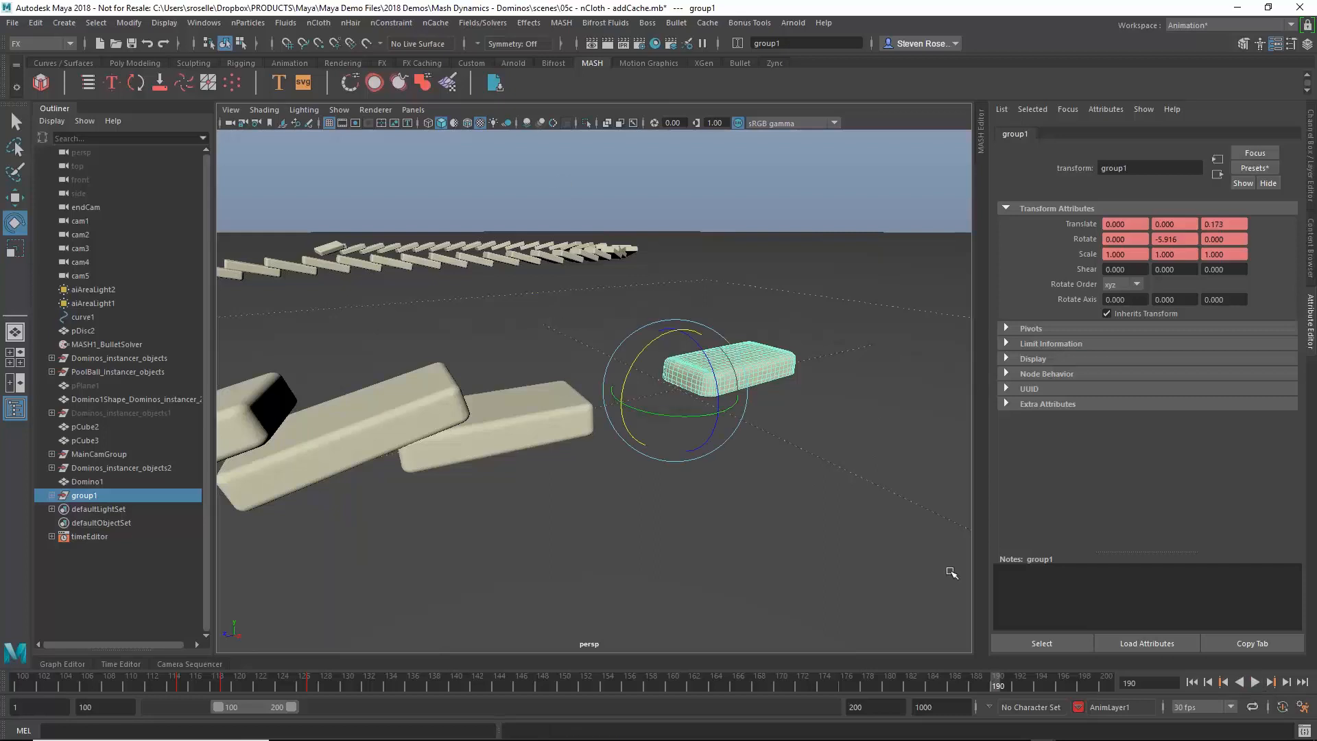
Open the scene '06a - Bifrost - Begin.mb' showing the two dominoes.
click(1266, 683)
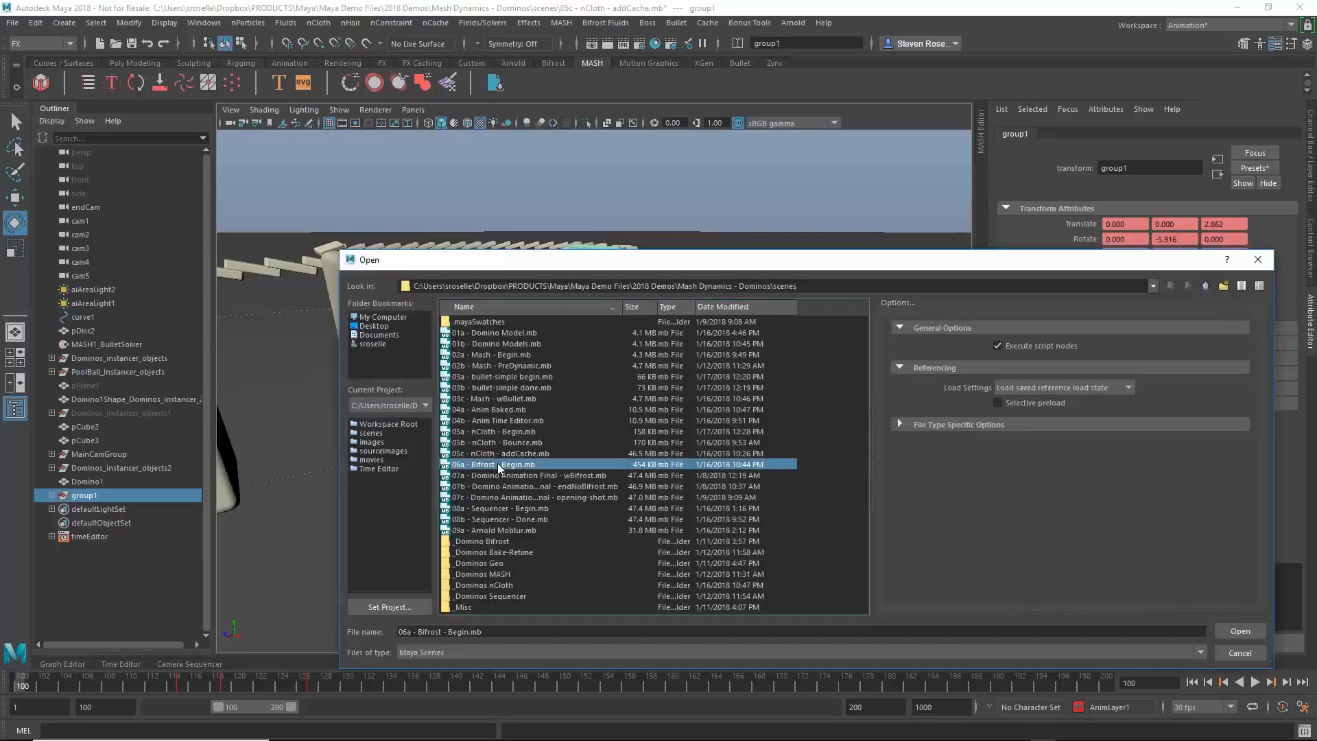
click(1239, 652)
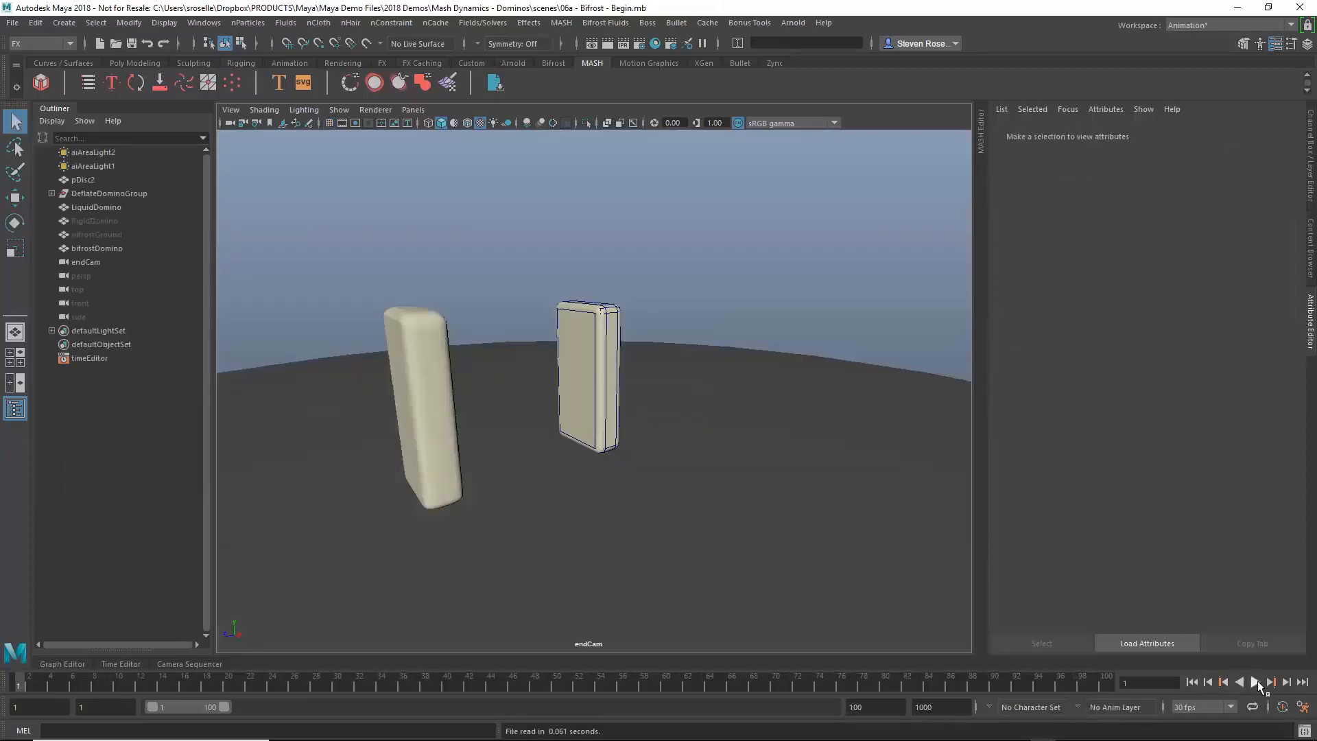
Hide the LiquidDomino mesh and select the bifrostDomino wireframe behind it.
click(1255, 681)
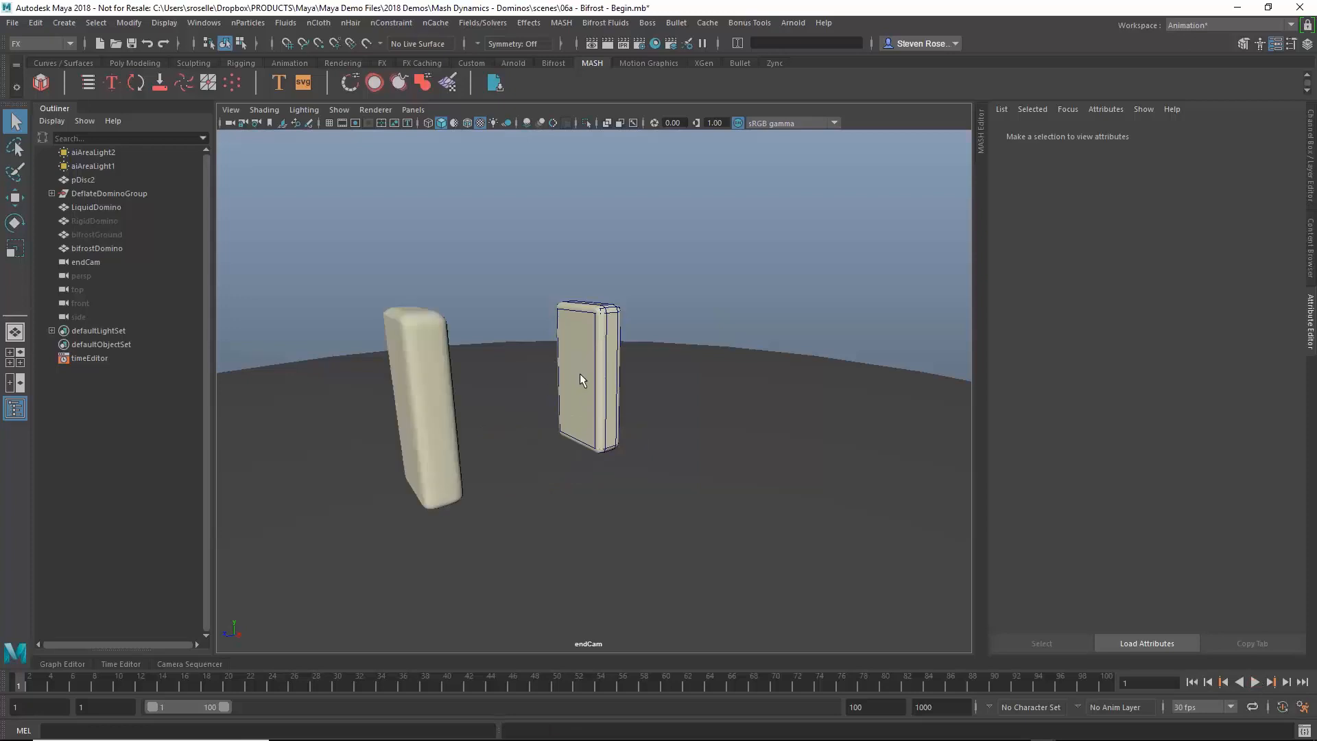
click(585, 380)
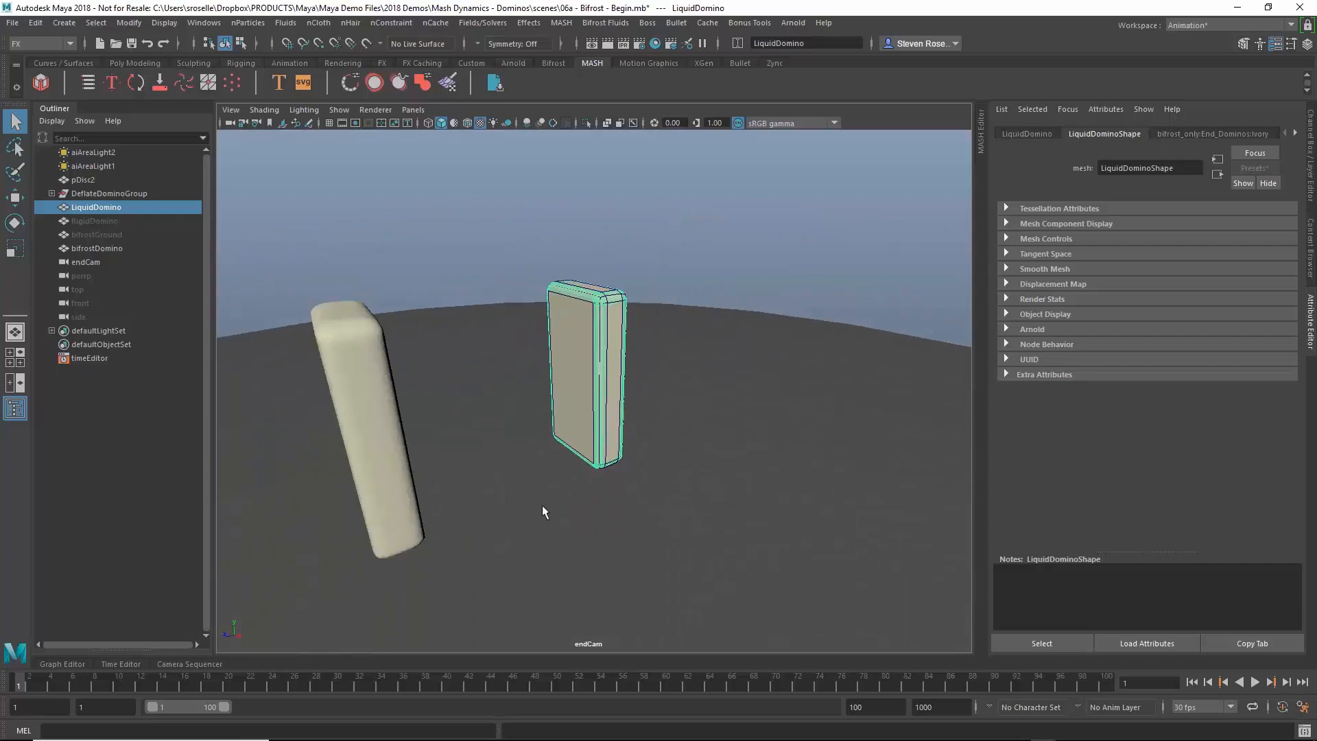
mouse_move(575, 362)
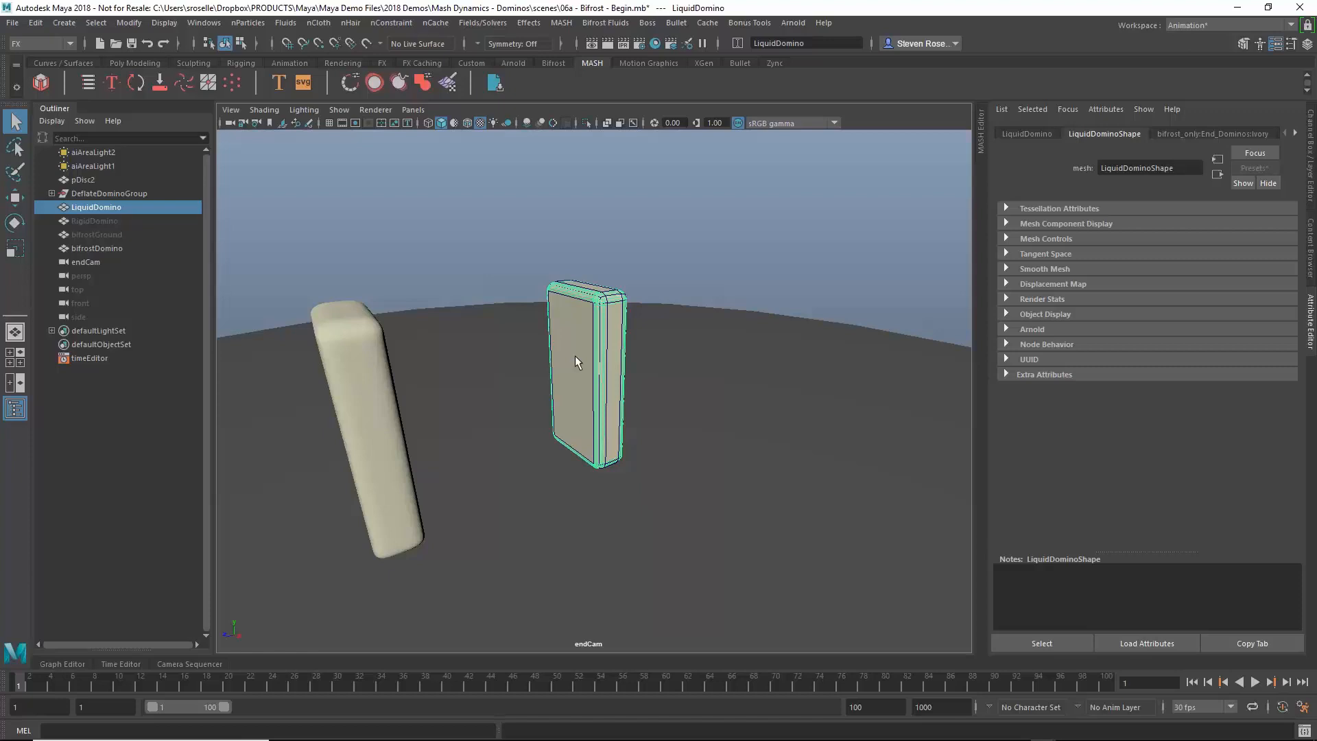
click(97, 247)
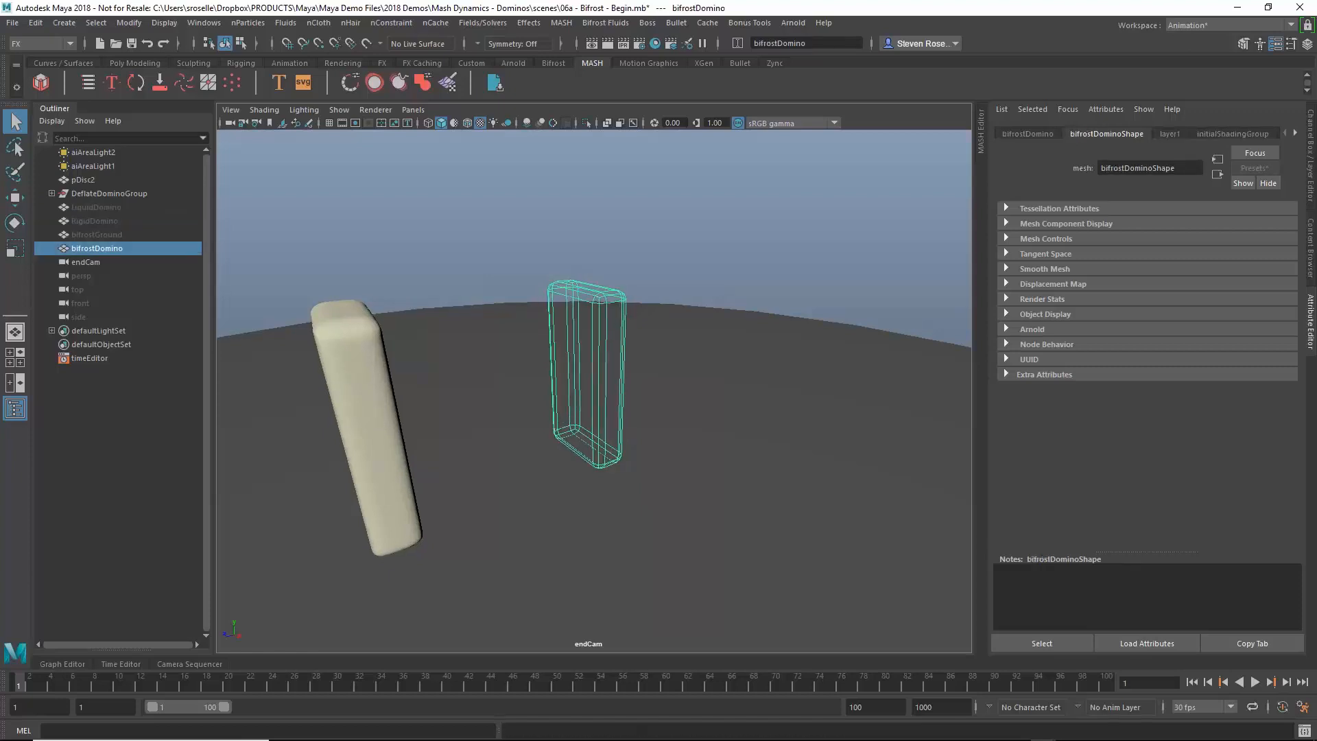
drag(588, 378, 586, 391)
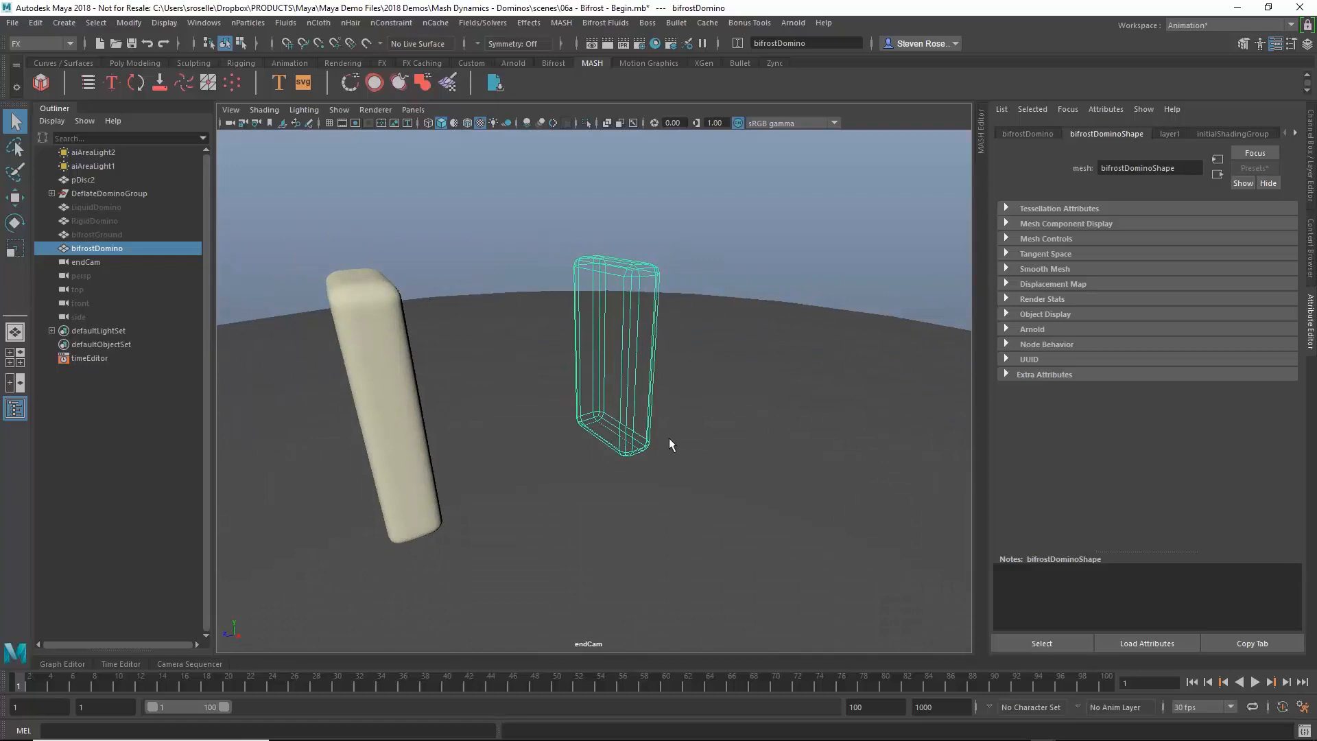
mouse_move(672, 395)
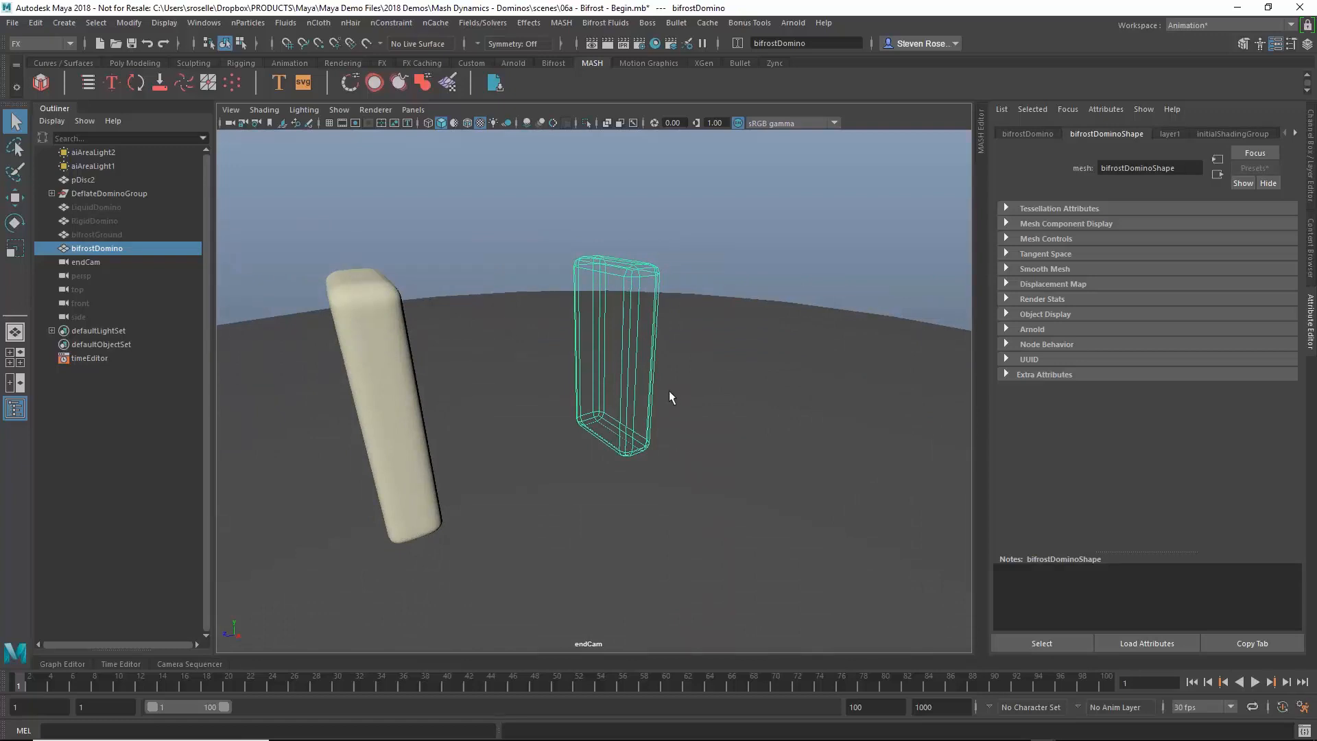
Create a Bifrost liquid from bifrostDomino, enlarge its particle point size, and rewind.
click(605, 22)
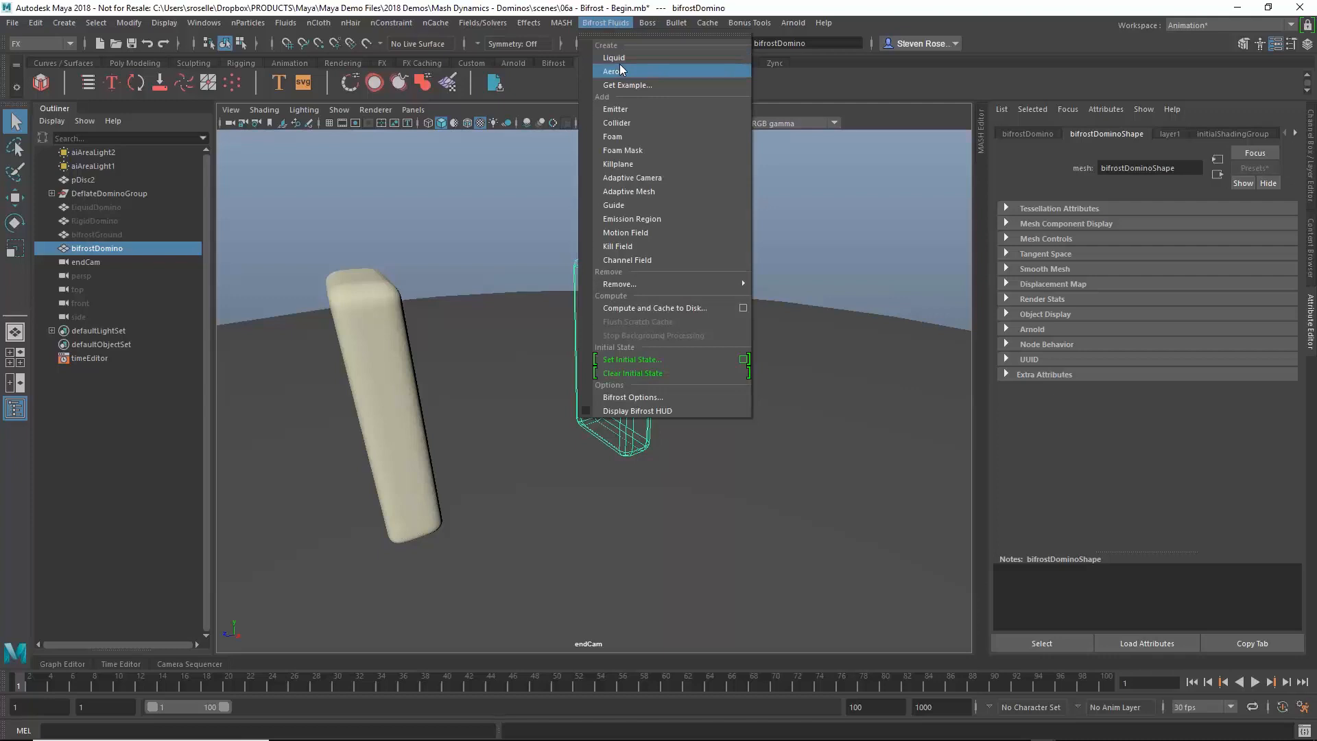
click(613, 70)
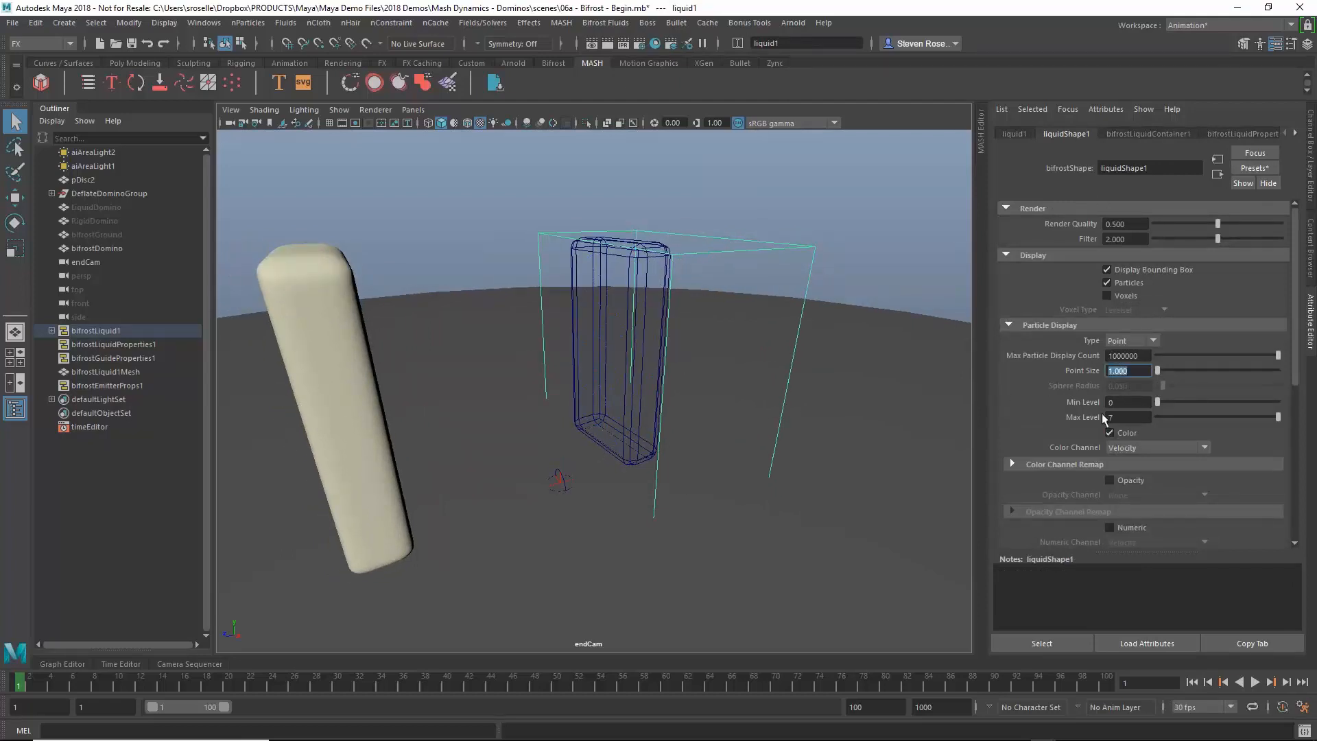
text(3.000)
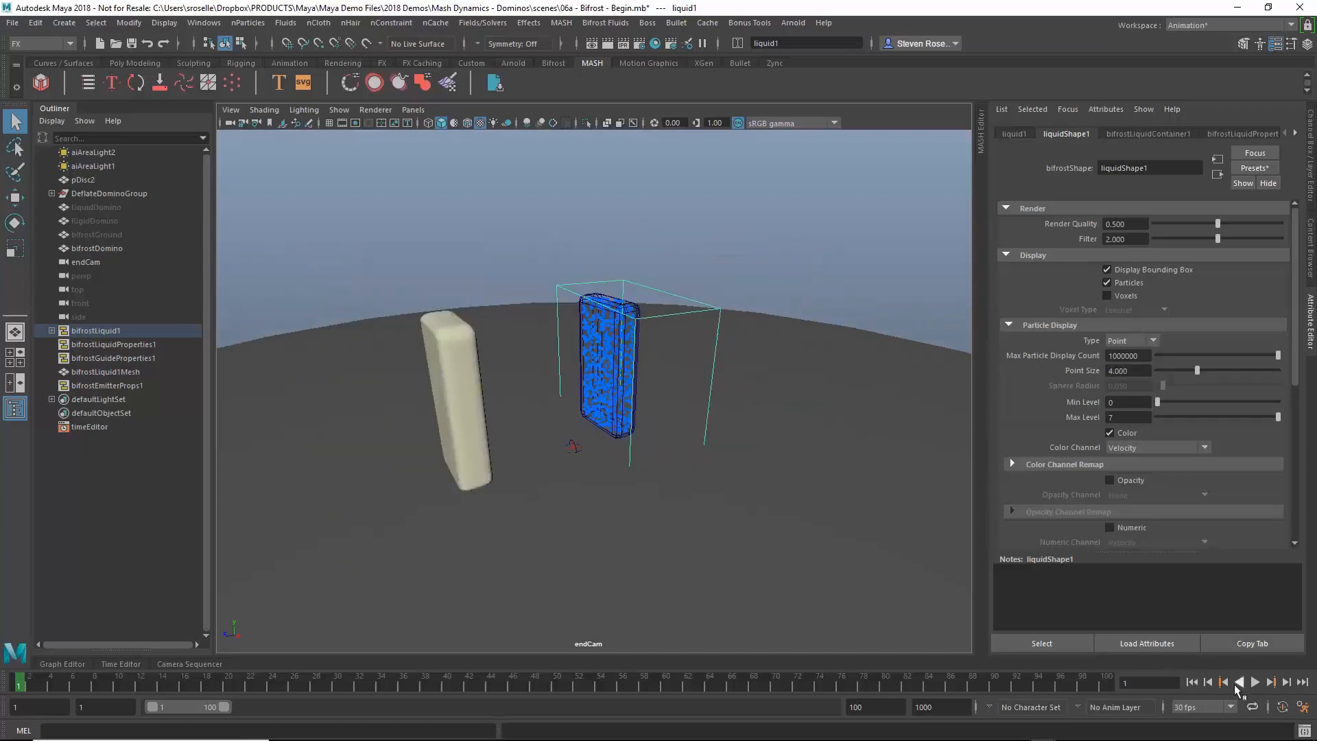
click(1257, 682)
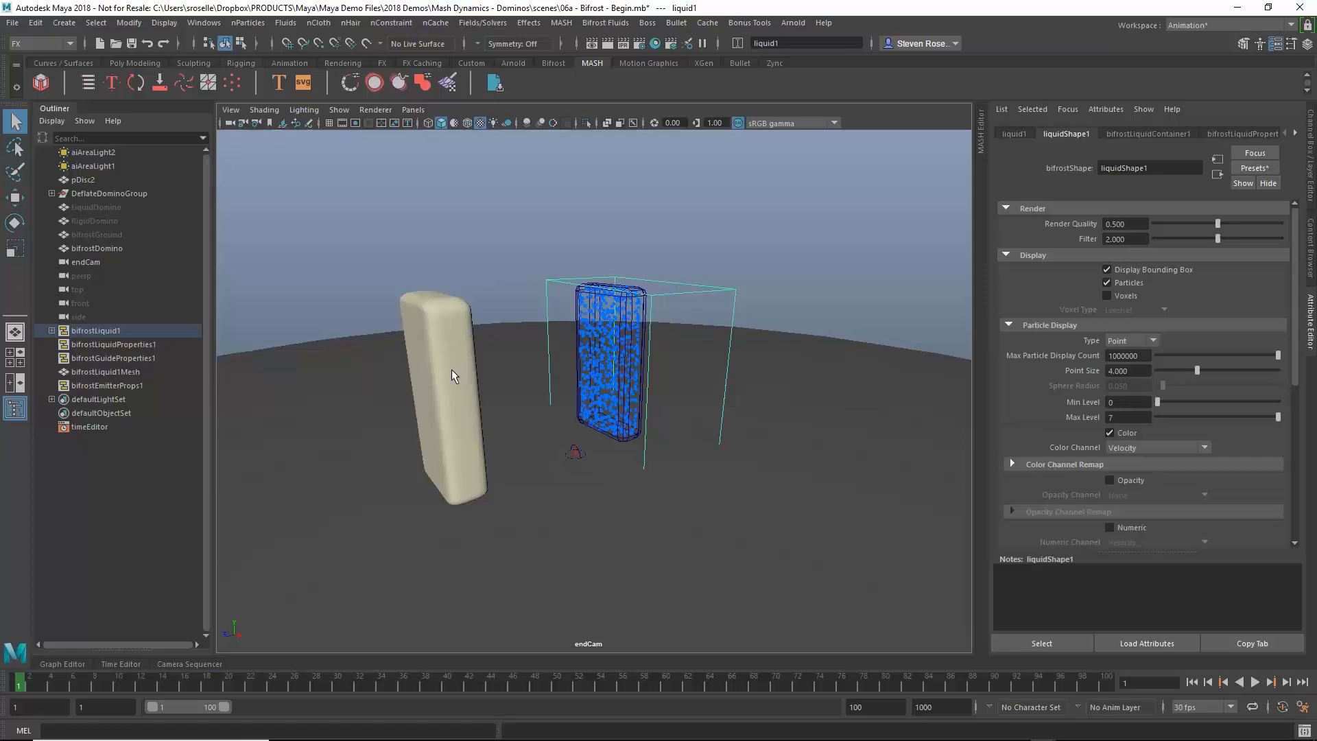
Hide the leaning domino, make bifrostGround a liquid collider, and rewind to frame one.
click(107, 192)
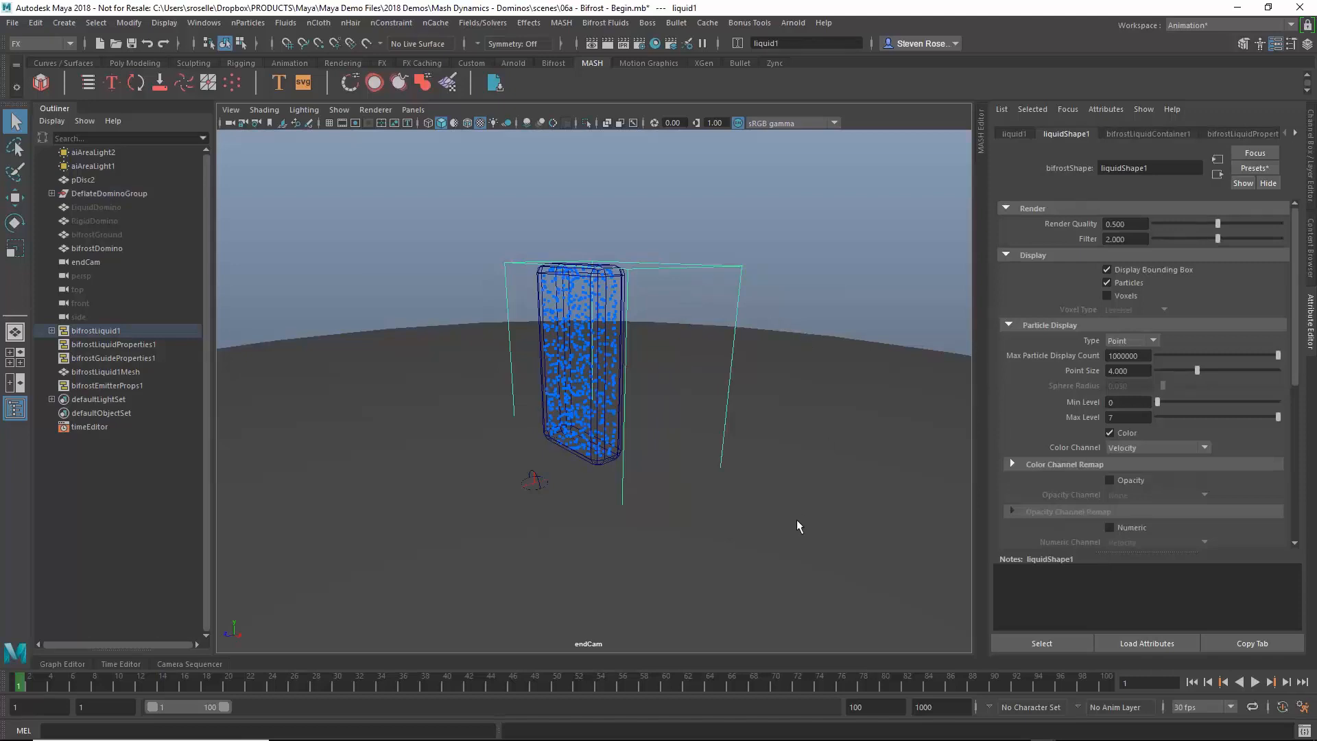
mouse_move(84, 244)
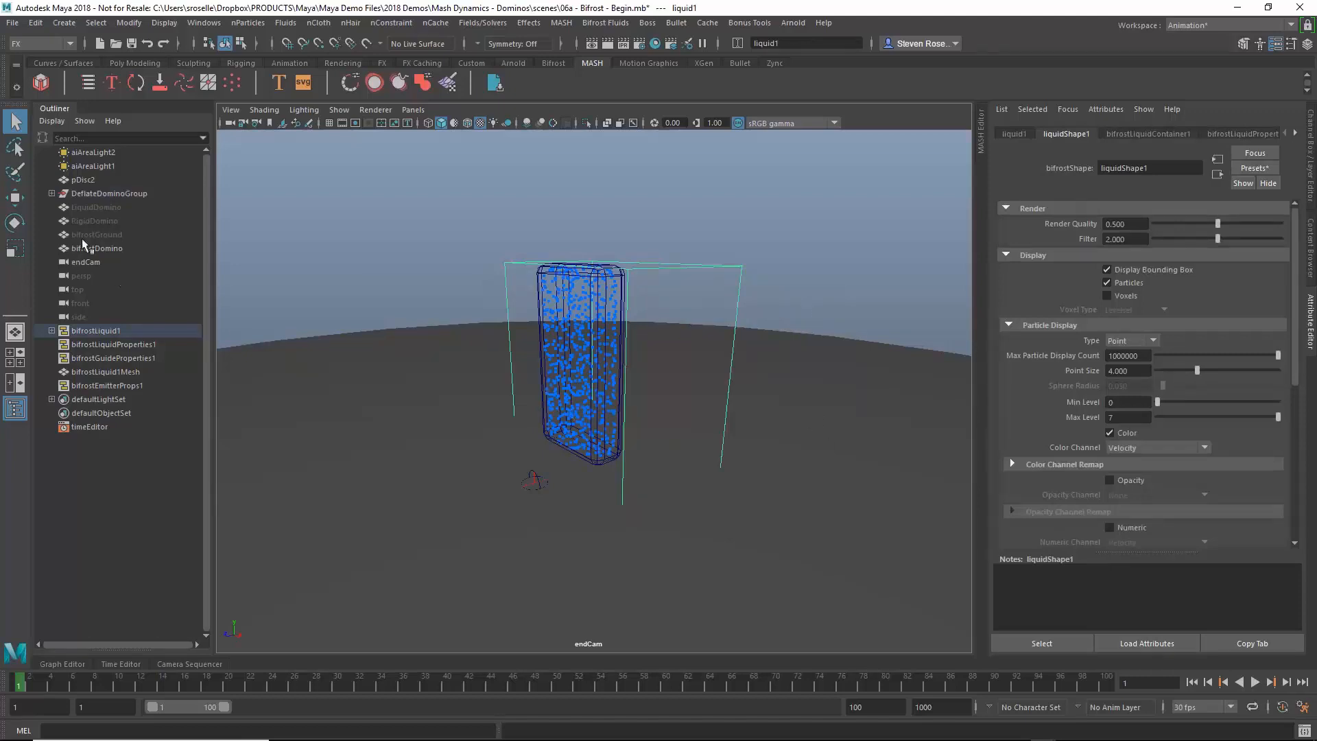
click(96, 234)
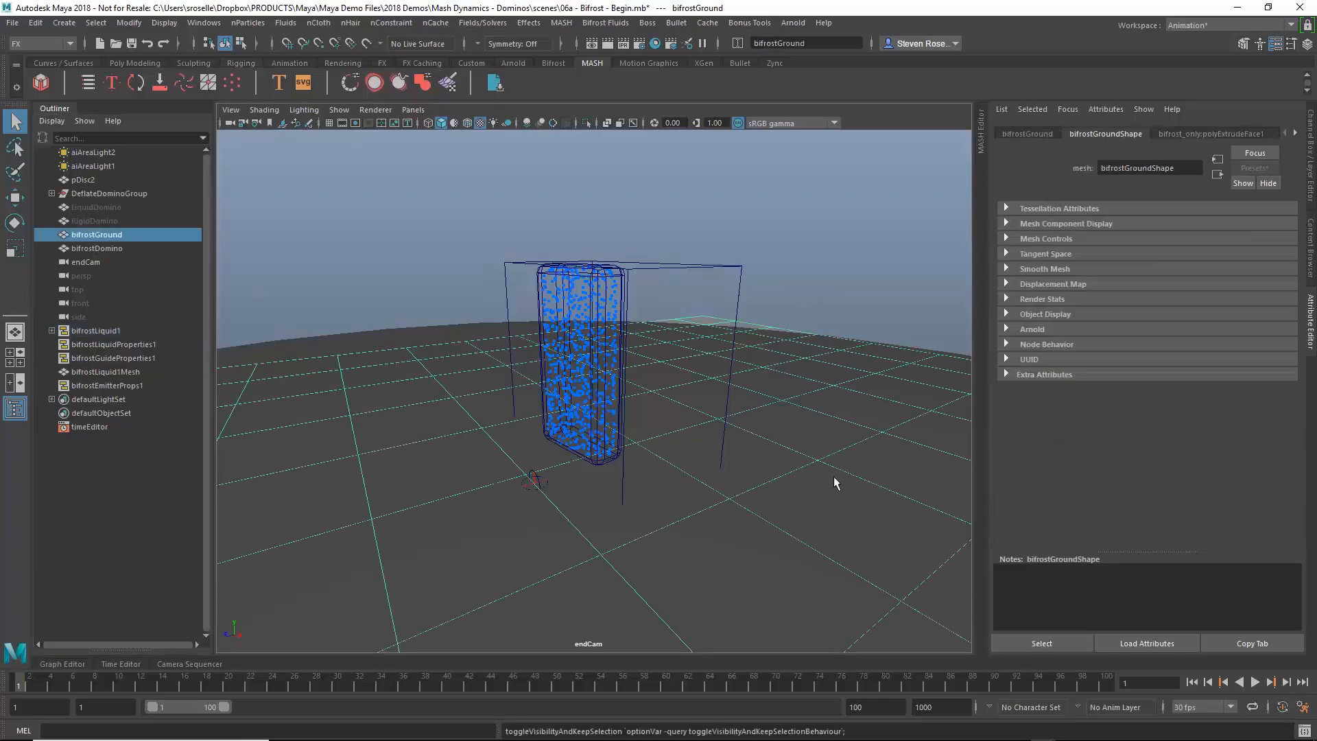
mouse_move(734, 267)
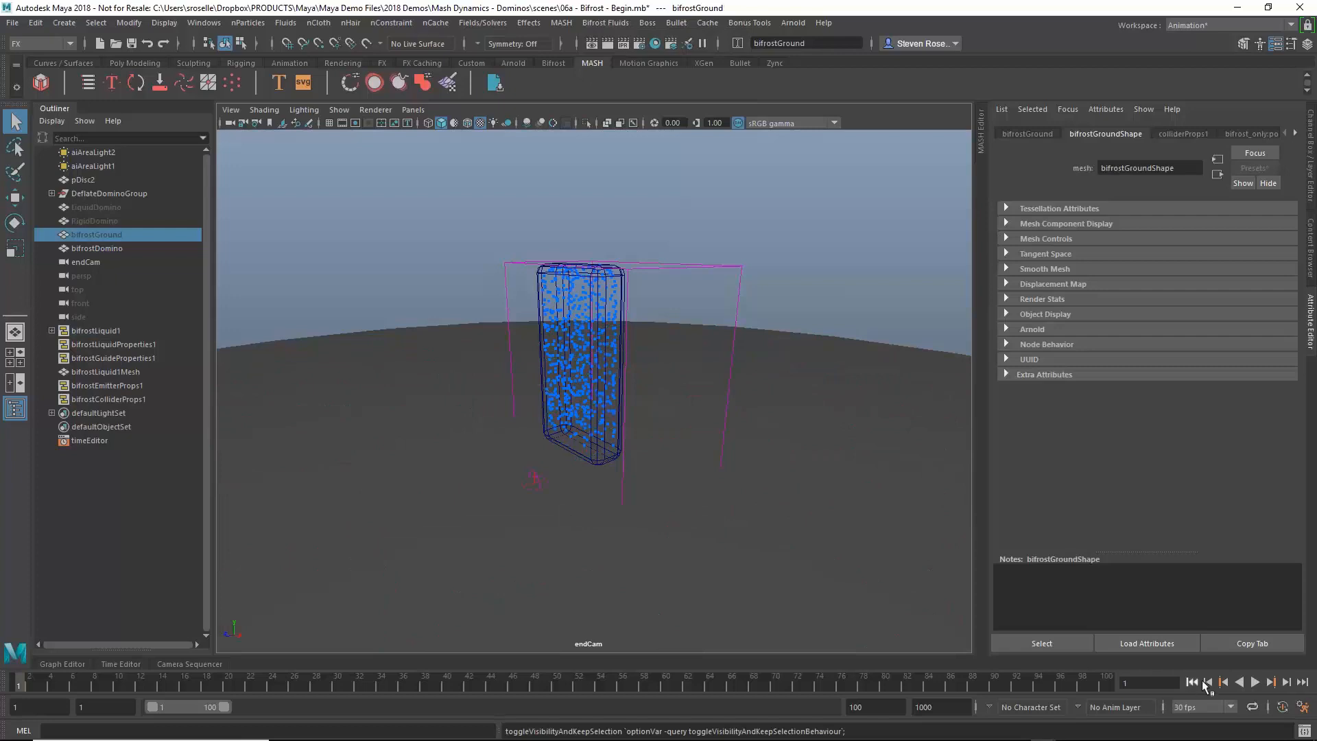
click(1262, 682)
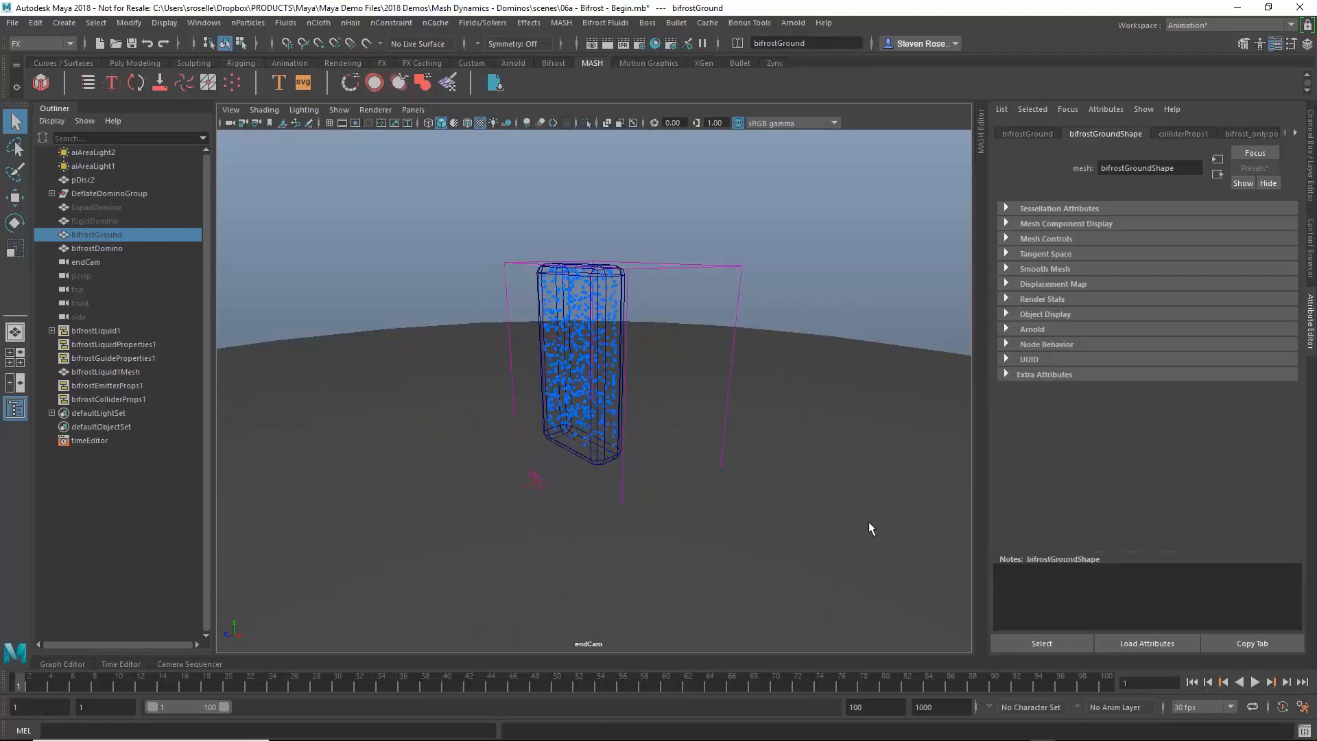
mouse_move(95, 223)
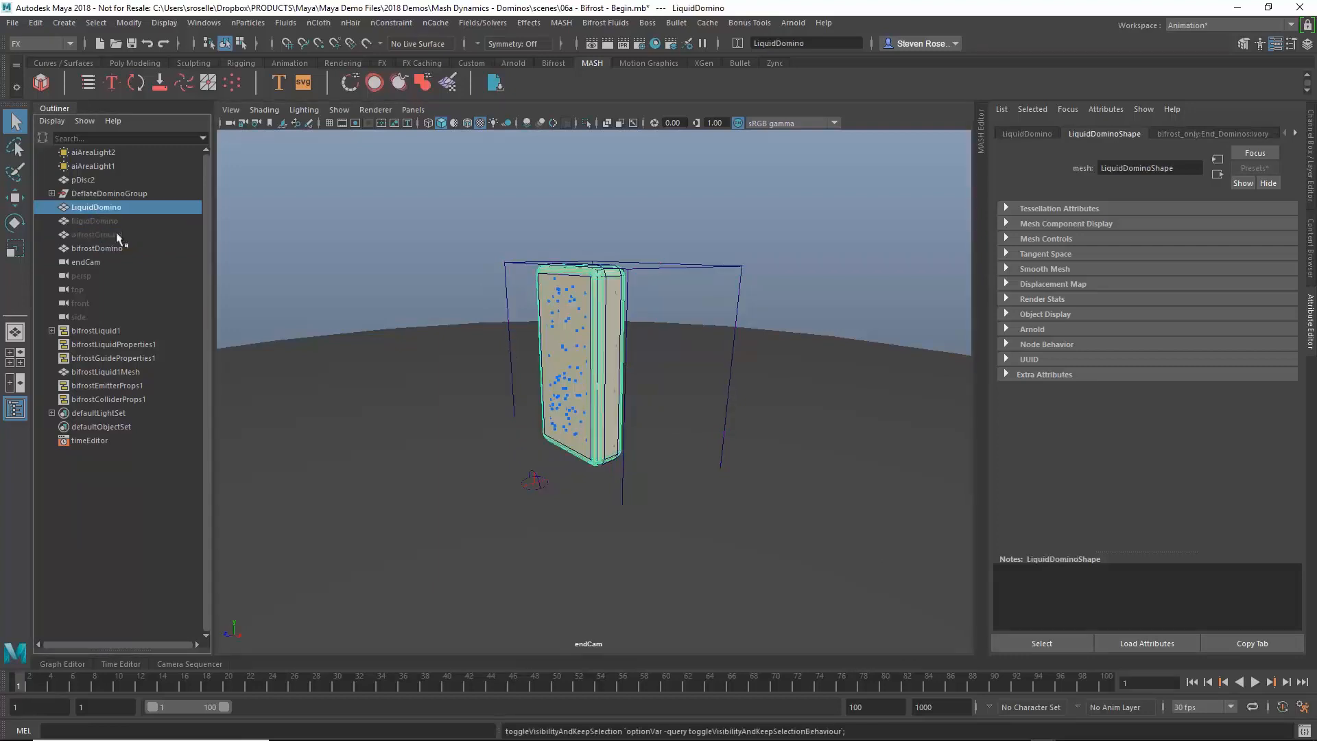
Select DefalateDomino, preview its fall, and add it as a Bifrost Liquid collider.
click(107, 206)
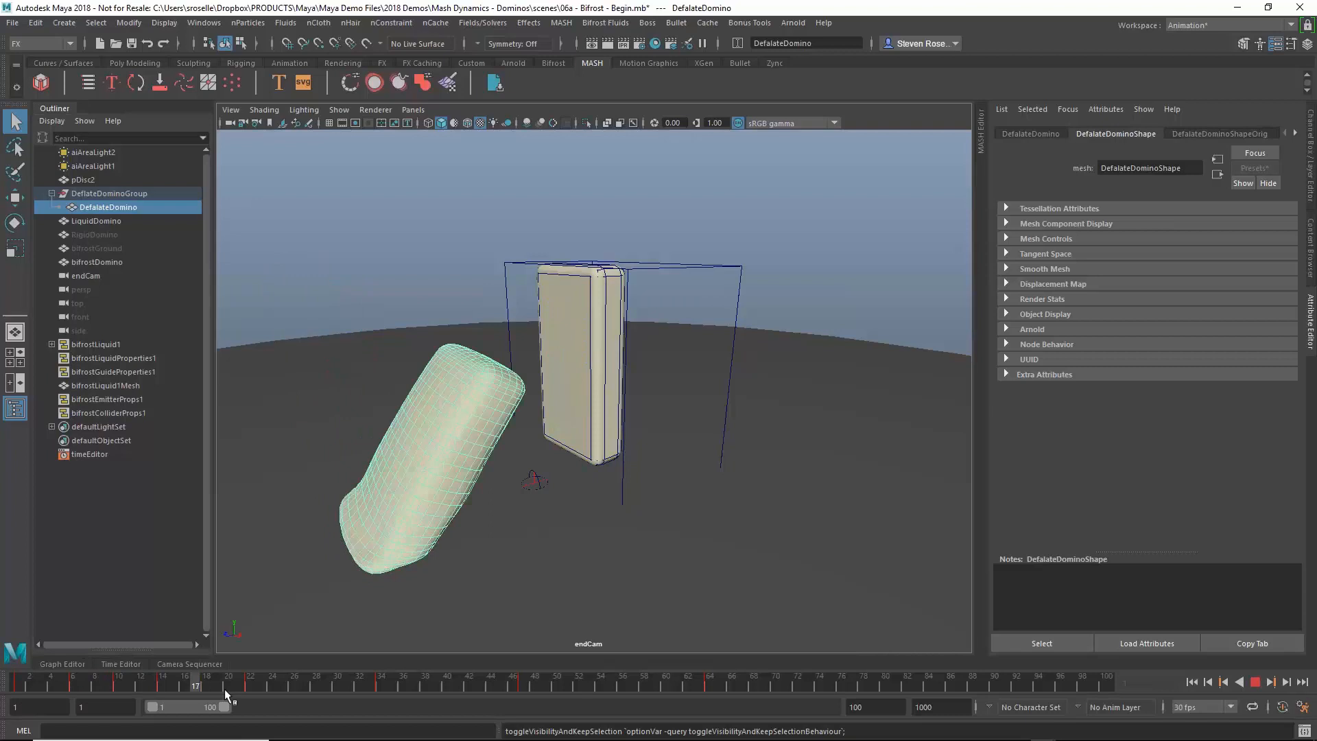
drag(227, 688, 239, 687)
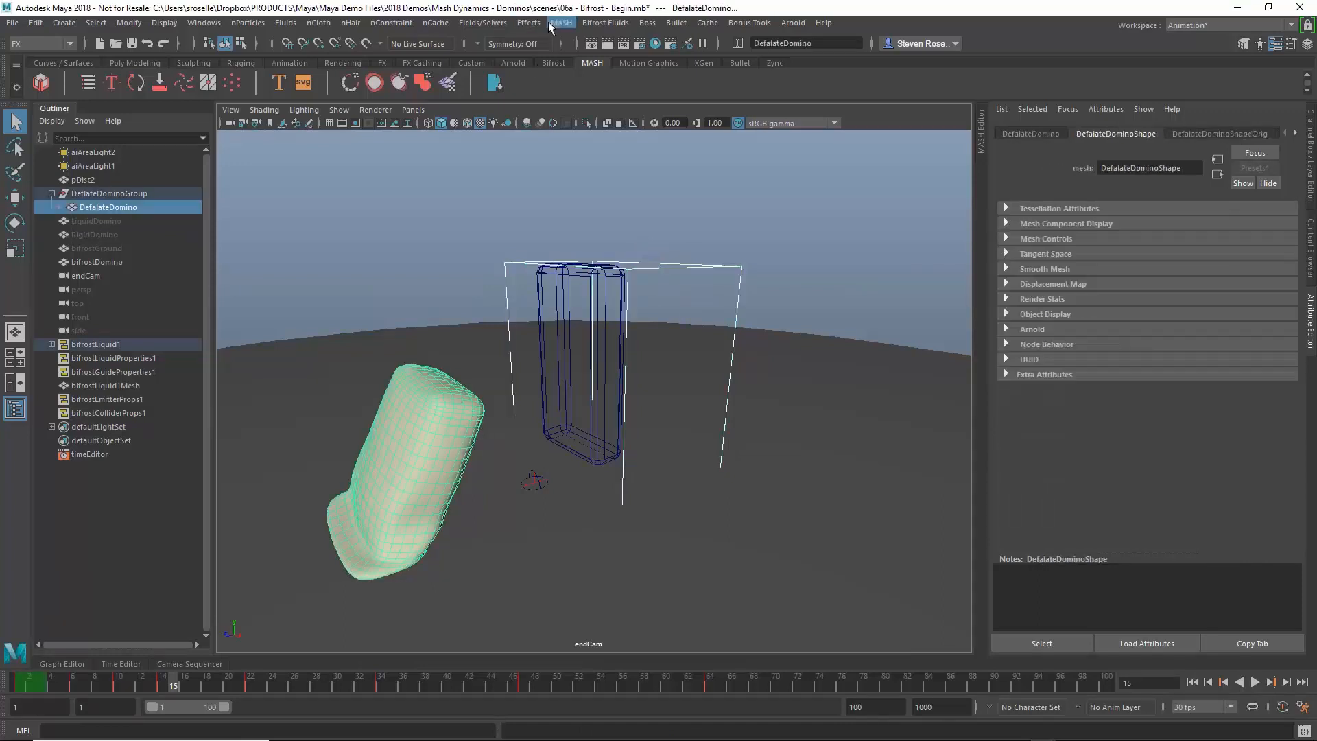
click(605, 23)
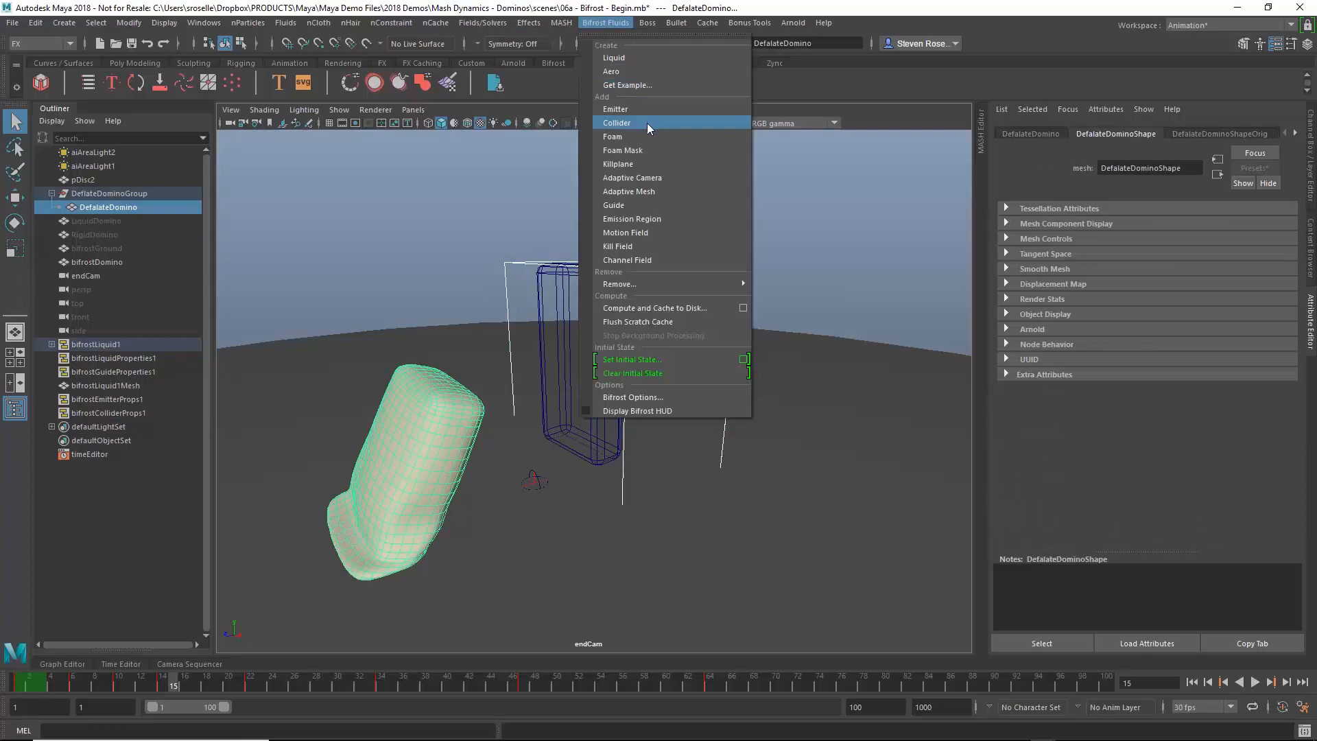
click(617, 122)
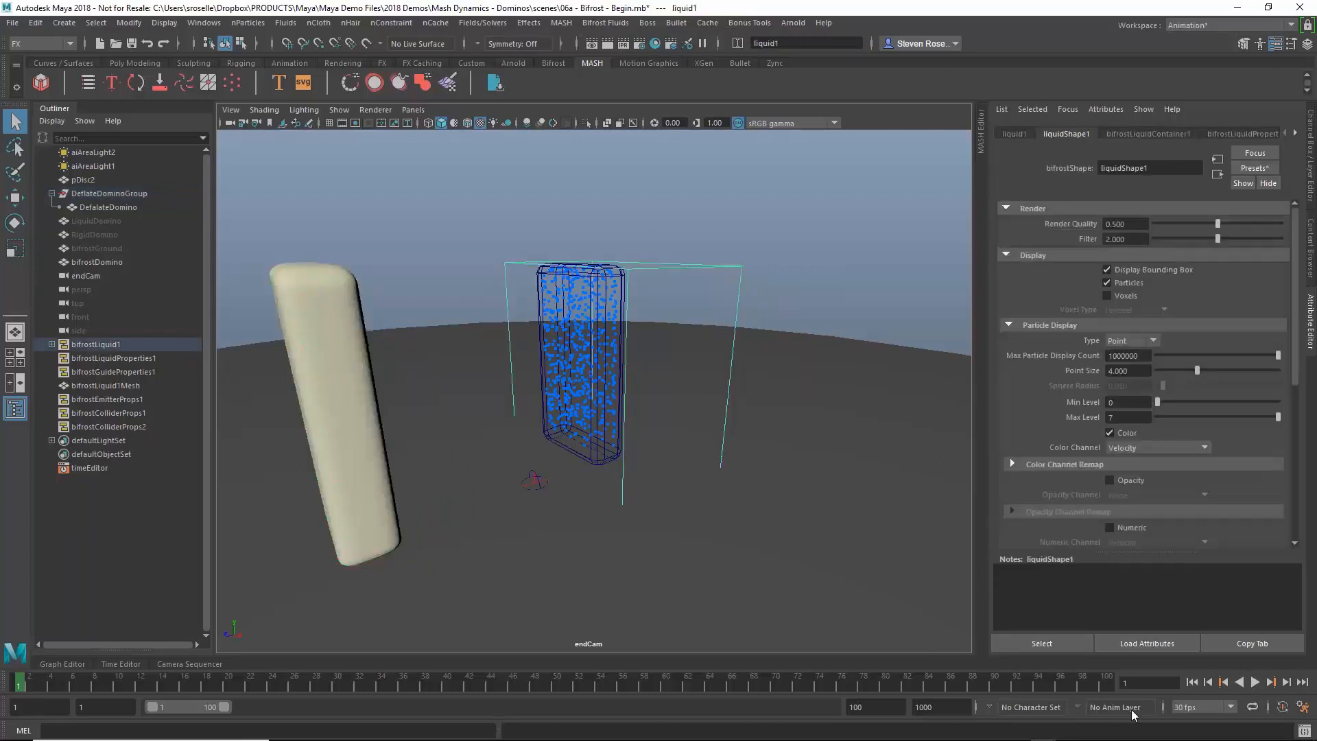
mouse_move(705, 550)
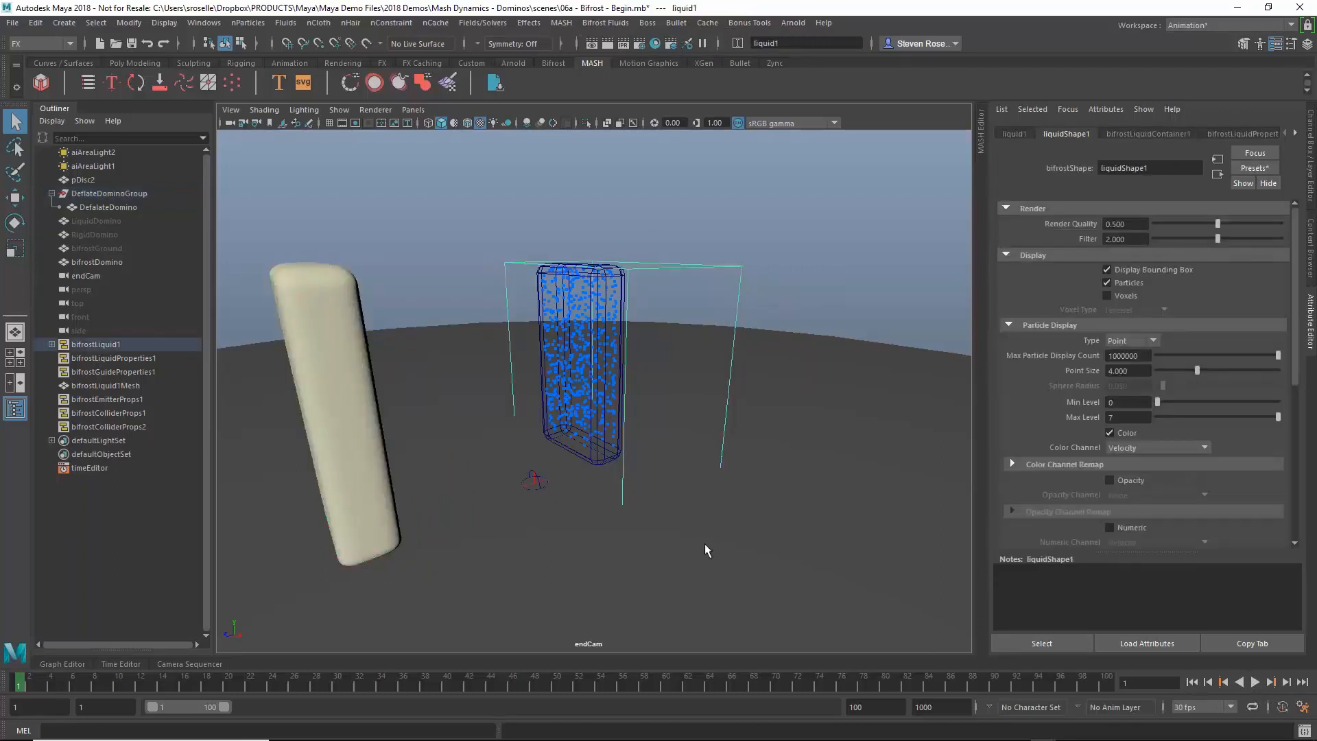
Play the simulation and scrub to the frame where liquid spills over the domino.
click(1259, 681)
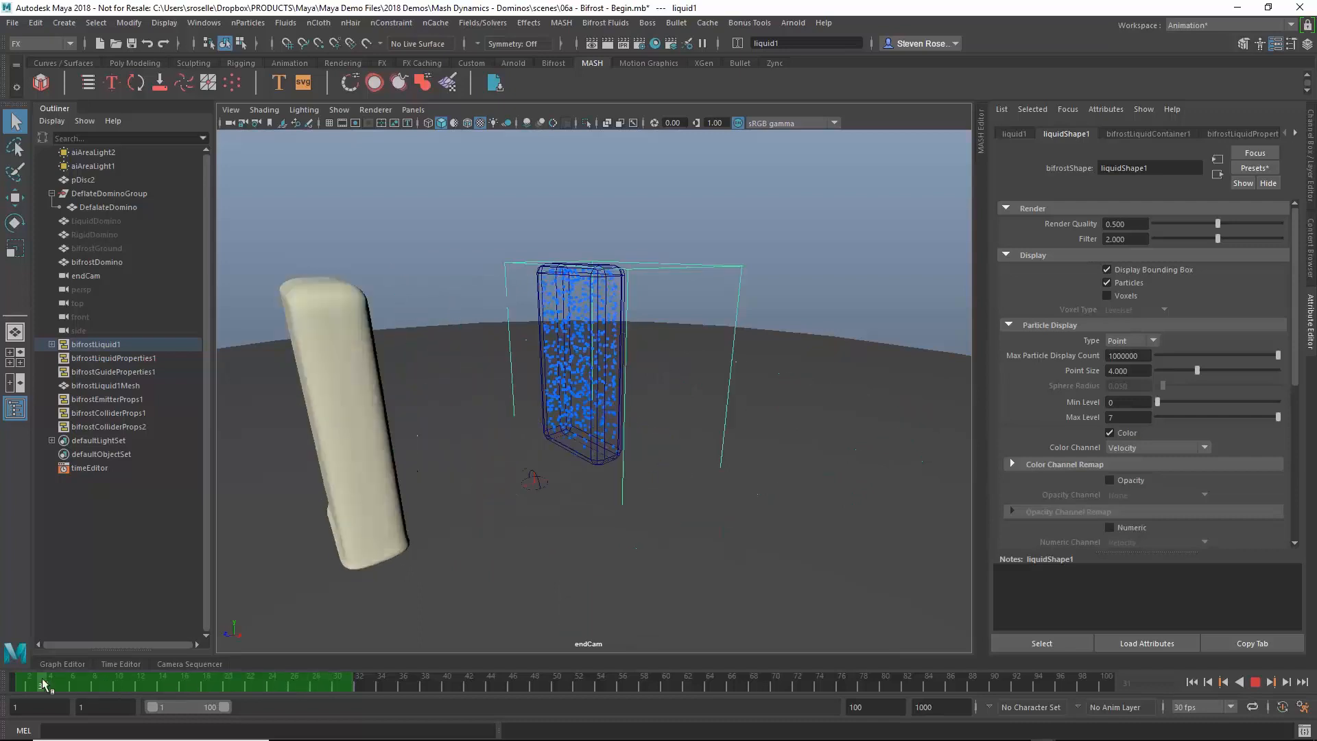
drag(46, 682, 292, 681)
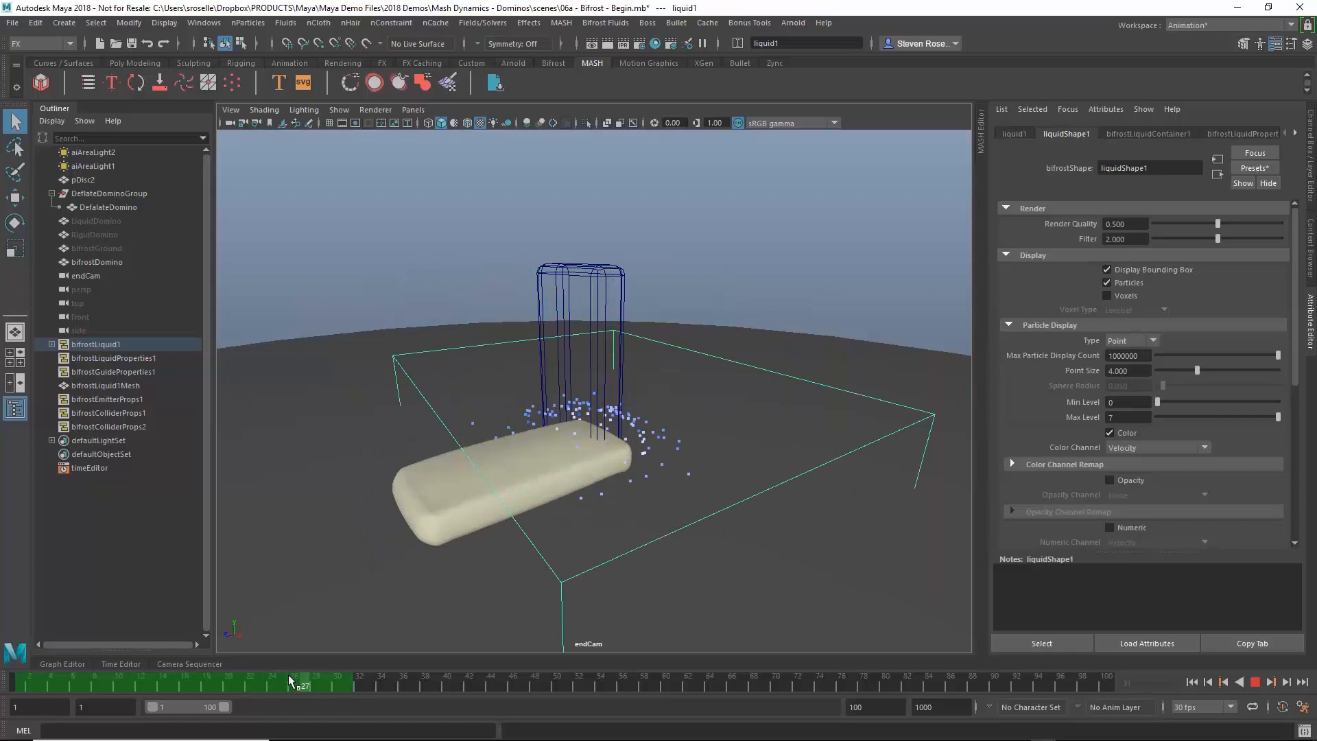
drag(300, 685, 283, 686)
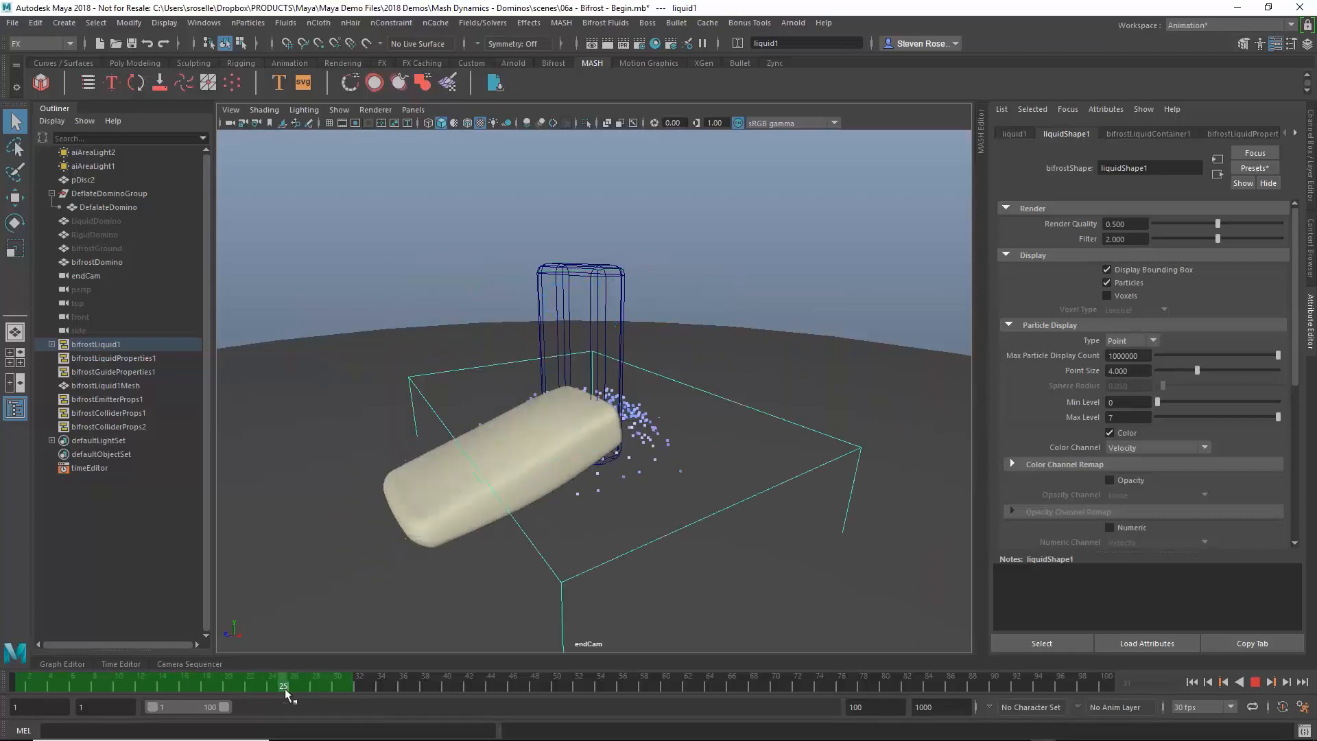
click(286, 684)
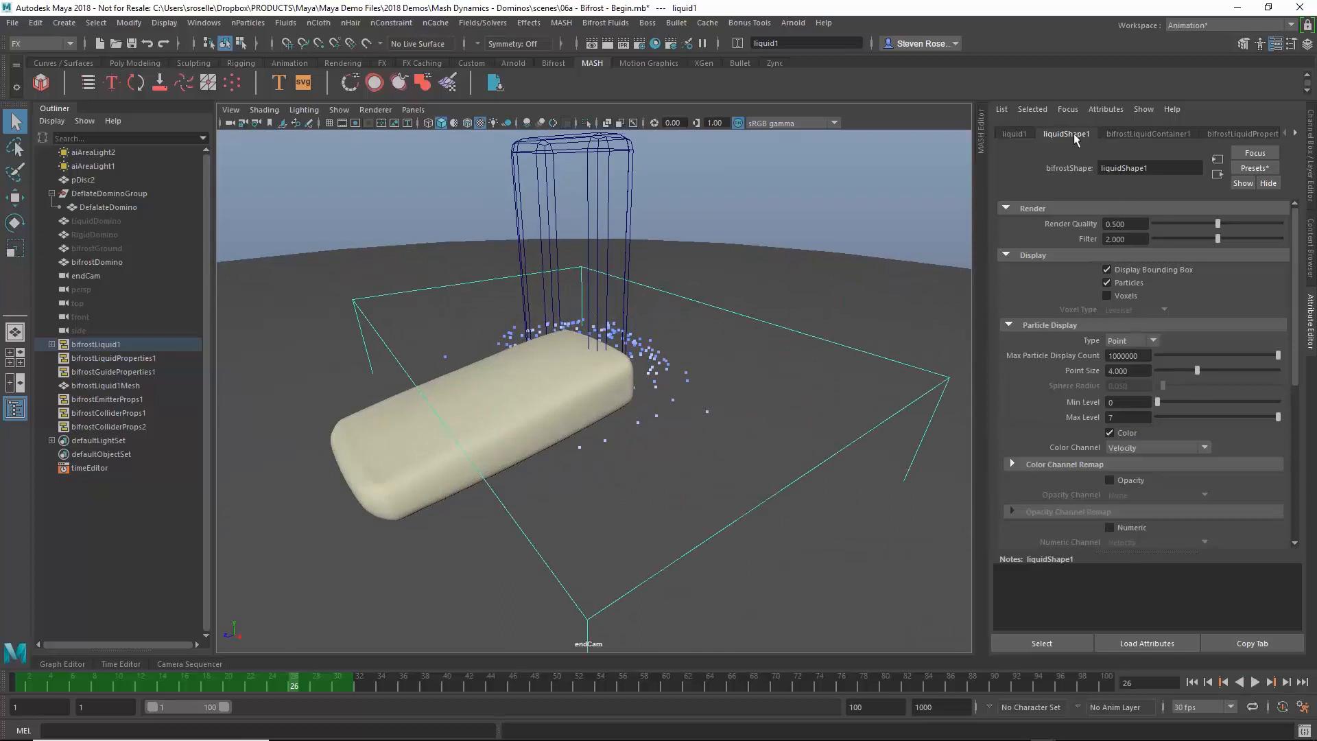
mouse_move(1070, 135)
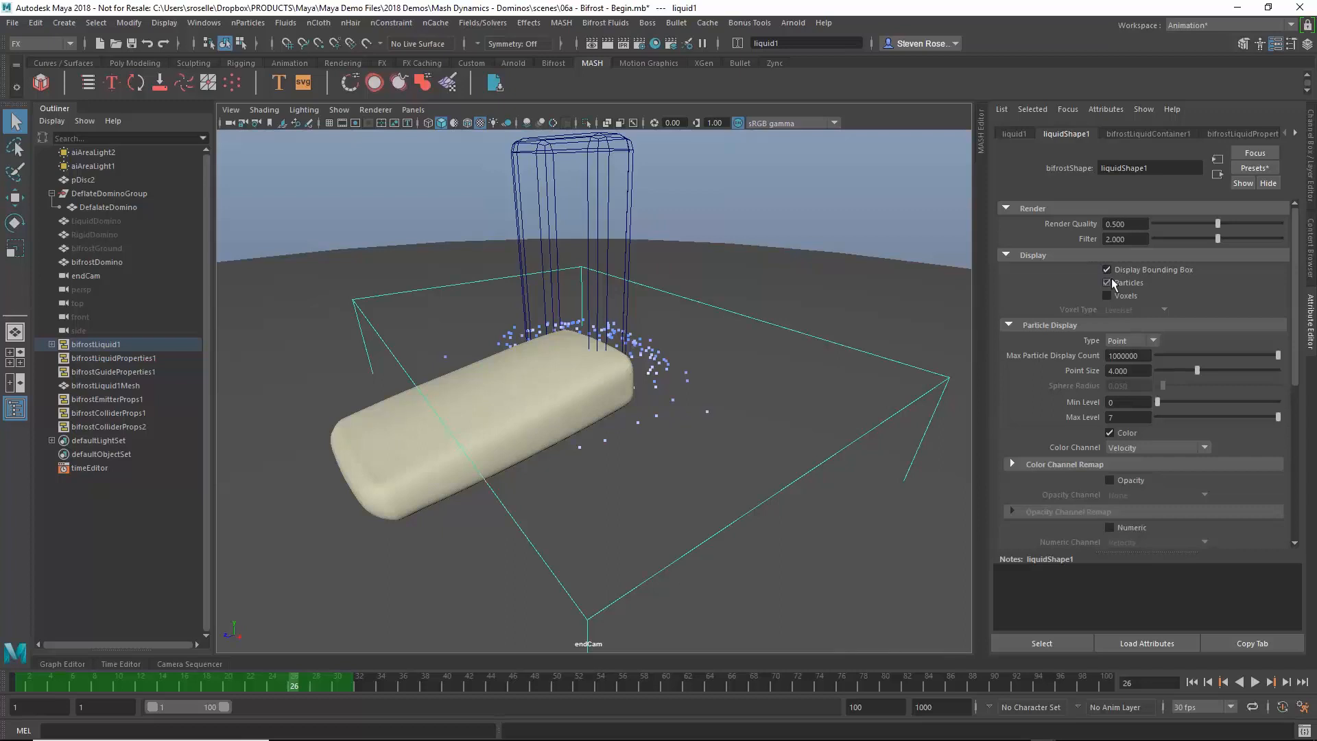
Turn off liquidShape1 particle display and expand its Bifrost Meshing settings.
click(1107, 295)
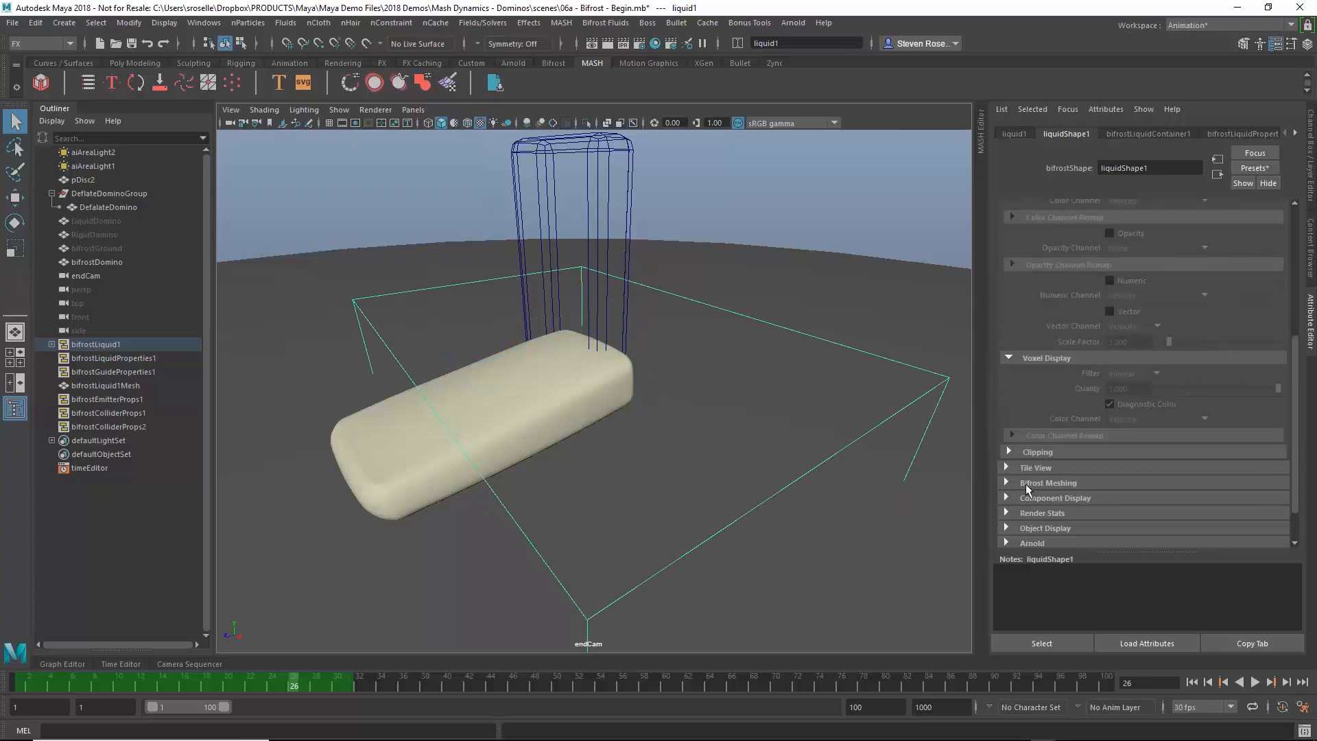
click(1047, 482)
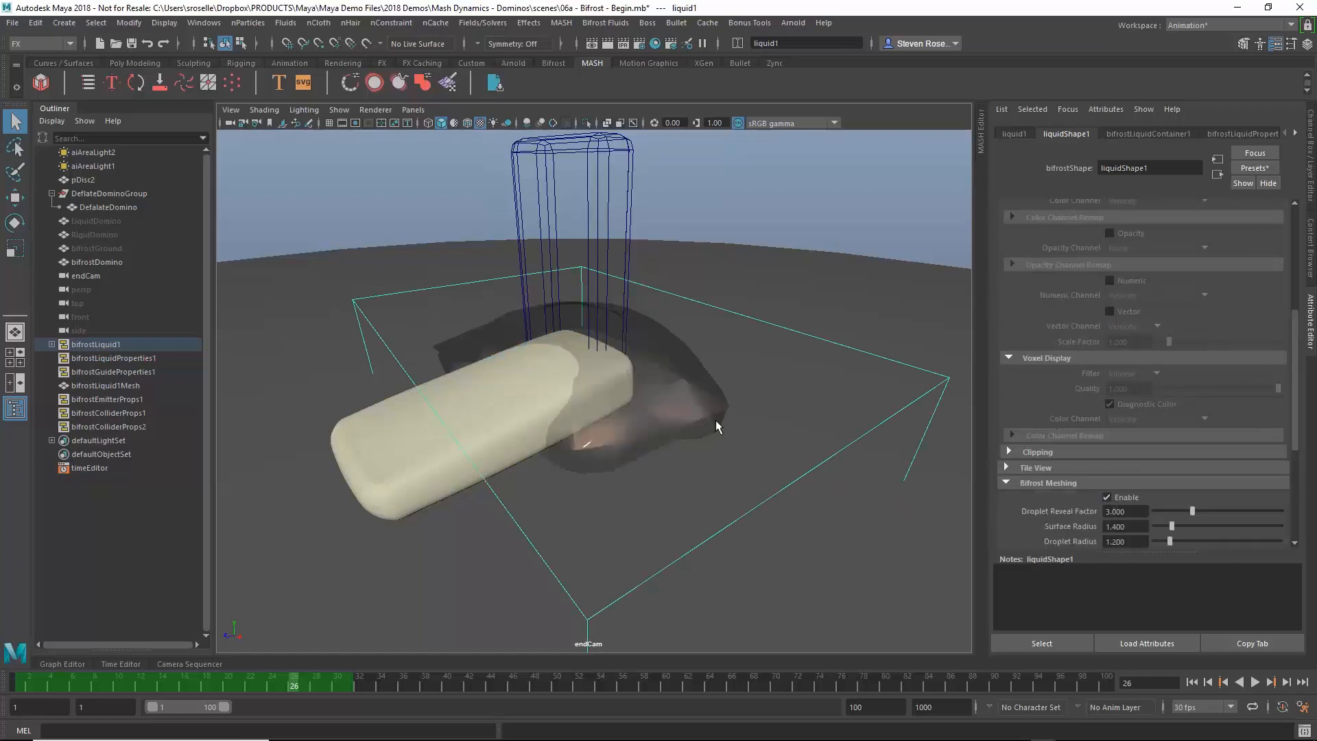
click(106, 385)
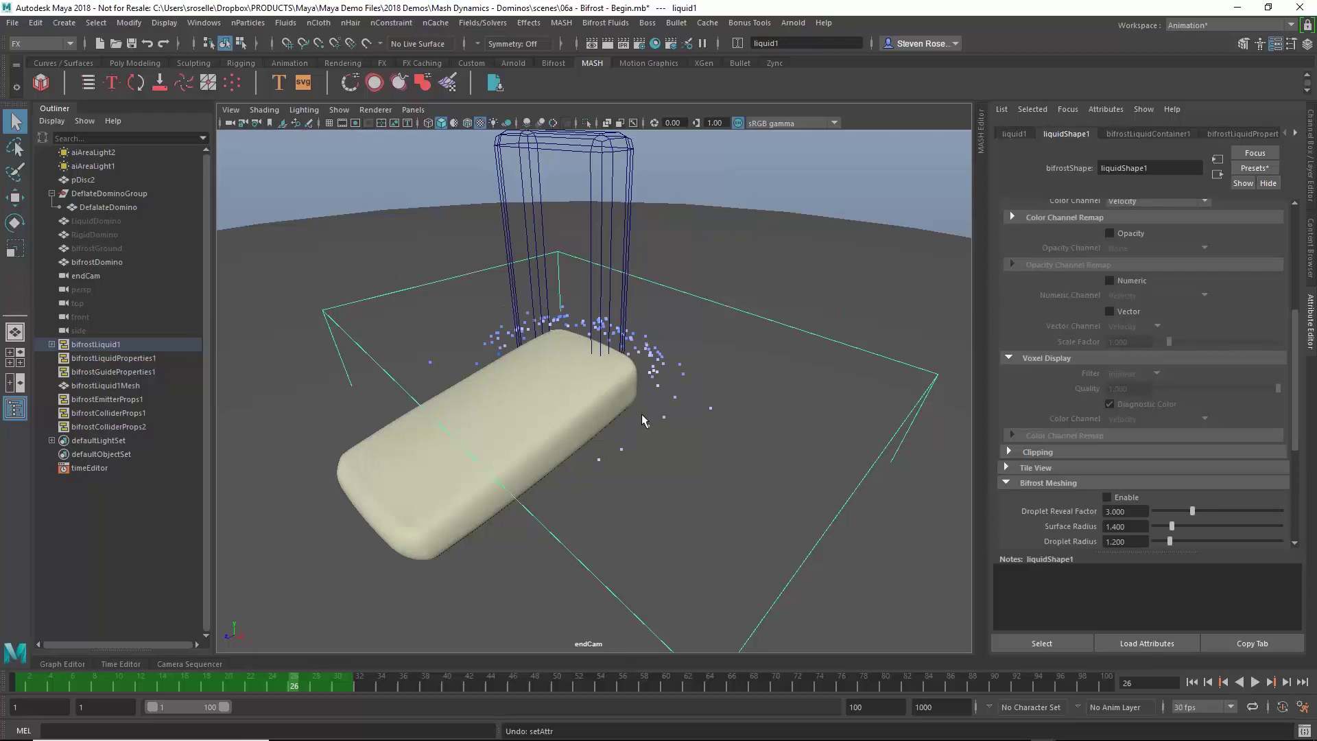
mouse_move(1121, 149)
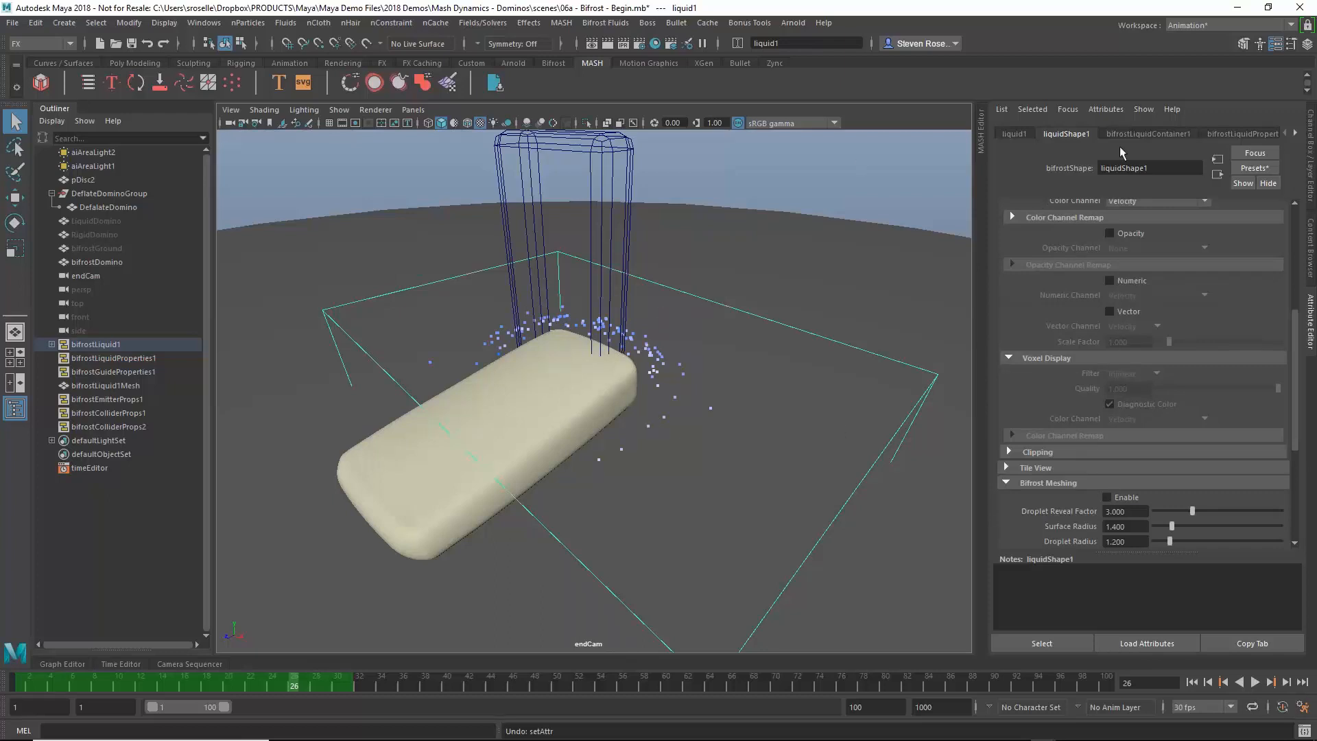
Set the liquid container's Master Voxel Size to 0.2.
click(1243, 133)
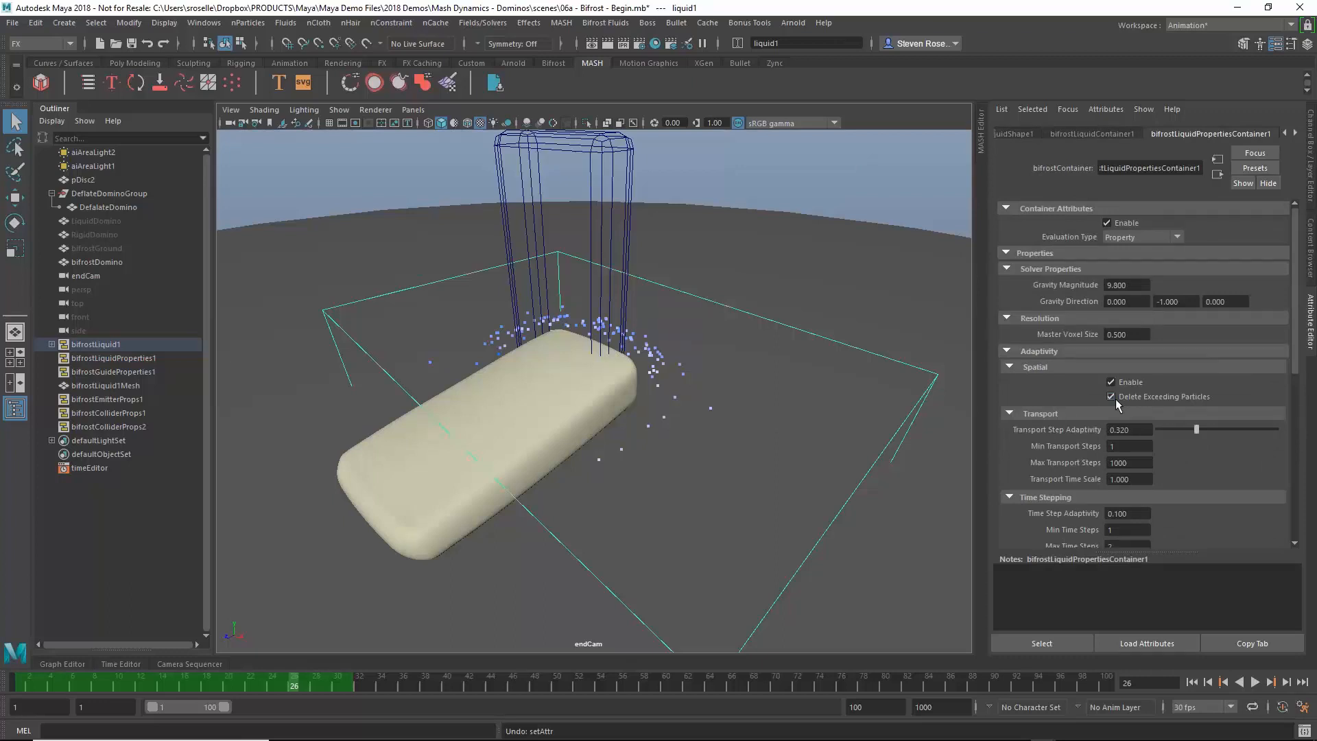
click(1030, 134)
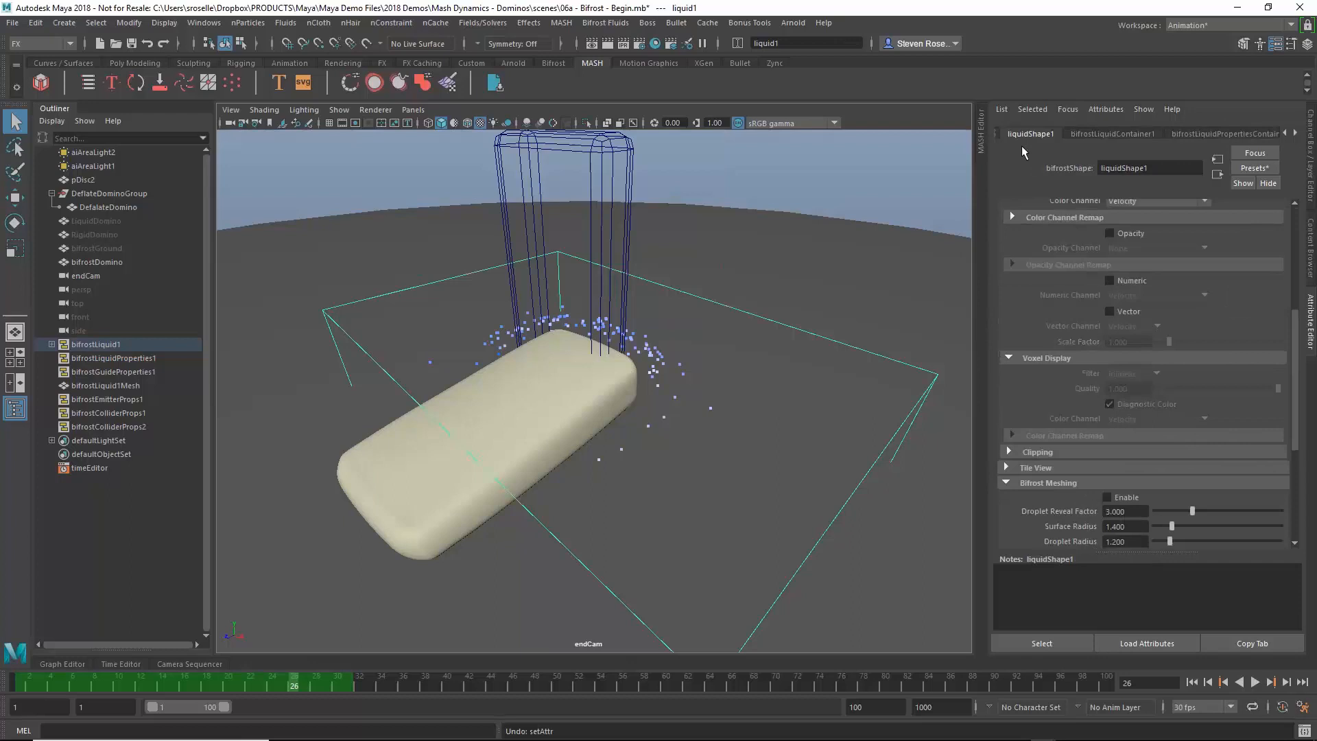
click(1226, 133)
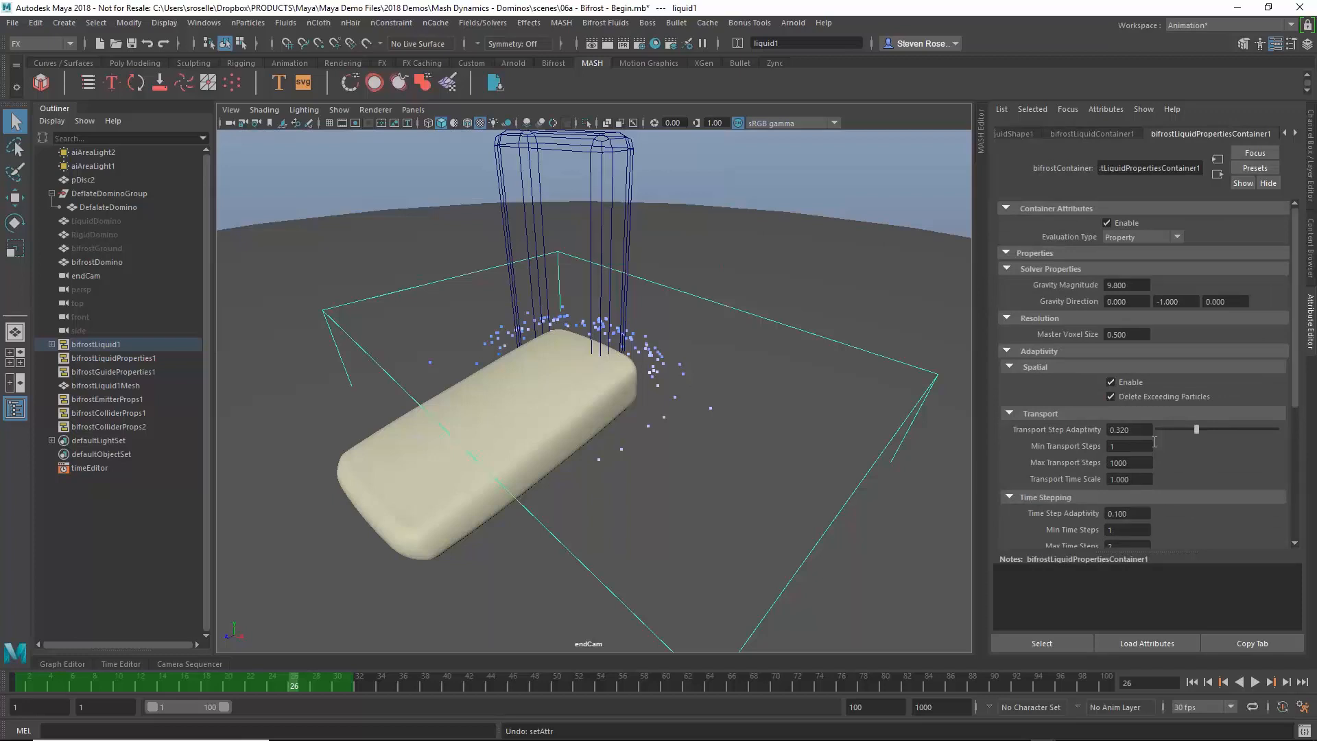
scroll(down, 3)
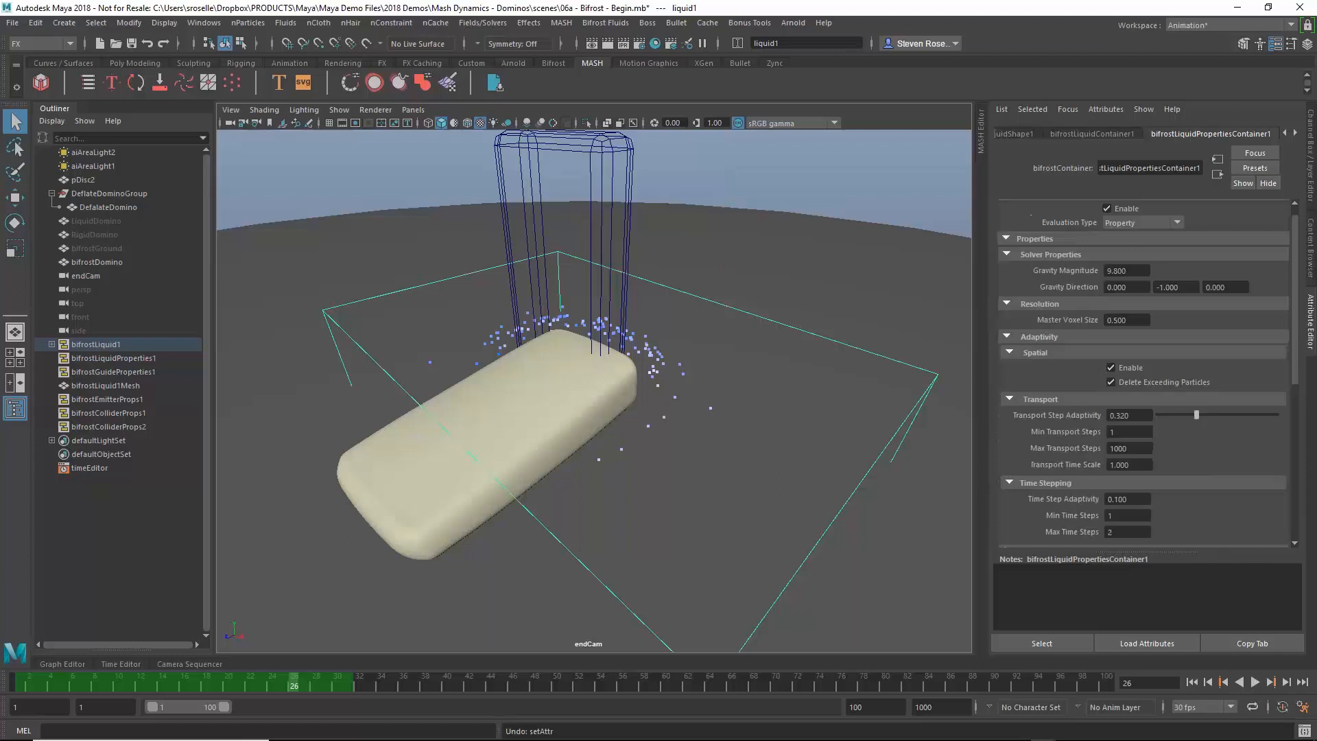
mouse_move(1142, 320)
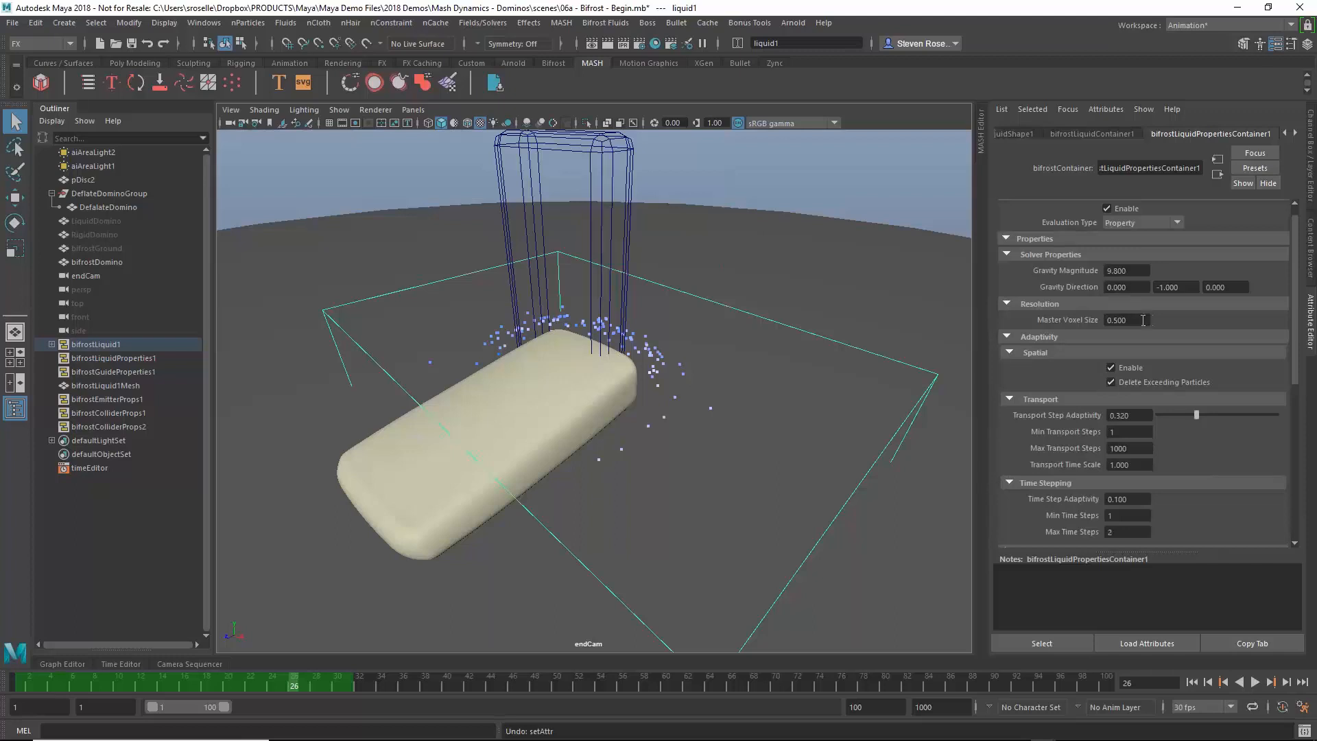
double_click(1125, 319)
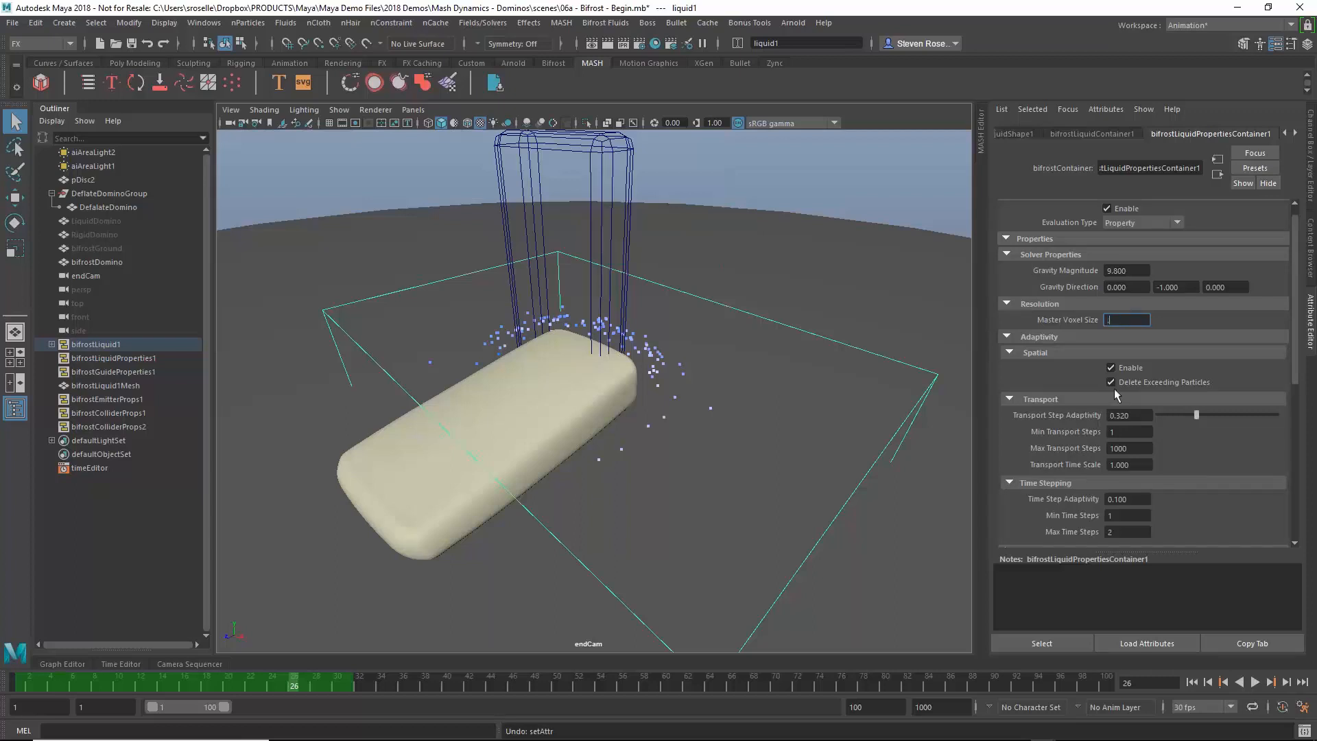
text(0.200)
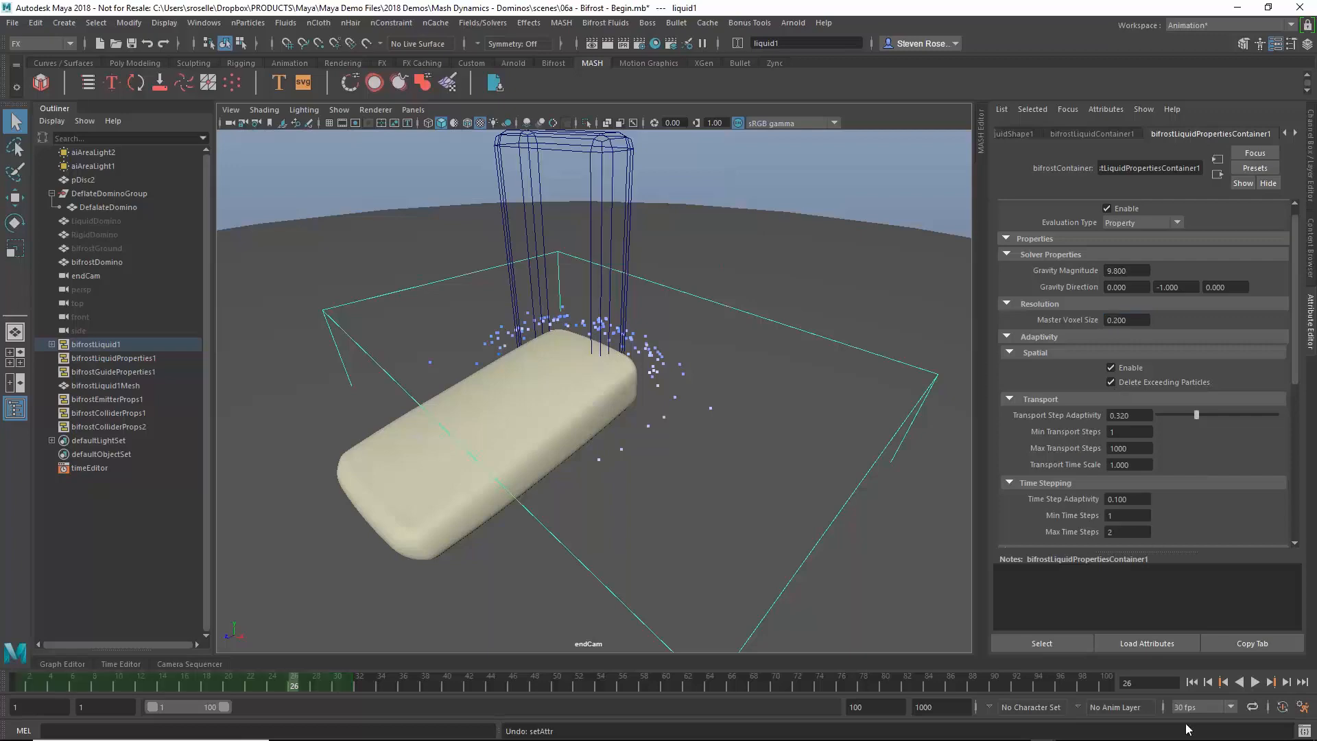
Rewind, play the refined simulation, and scrub through the pour and splash.
click(1208, 682)
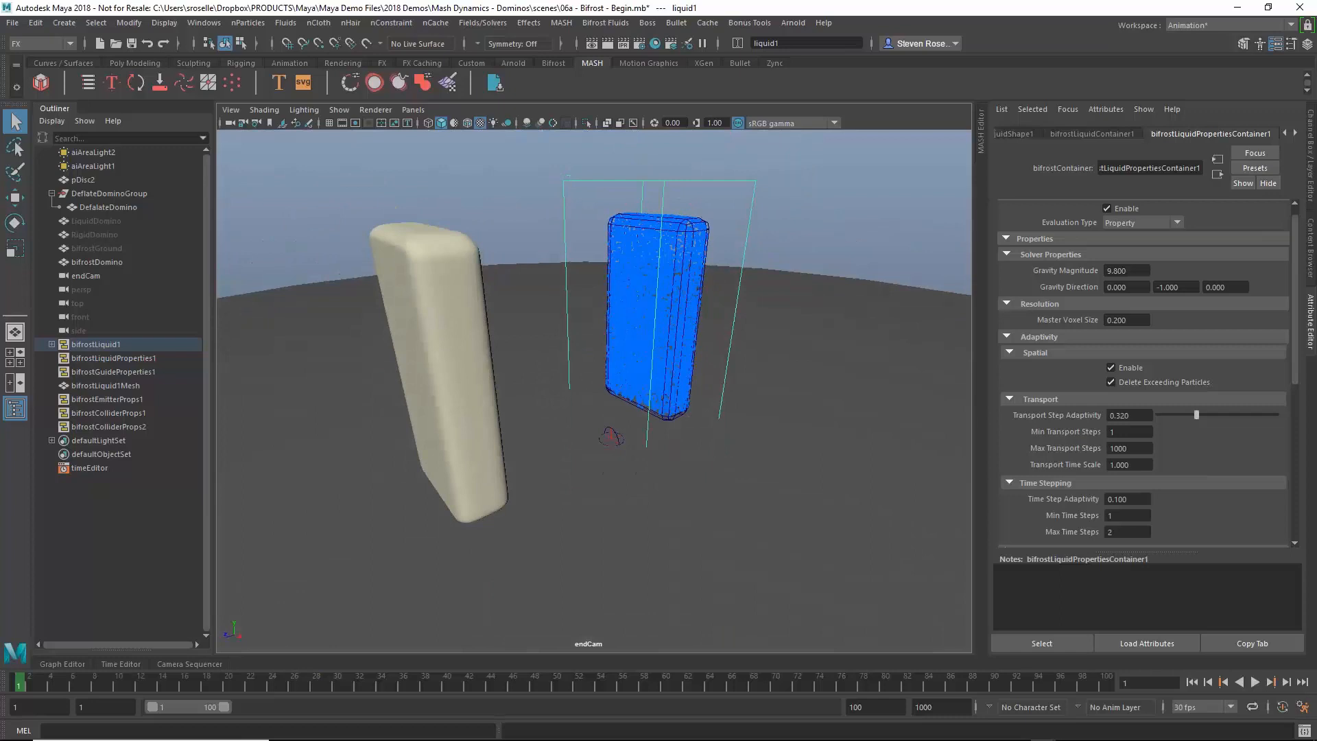
mouse_move(700, 427)
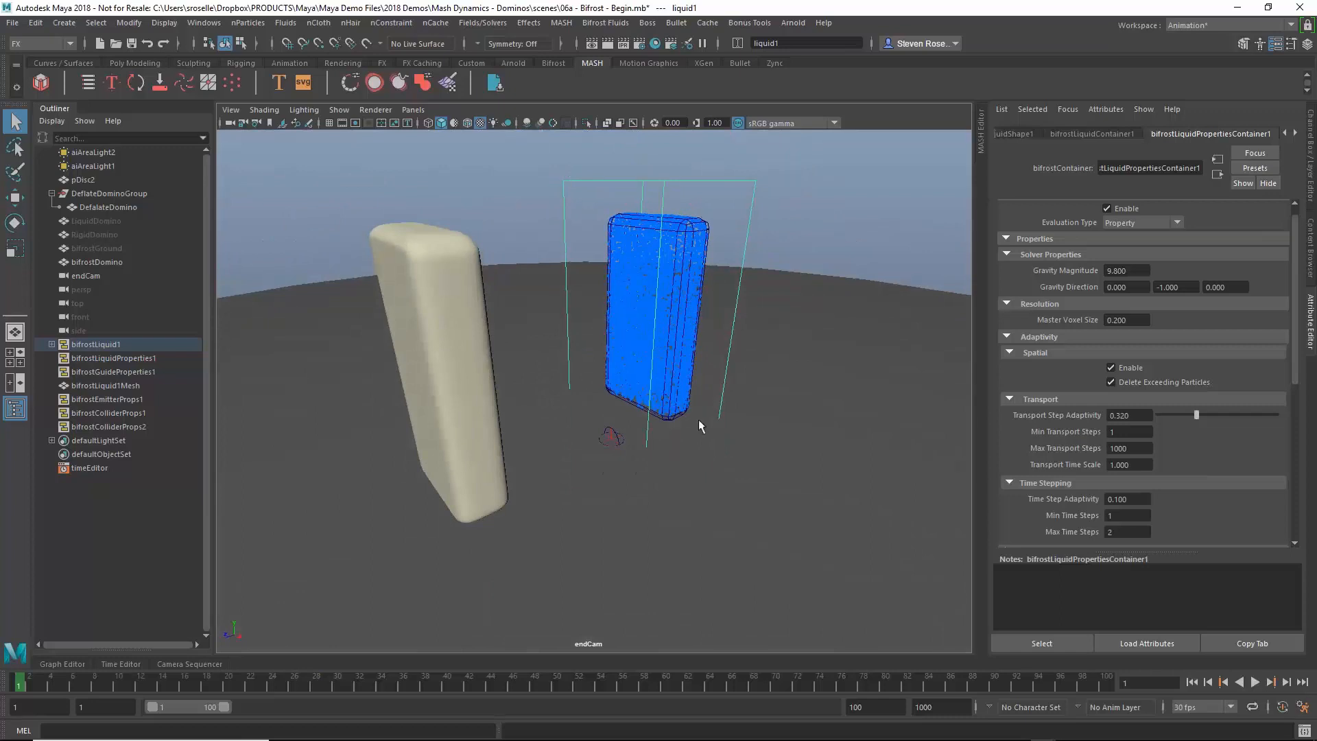
click(1260, 682)
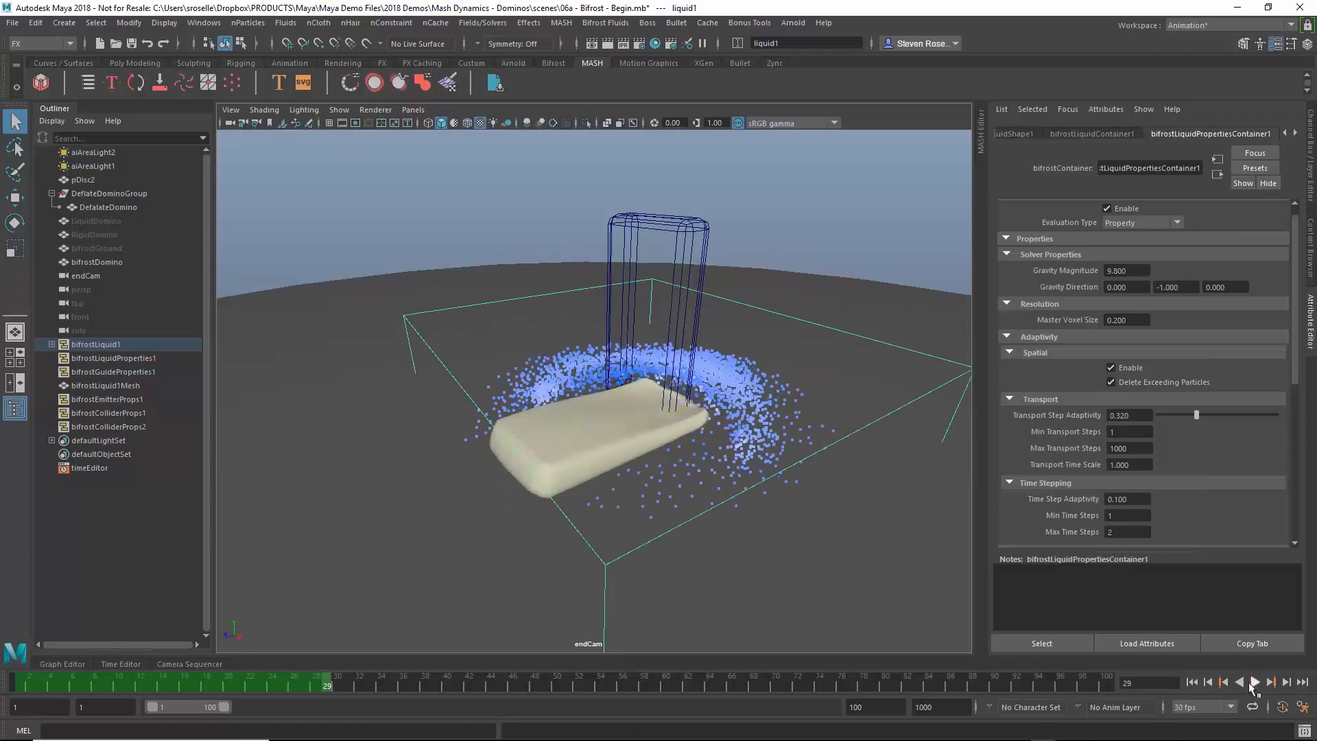
drag(326, 685, 151, 685)
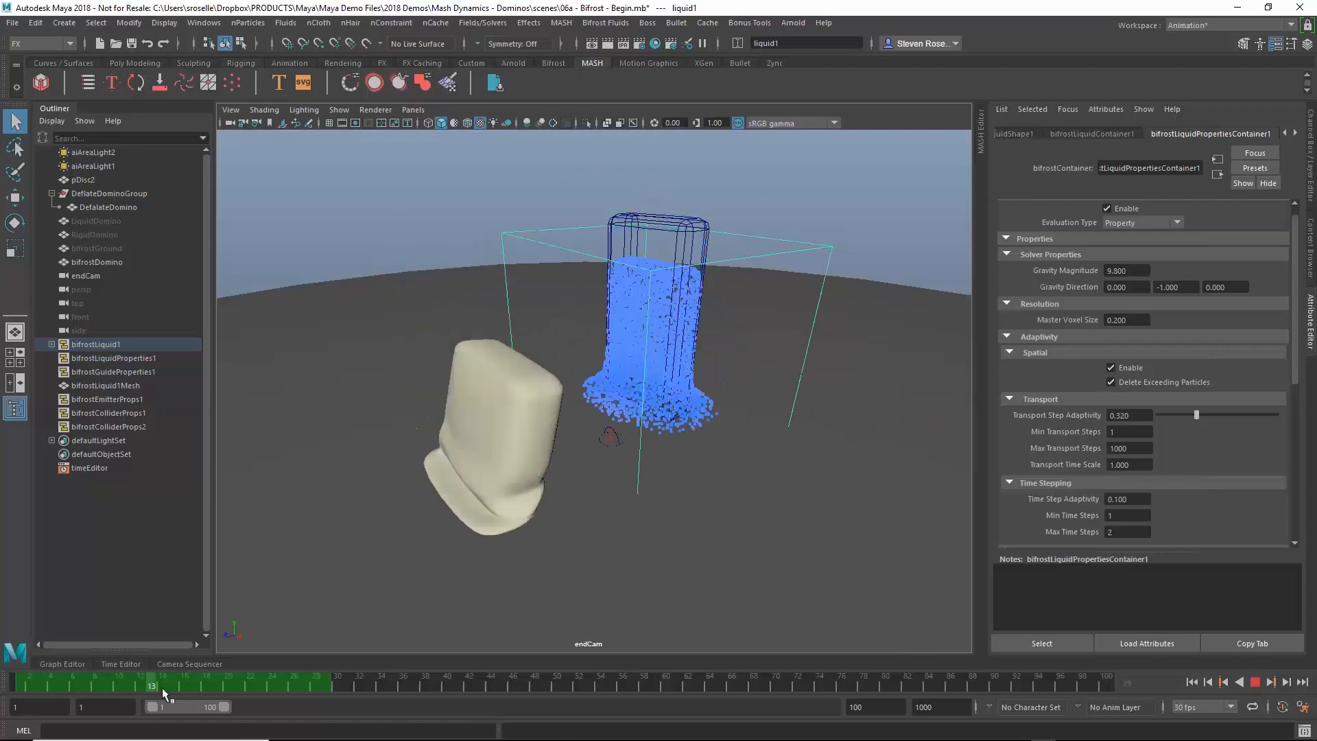
drag(164, 684, 251, 685)
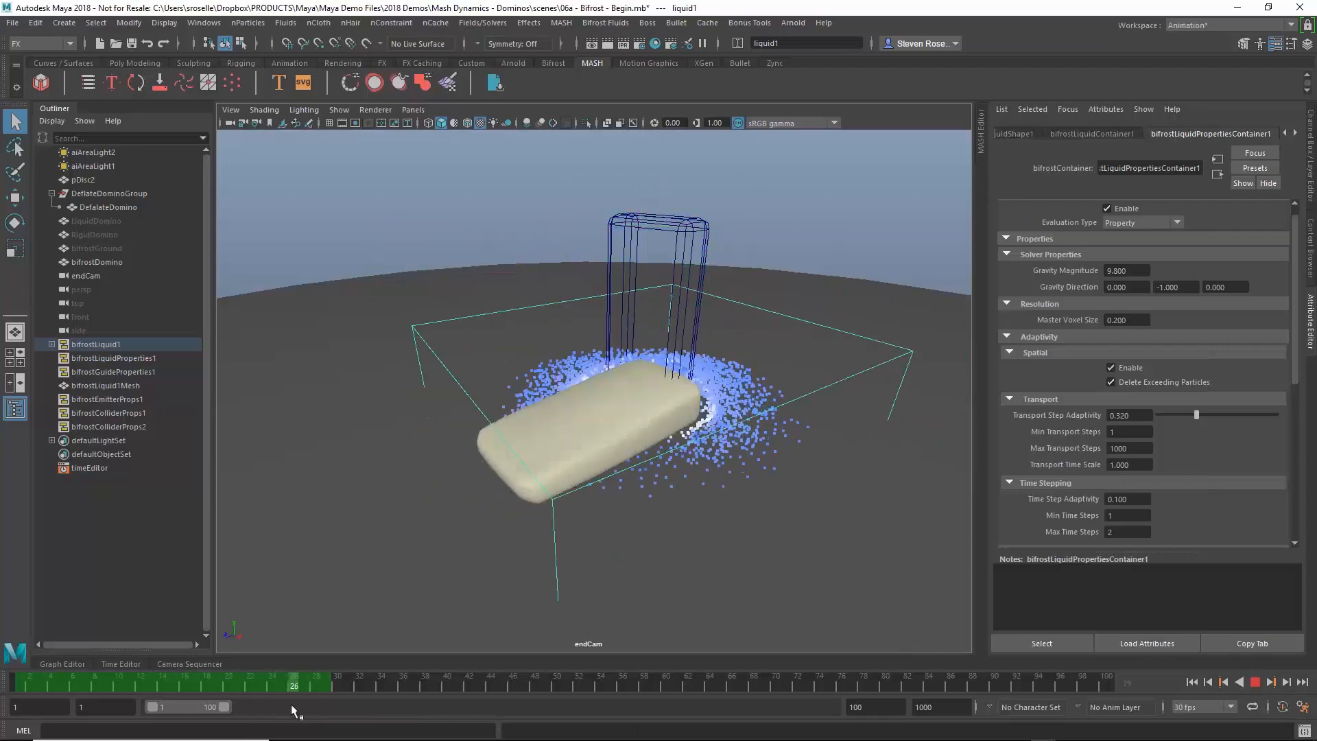
drag(292, 677, 270, 677)
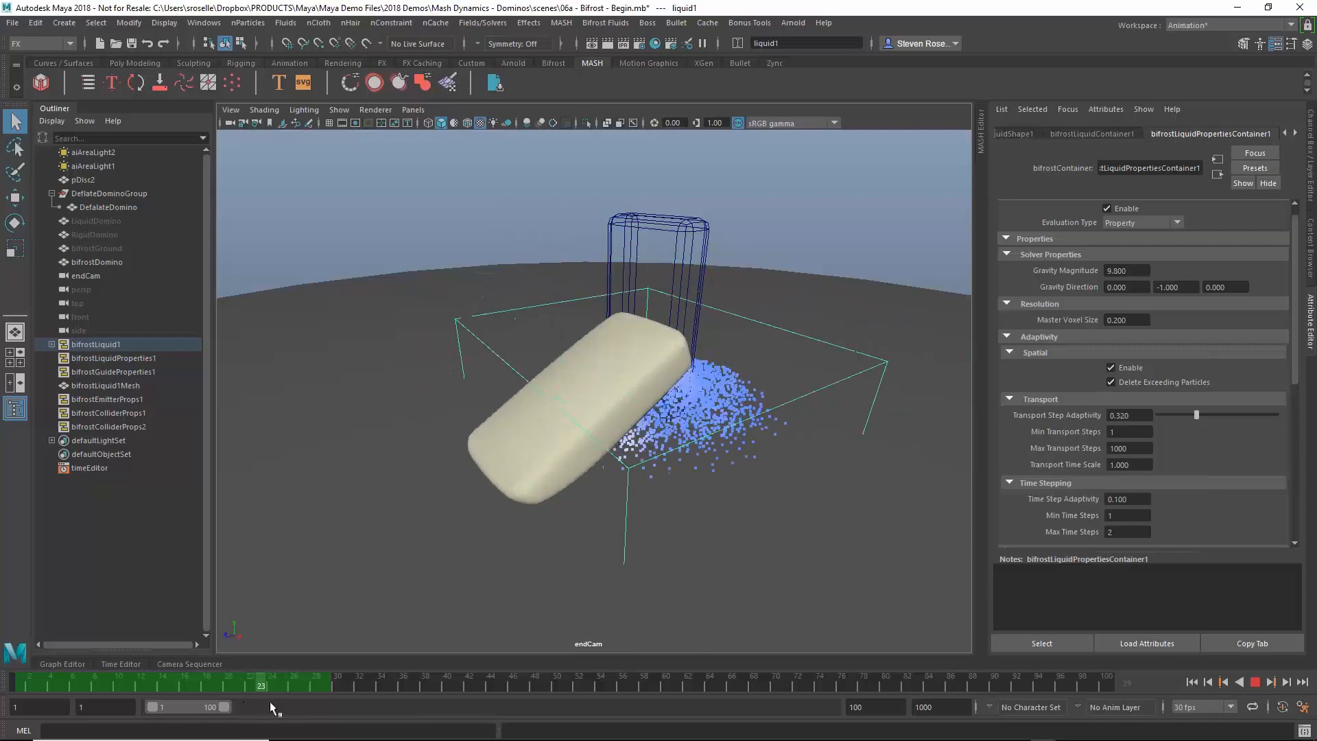
drag(255, 687, 105, 687)
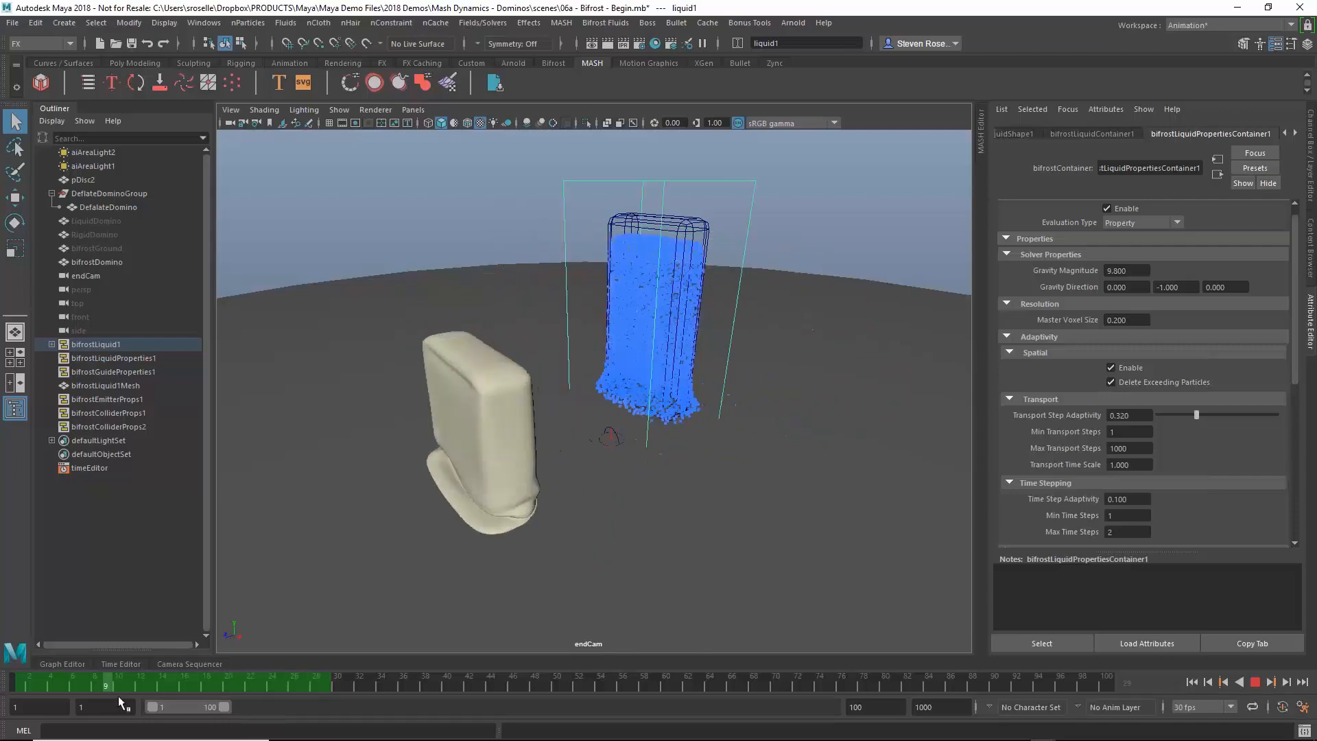
drag(107, 686, 291, 686)
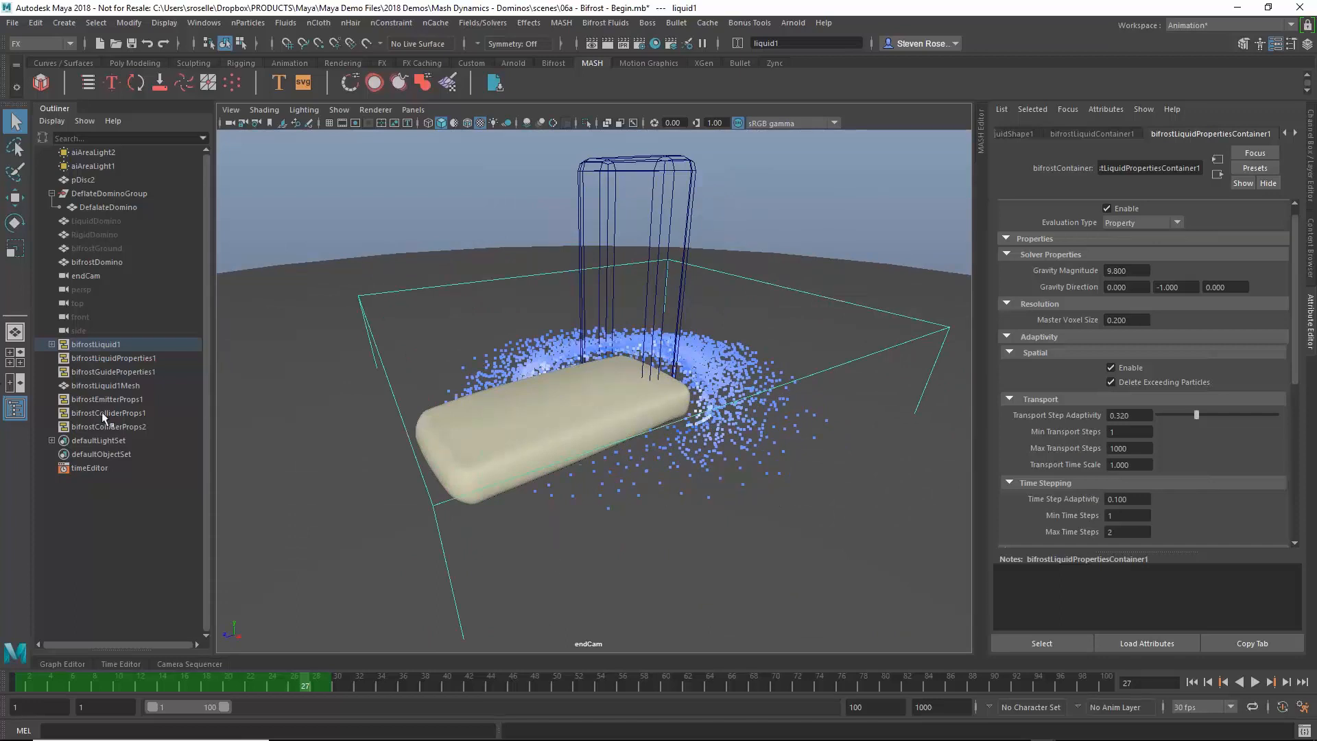
Set Thickness 0.2 on bifrostColliderProps1 and bifrostColliderProps2, then replay the simulation.
click(108, 413)
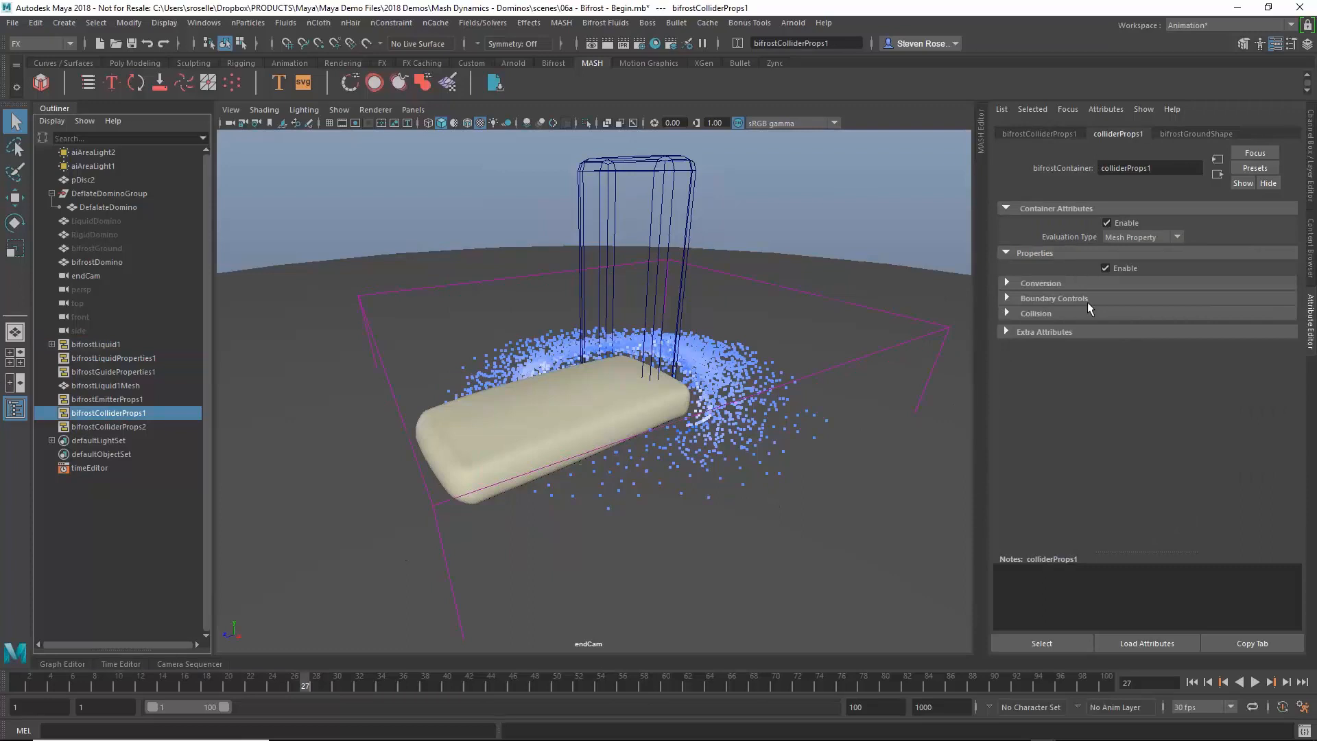
click(1039, 282)
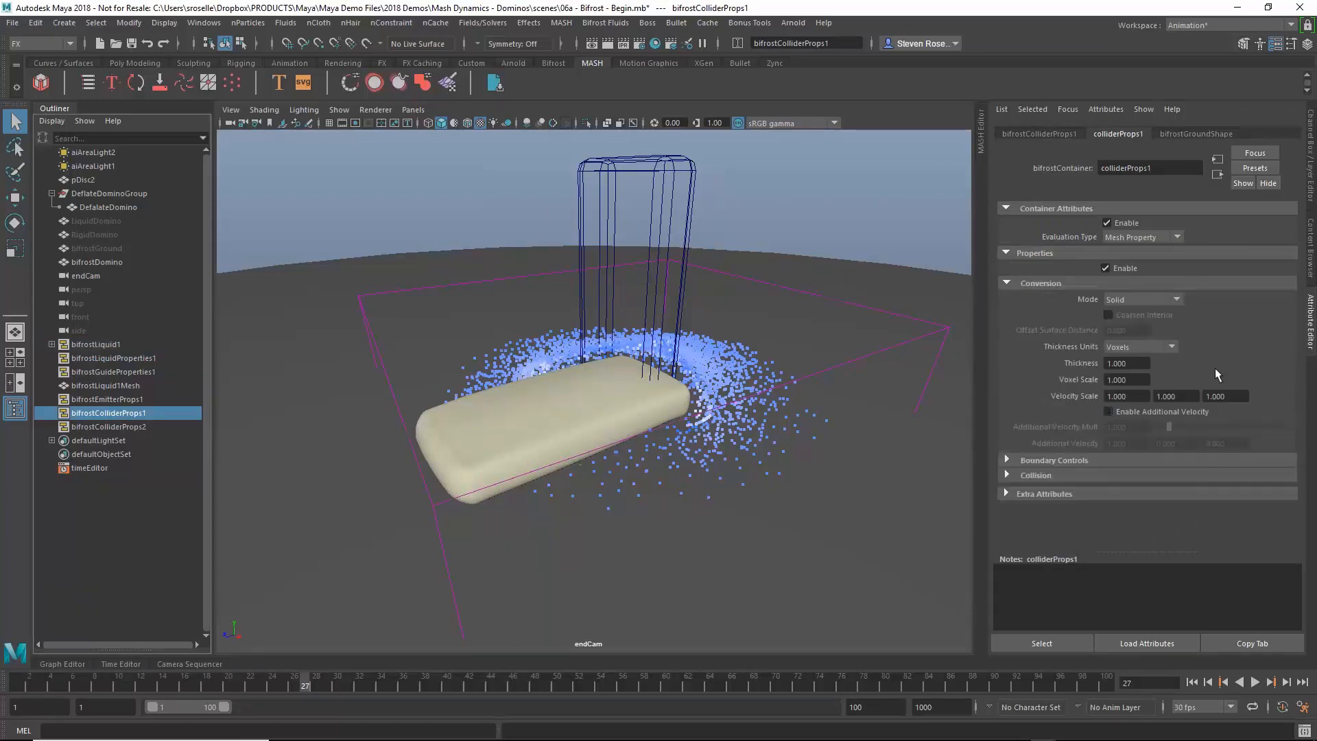
mouse_move(1176, 419)
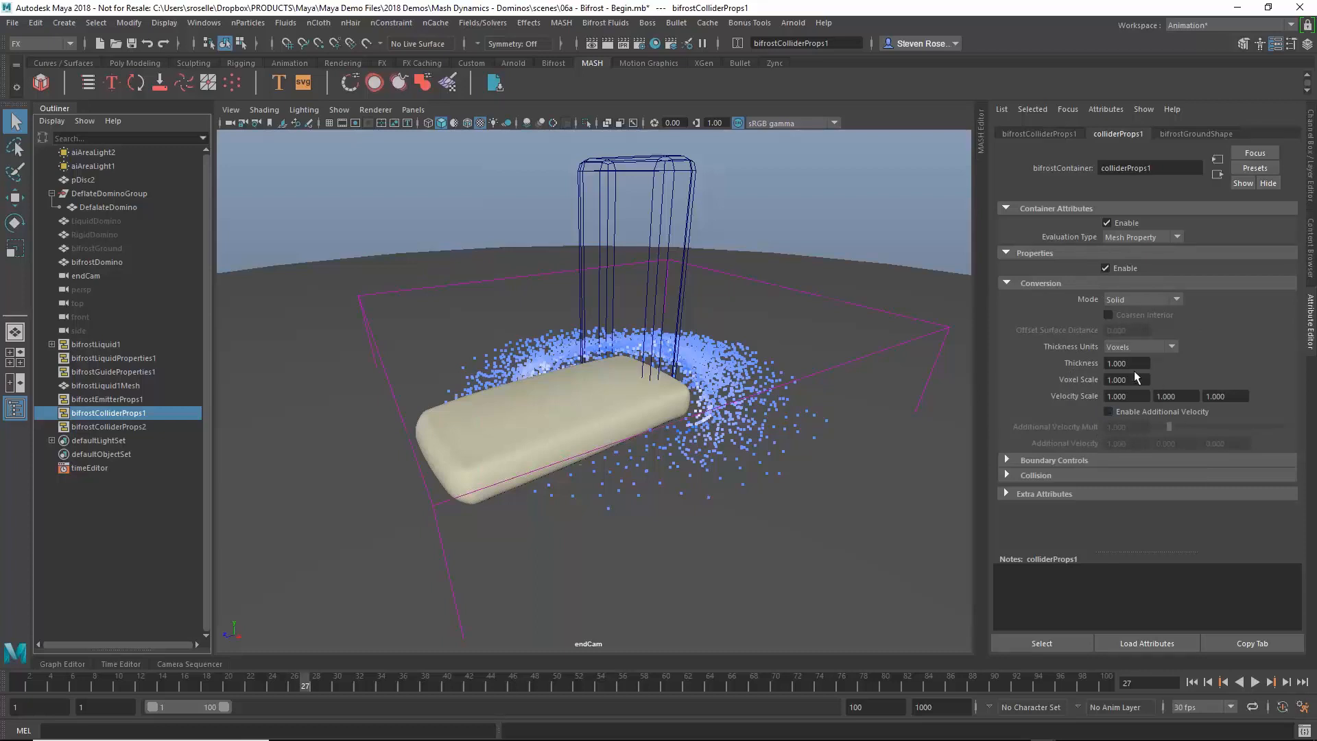
click(1125, 362)
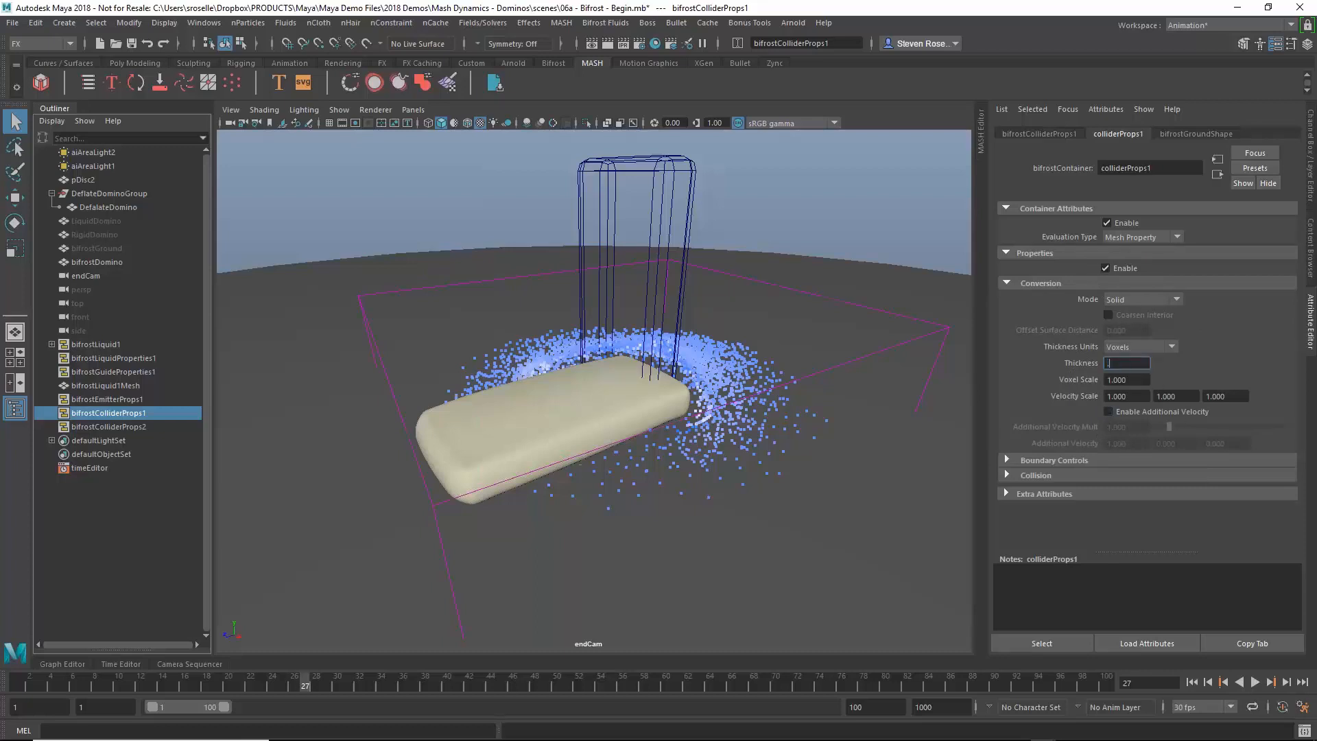
text(0.200)
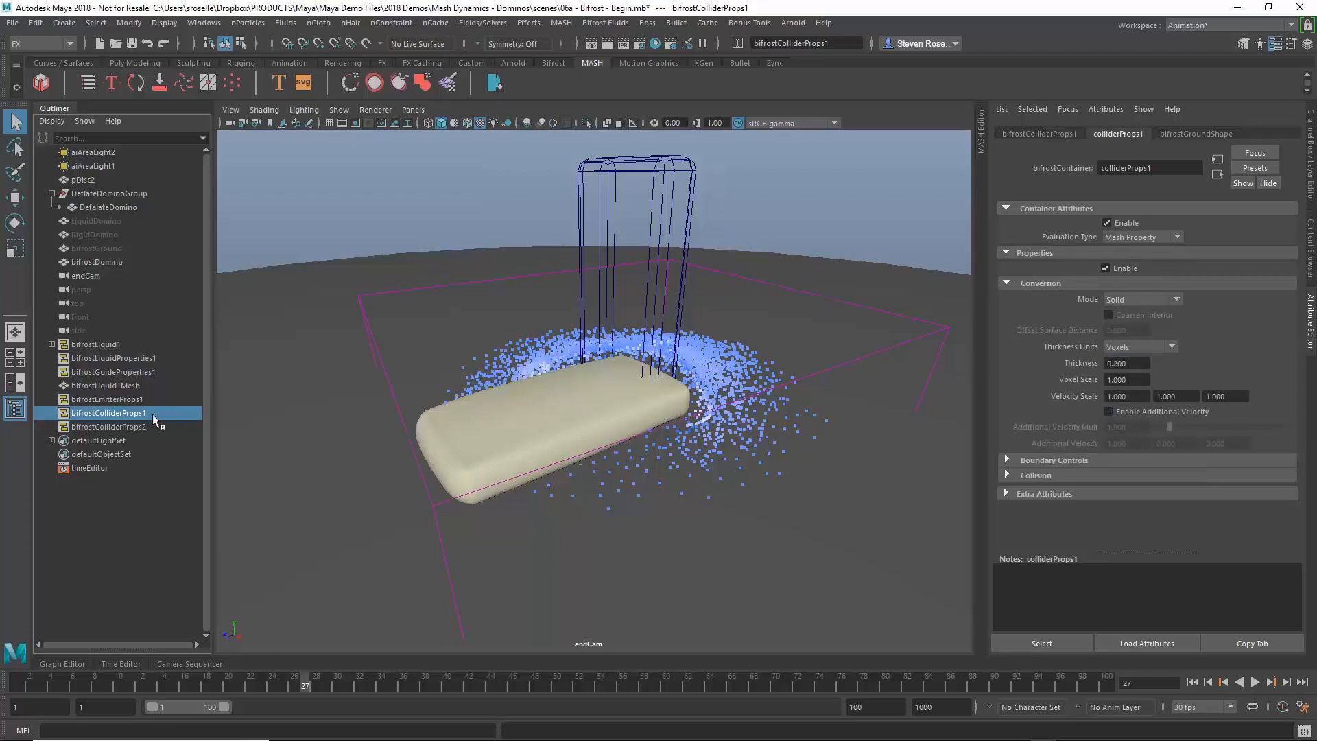
click(108, 426)
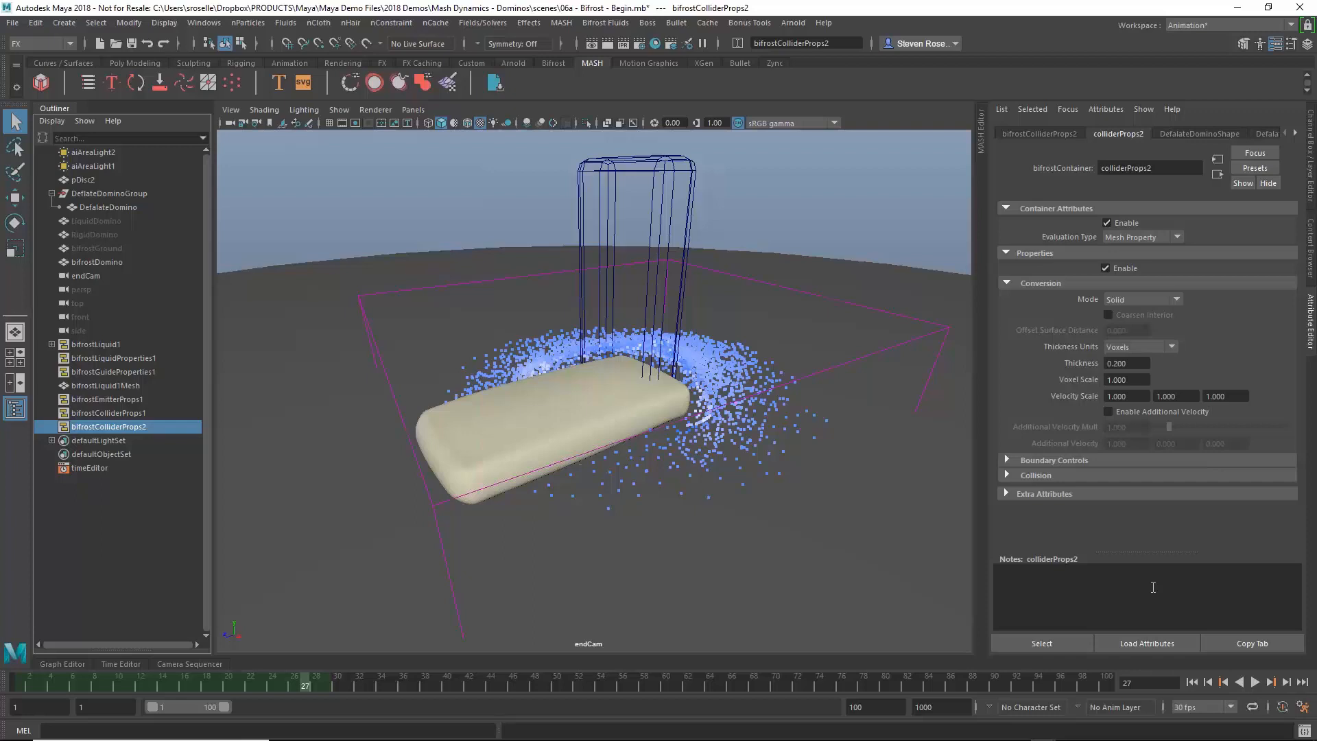
click(1252, 679)
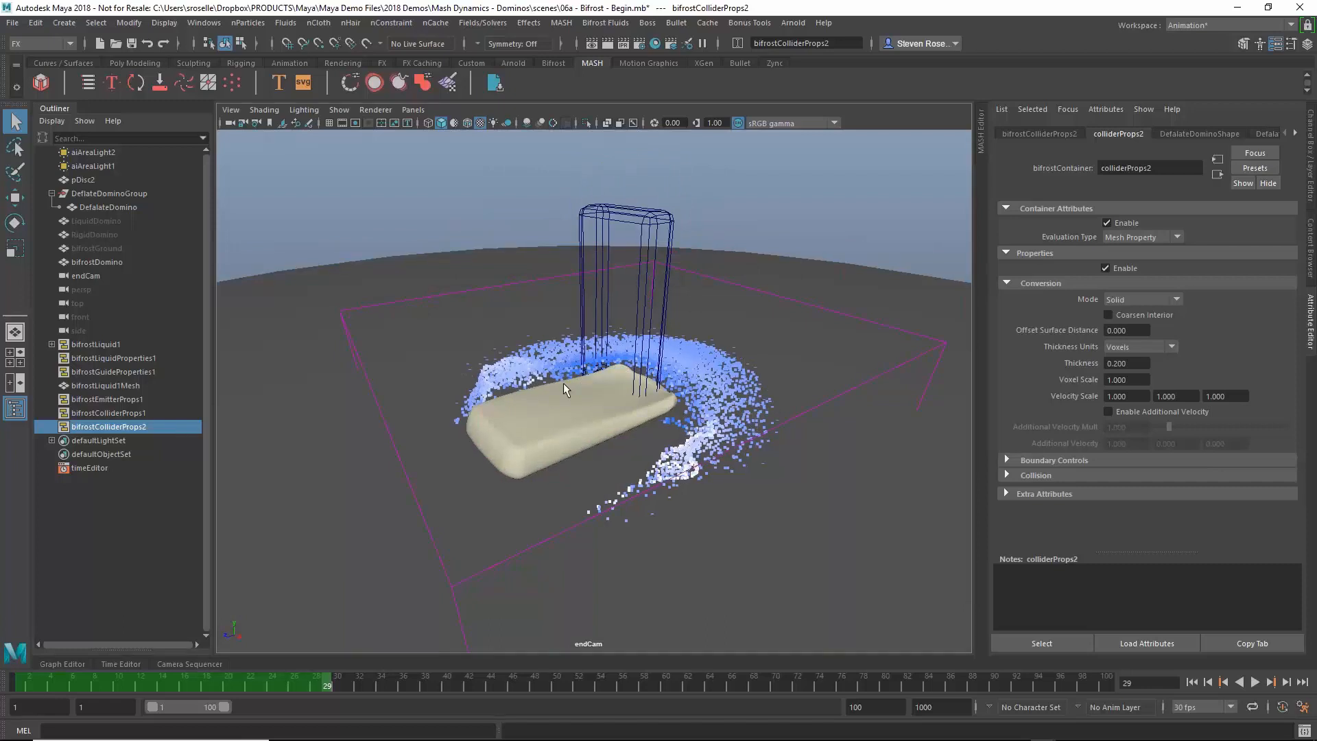
mouse_move(254, 620)
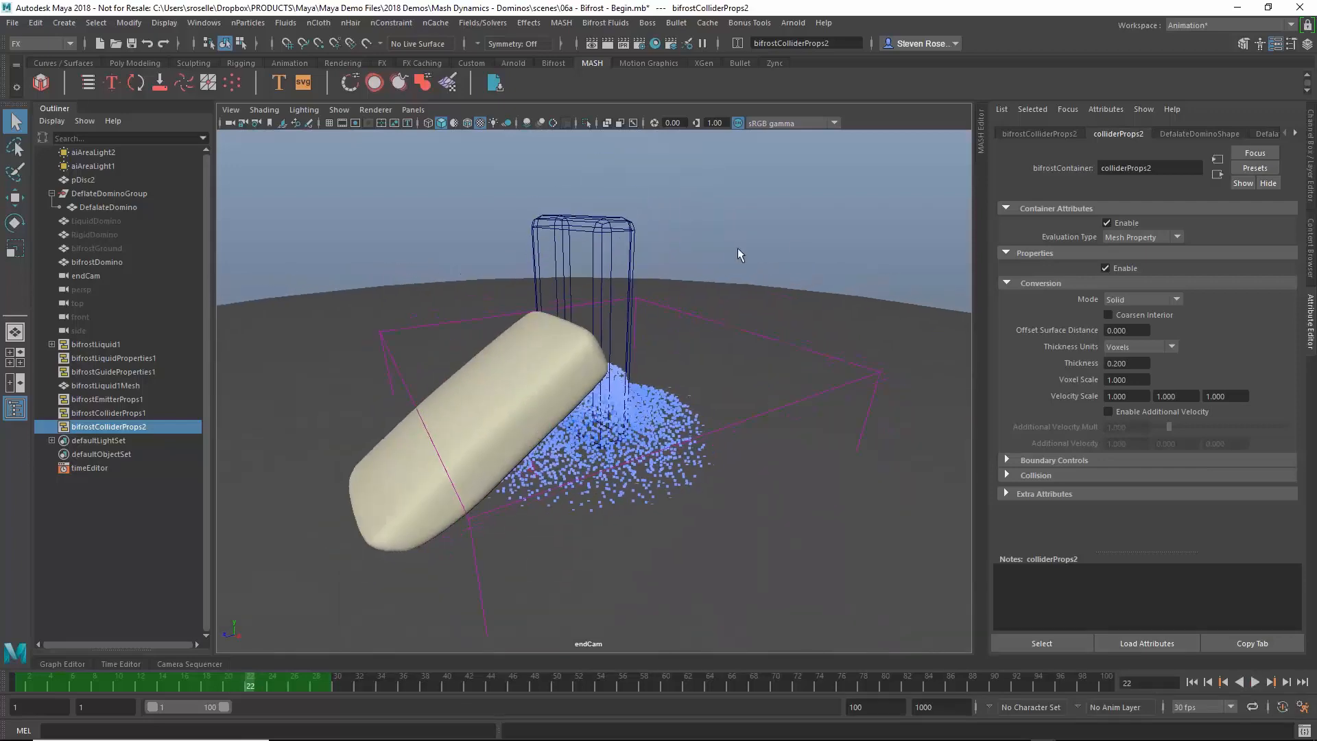
mouse_move(770, 304)
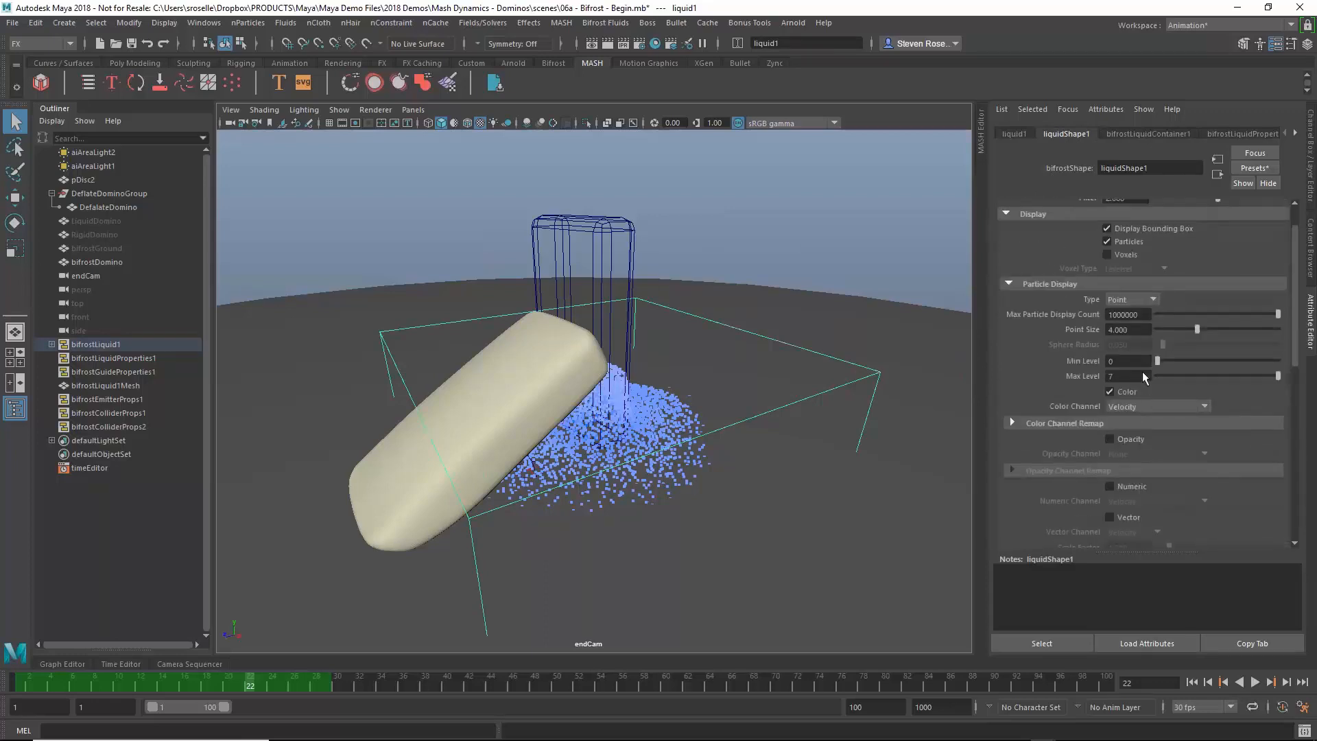
Enable Scratch Cache, set bifrostLiquidContainer1 Start Frame to -22, and replay.
click(1242, 133)
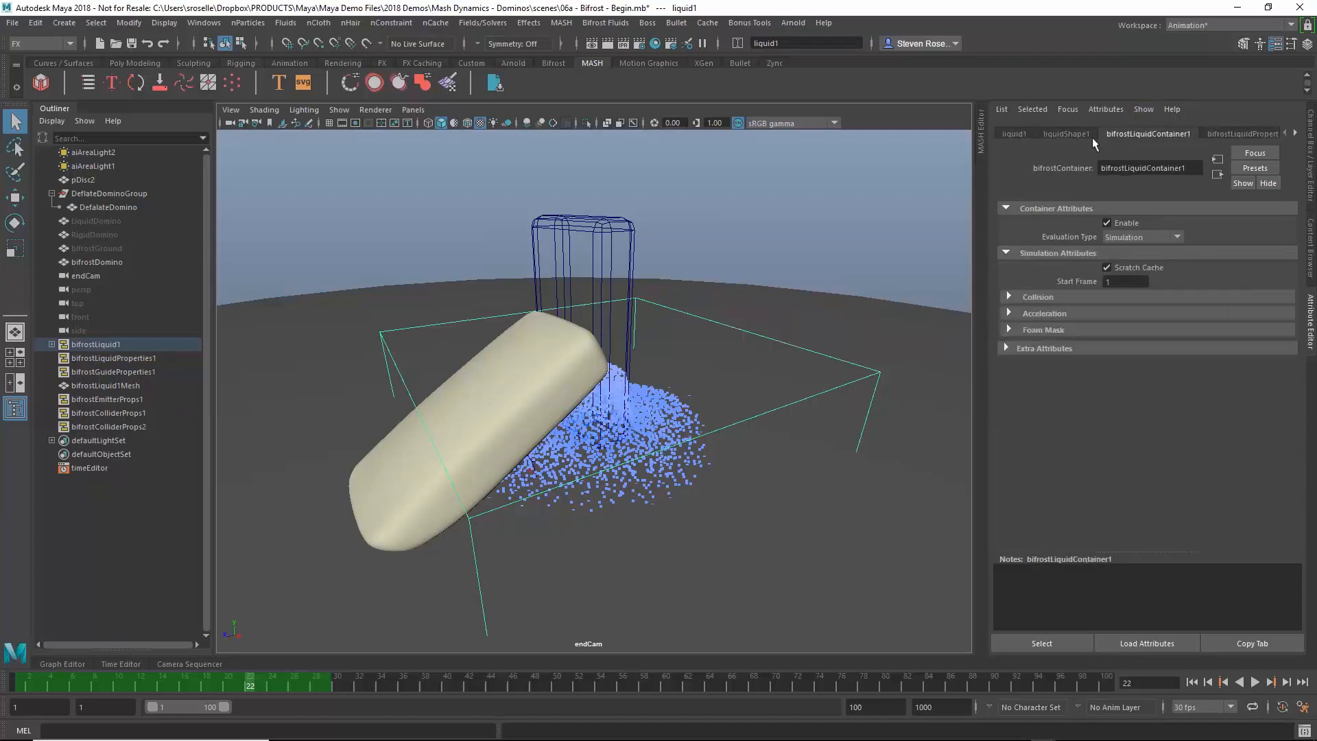
mouse_move(1126, 445)
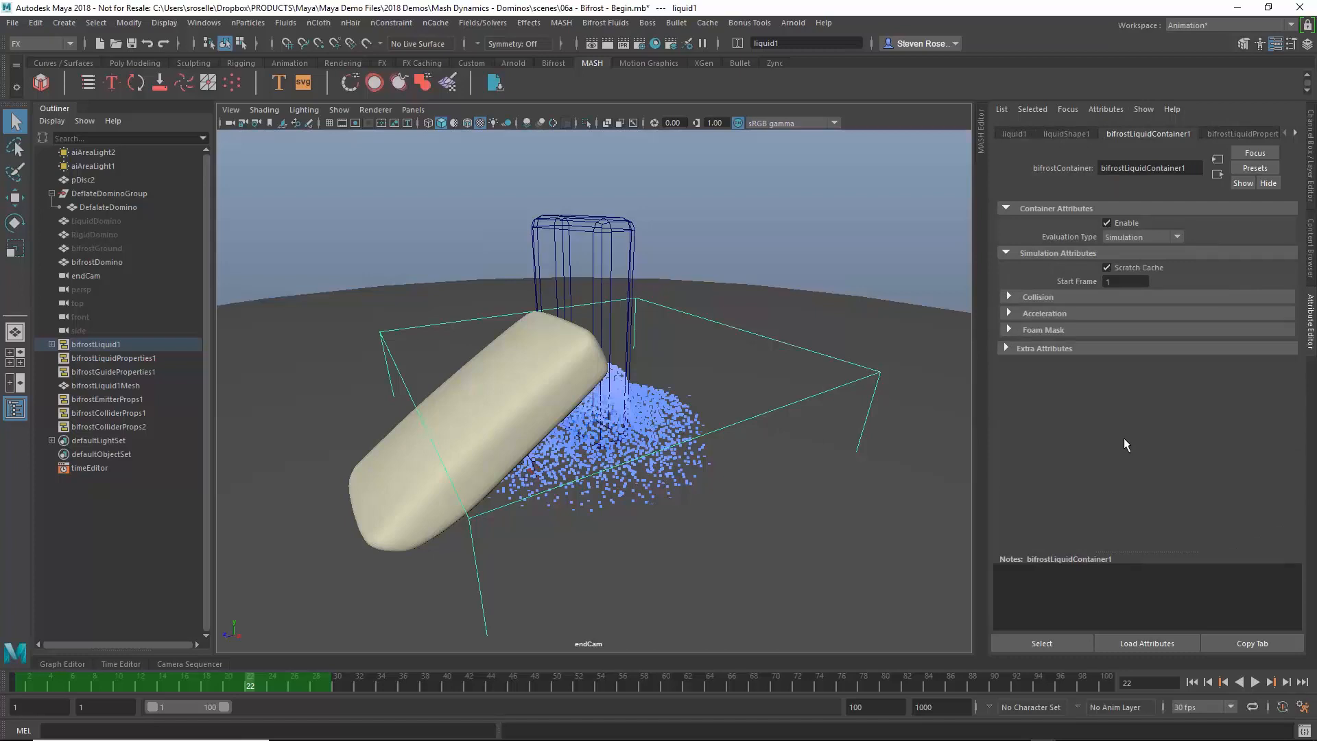
mouse_move(1087, 255)
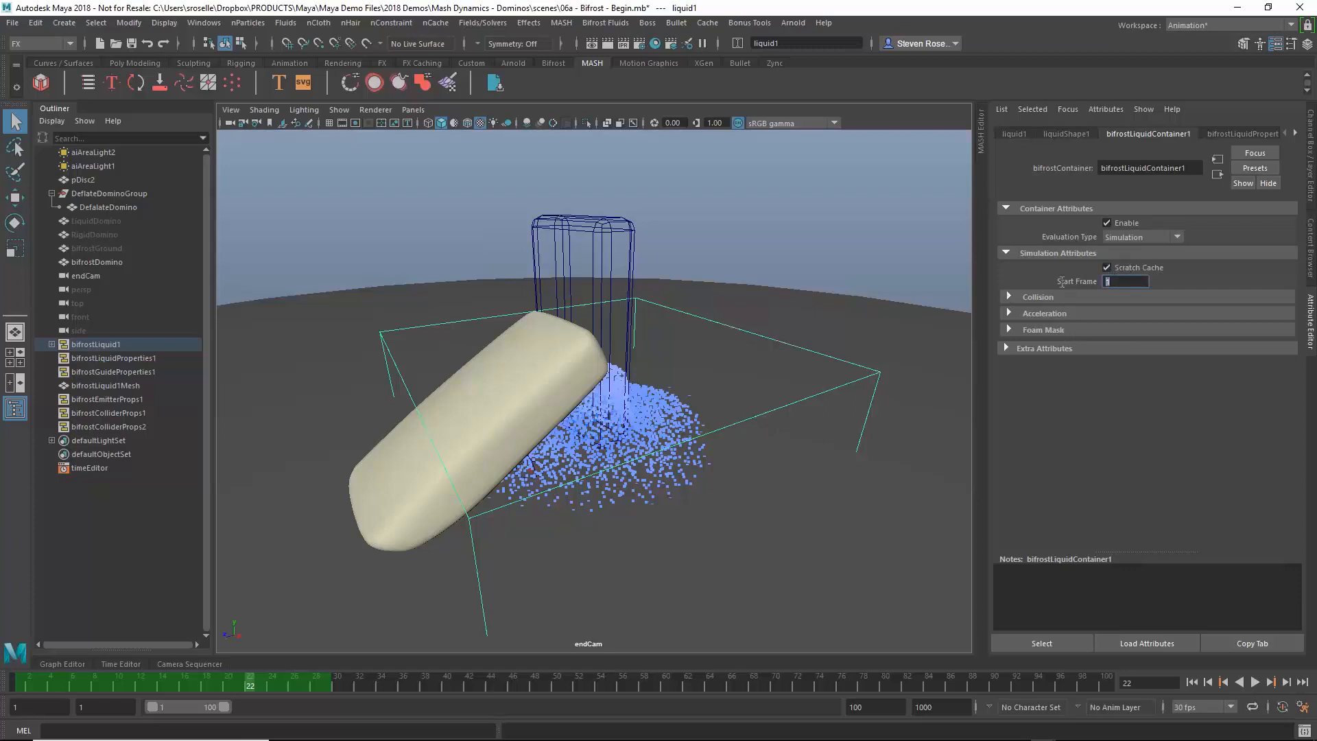
mouse_move(1030, 428)
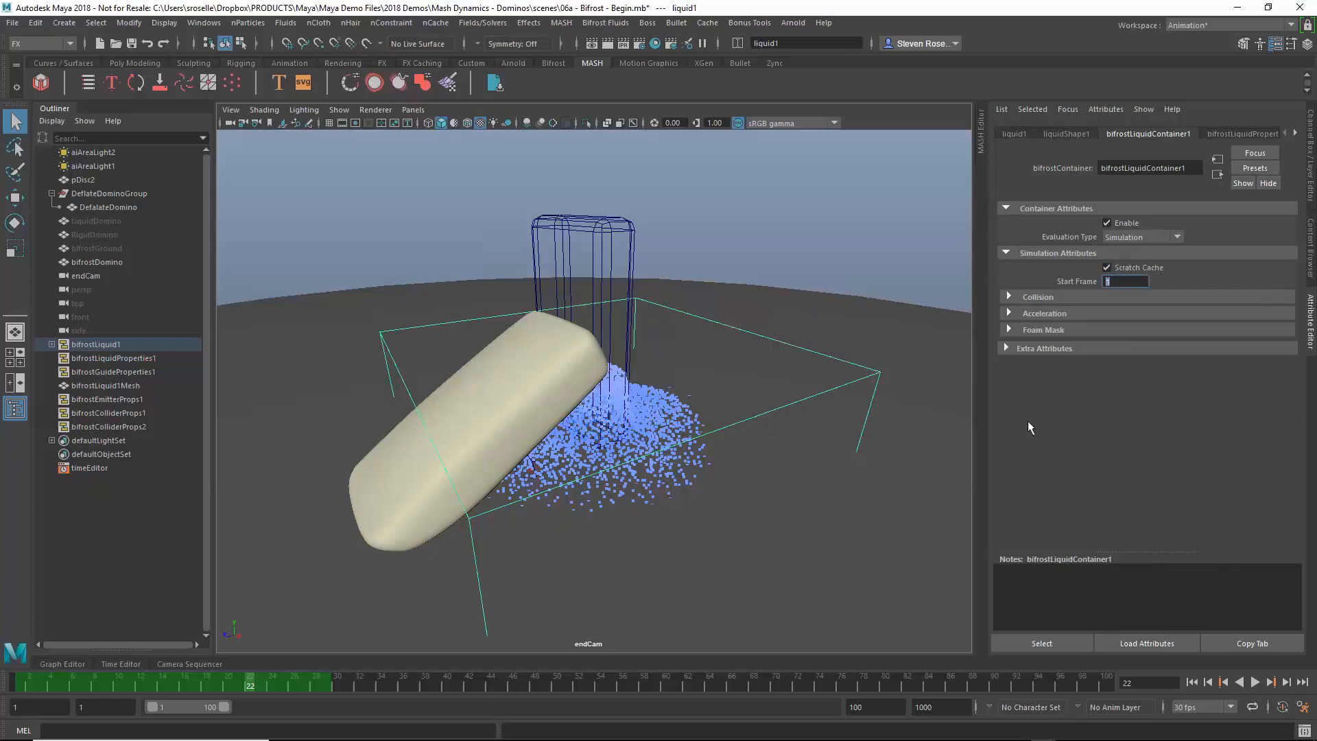
text(22)
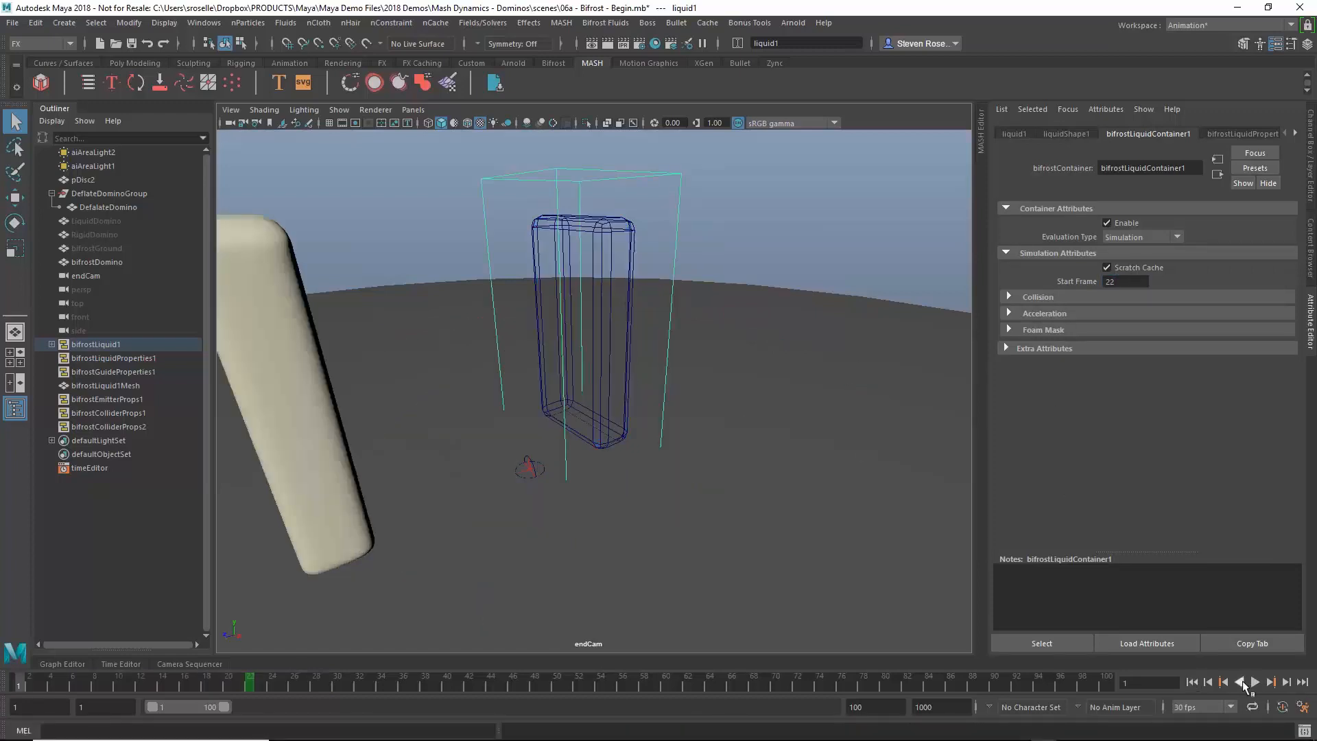
click(1257, 682)
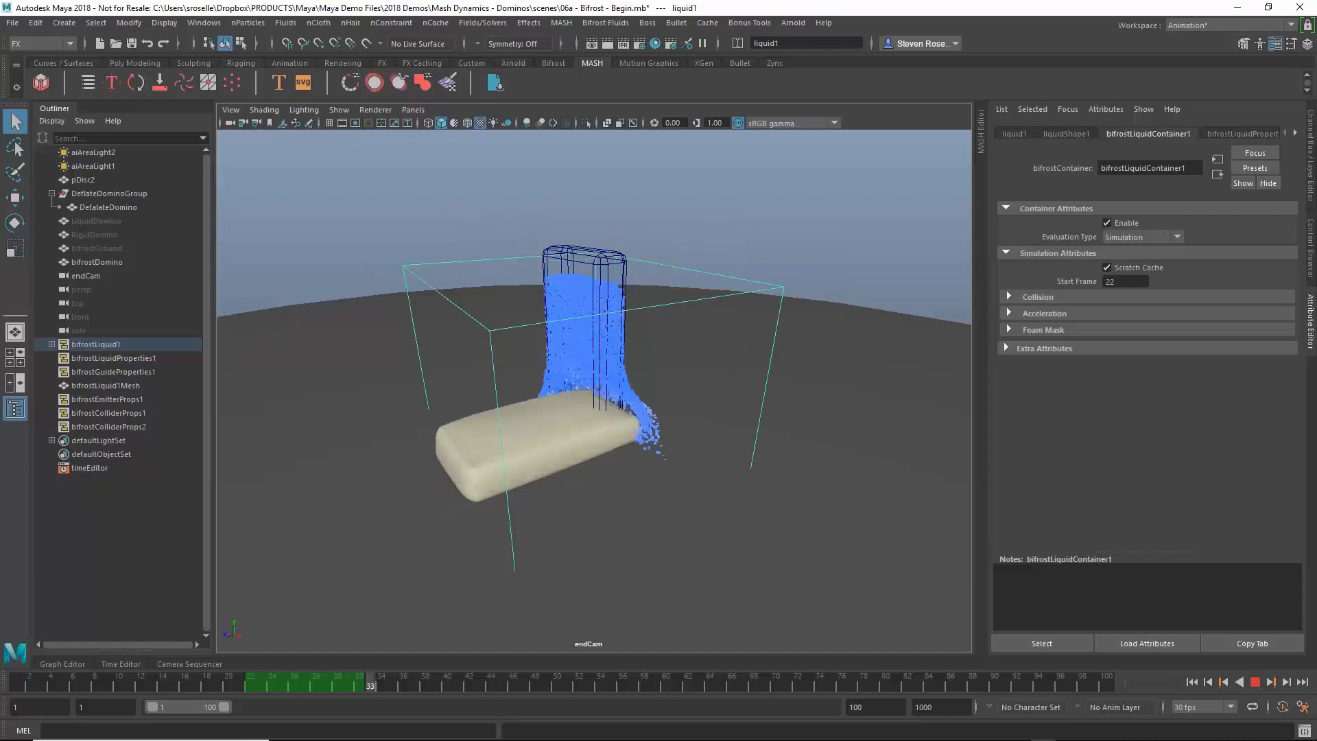
click(1253, 682)
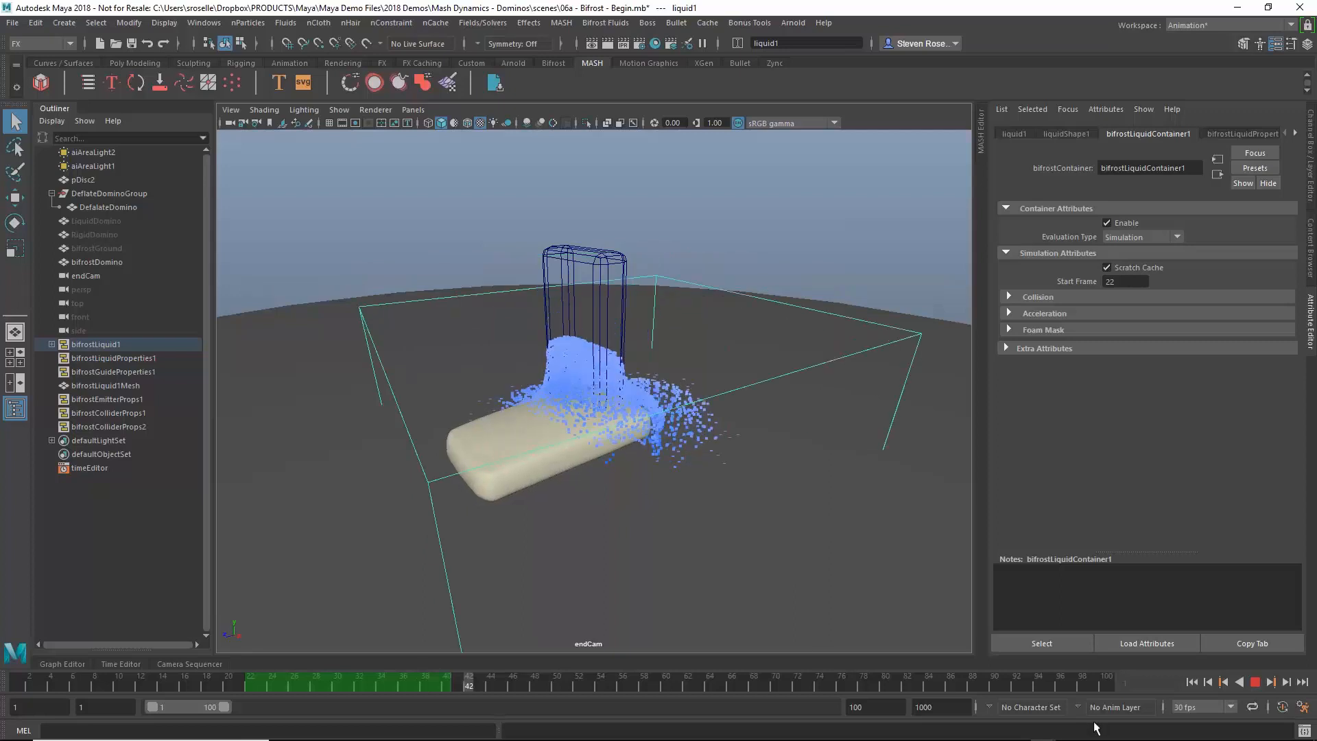
click(1256, 682)
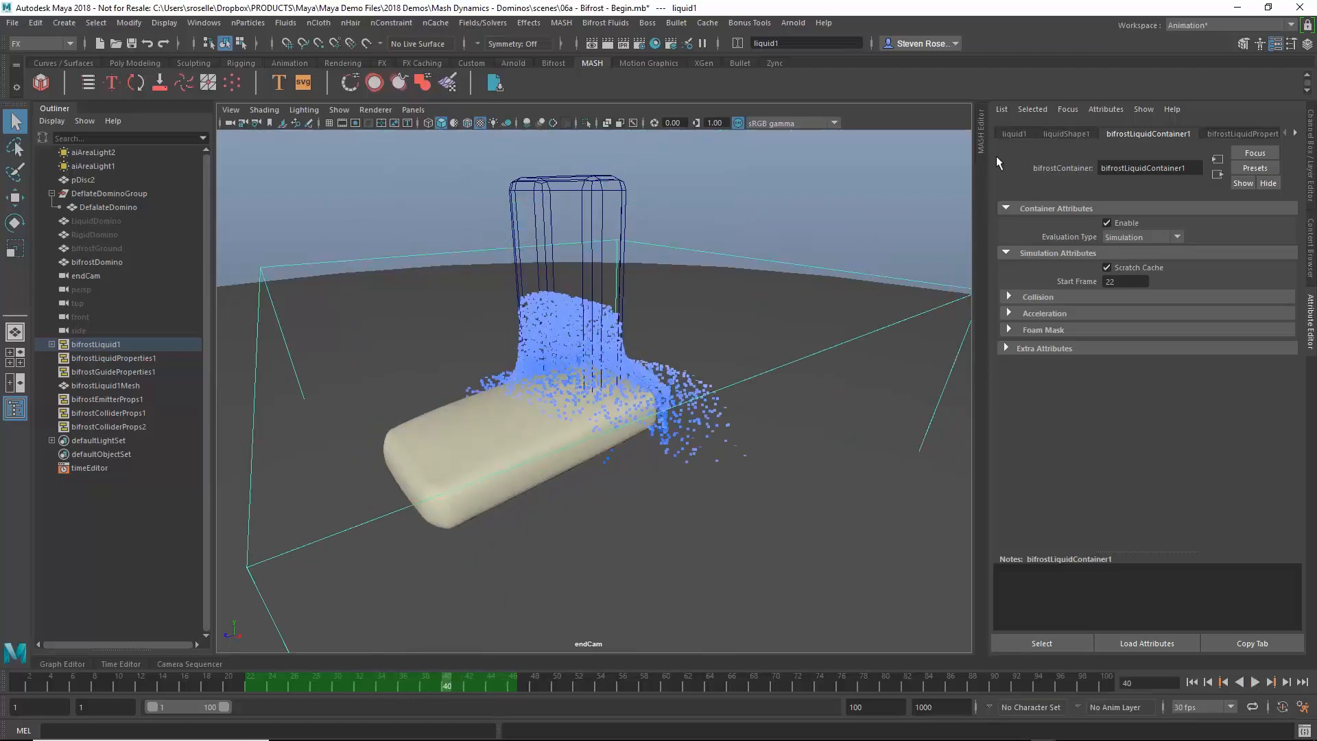
Toggle liquidShape1's Bifrost meshing and render the liquid as a clear mesh in Arnold.
click(1066, 133)
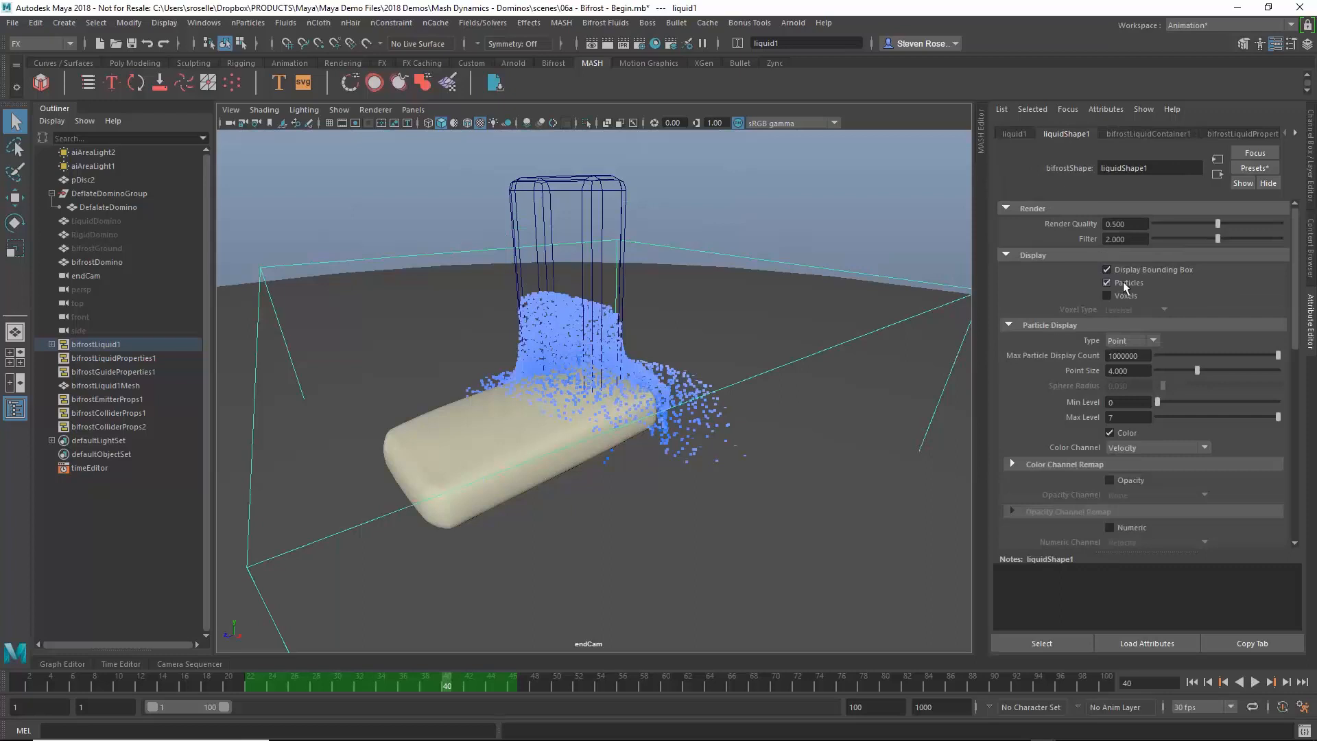
click(1108, 296)
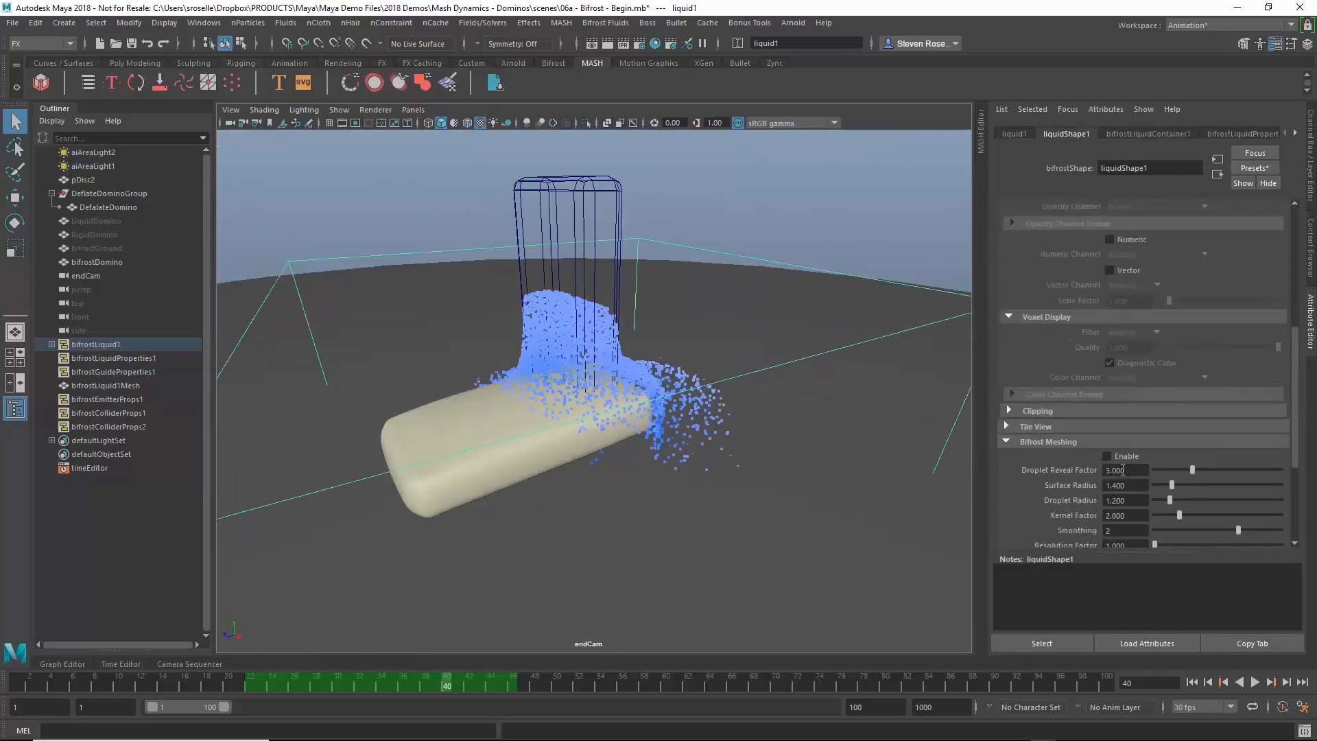
click(1108, 456)
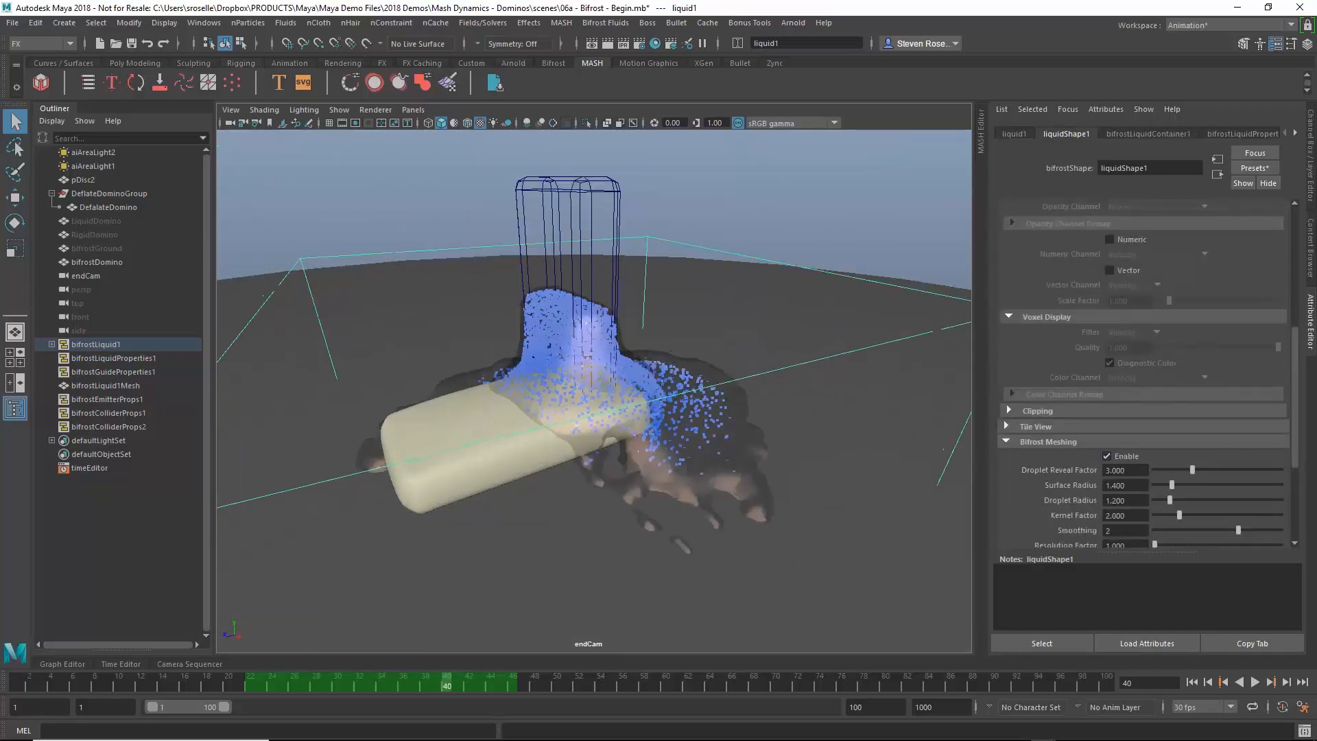
click(104, 386)
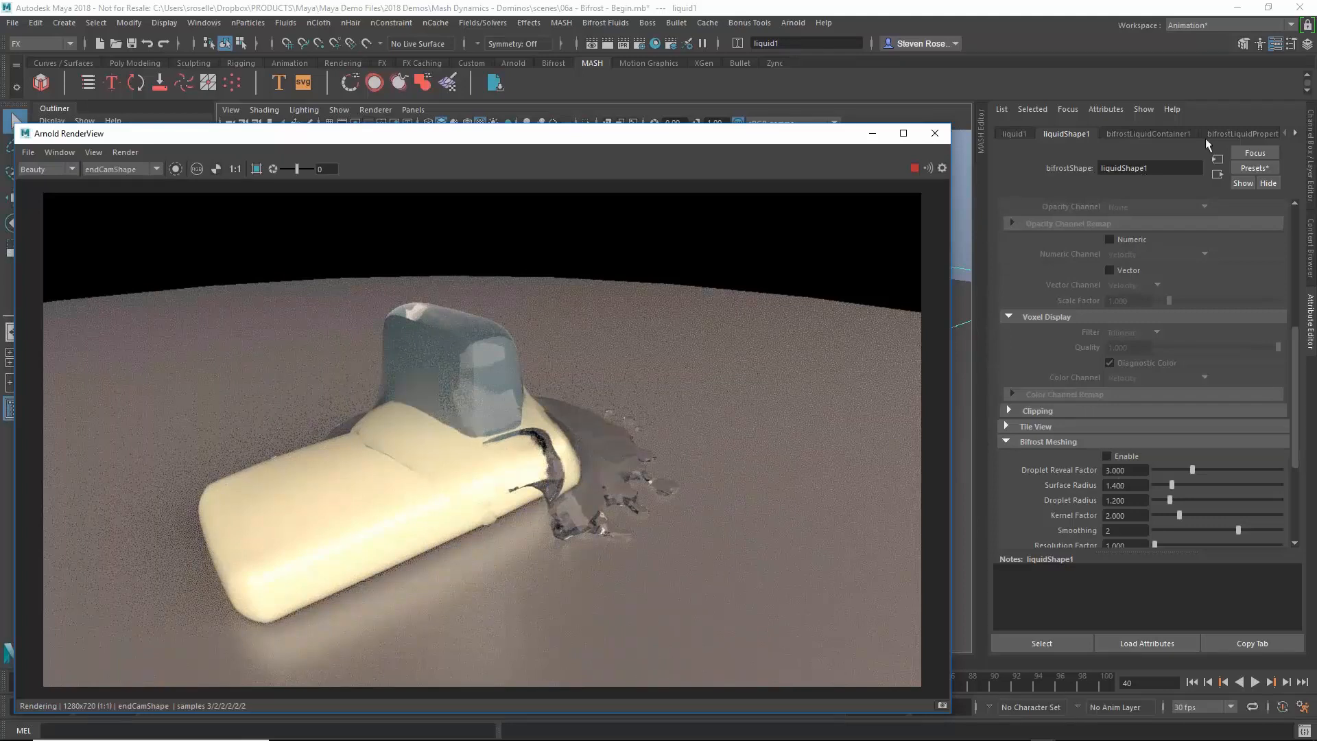
Try red and Gold aiStandardSurface4 presets, settling on a creamy off-white preset.
click(1260, 133)
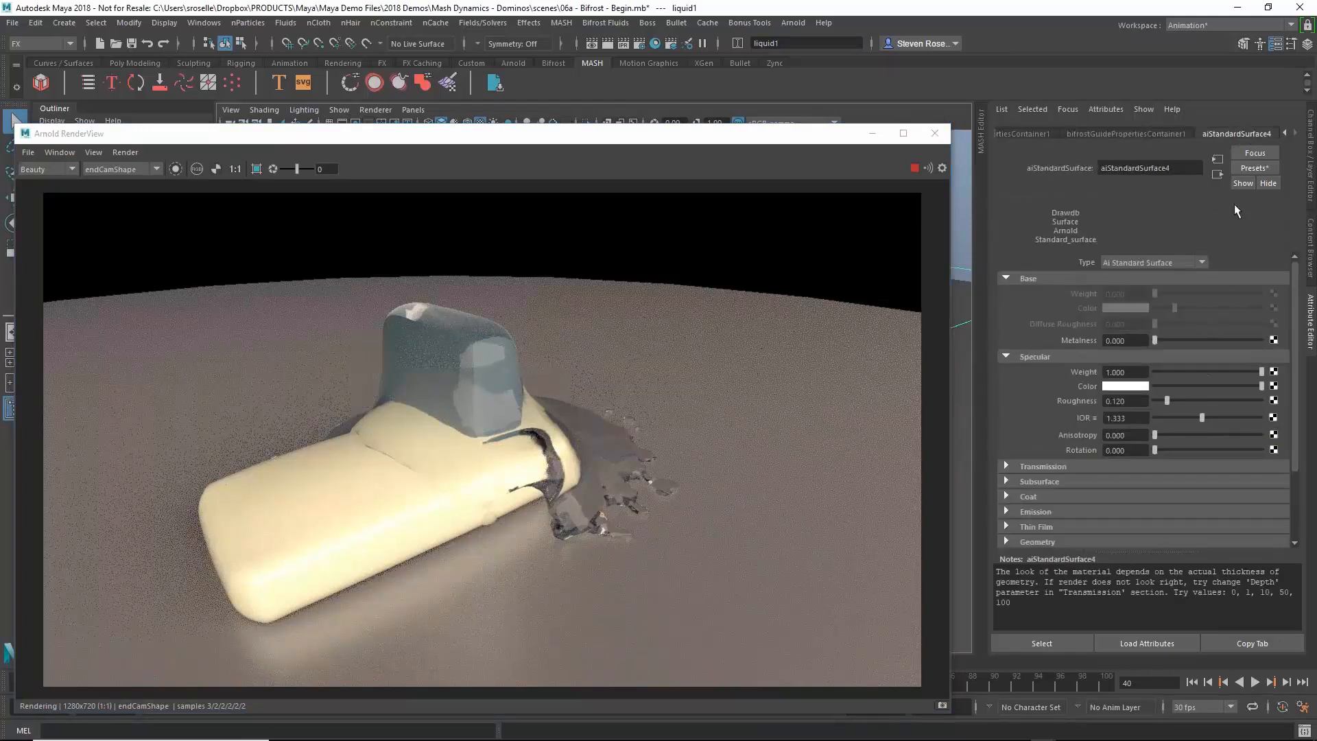
click(1255, 167)
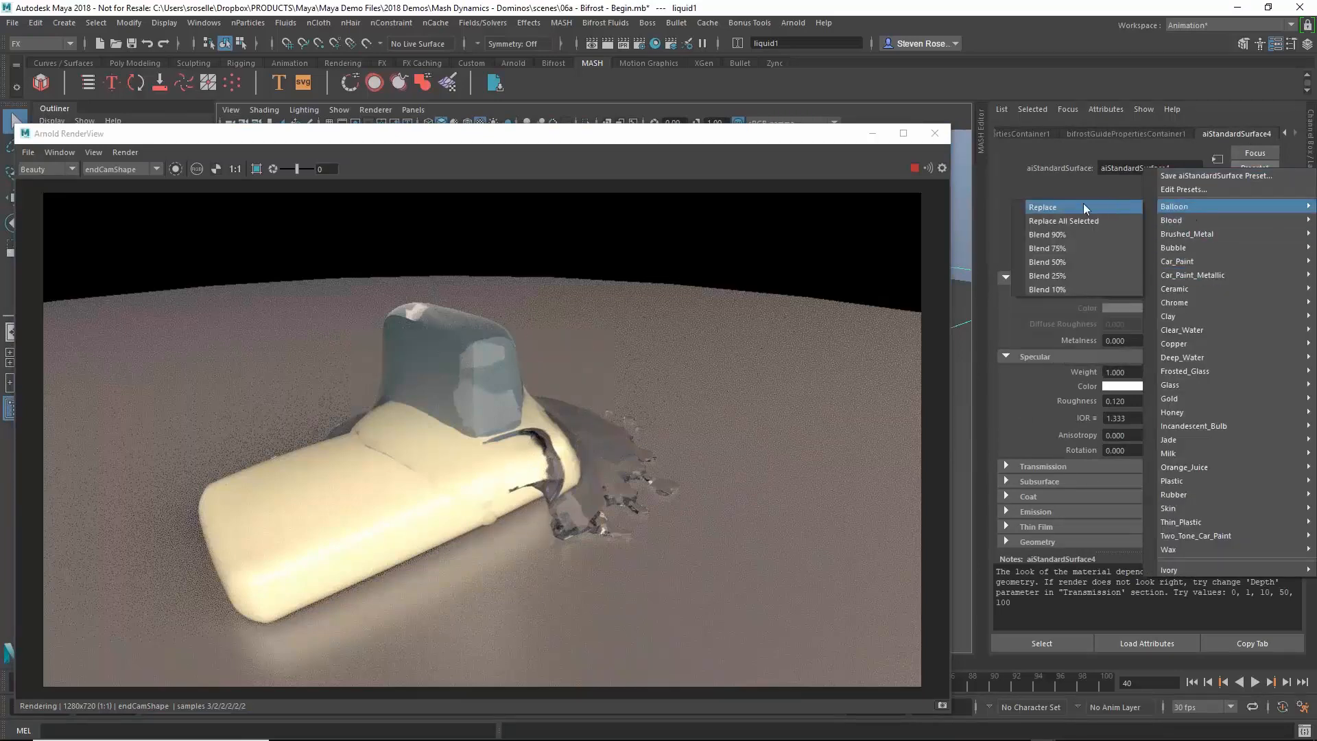
click(1171, 220)
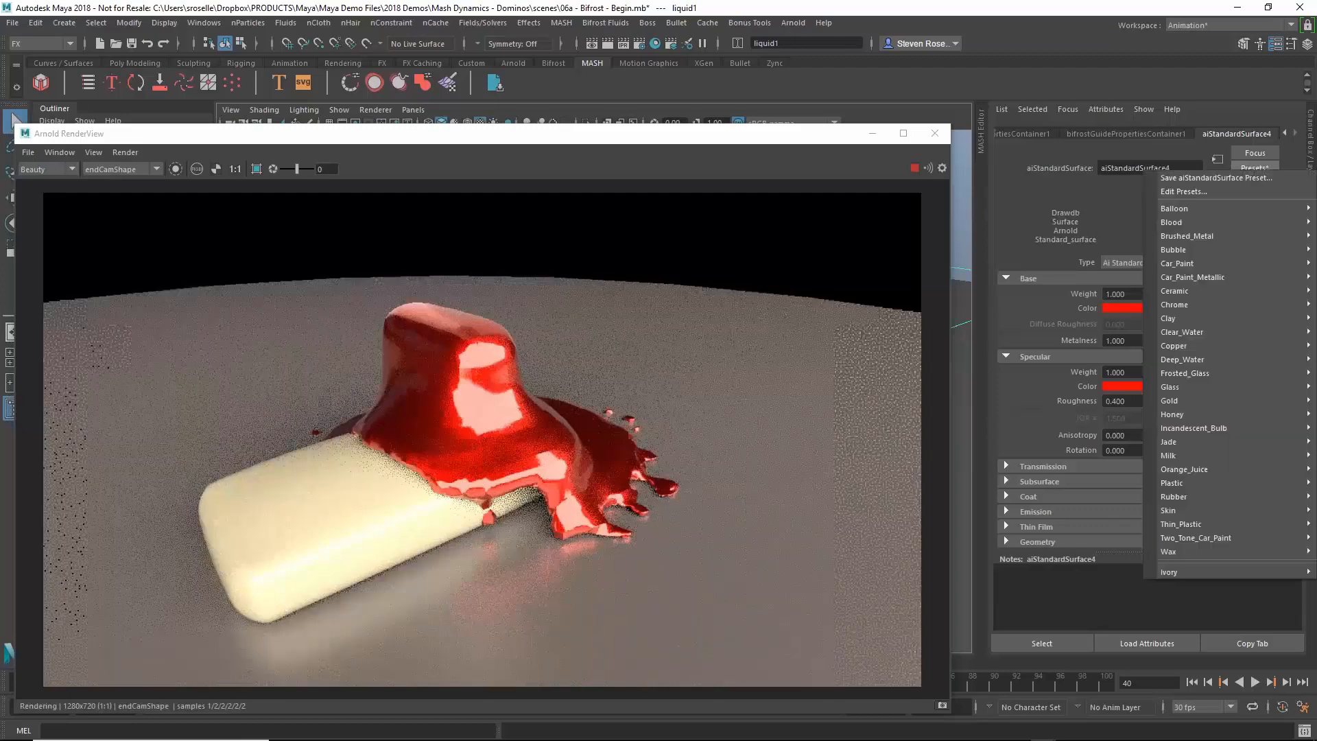
mouse_move(1190, 524)
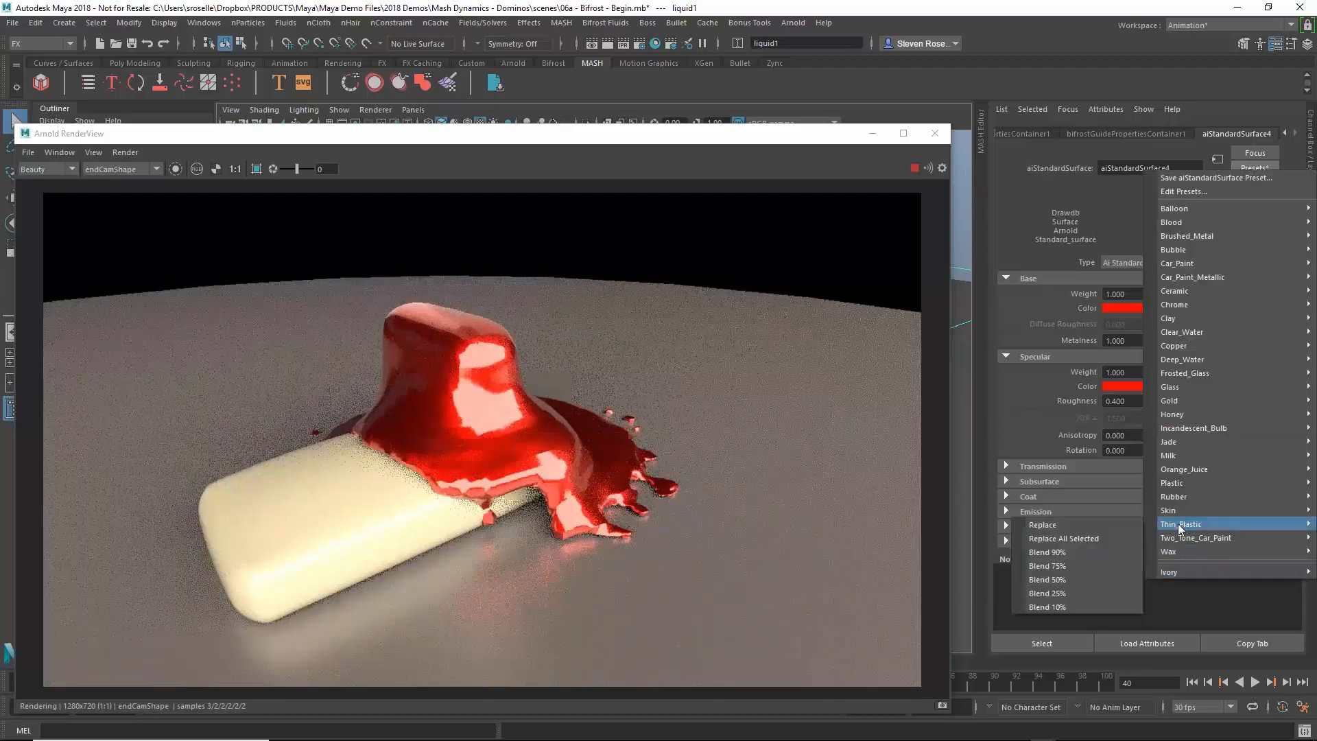
mouse_move(1168, 441)
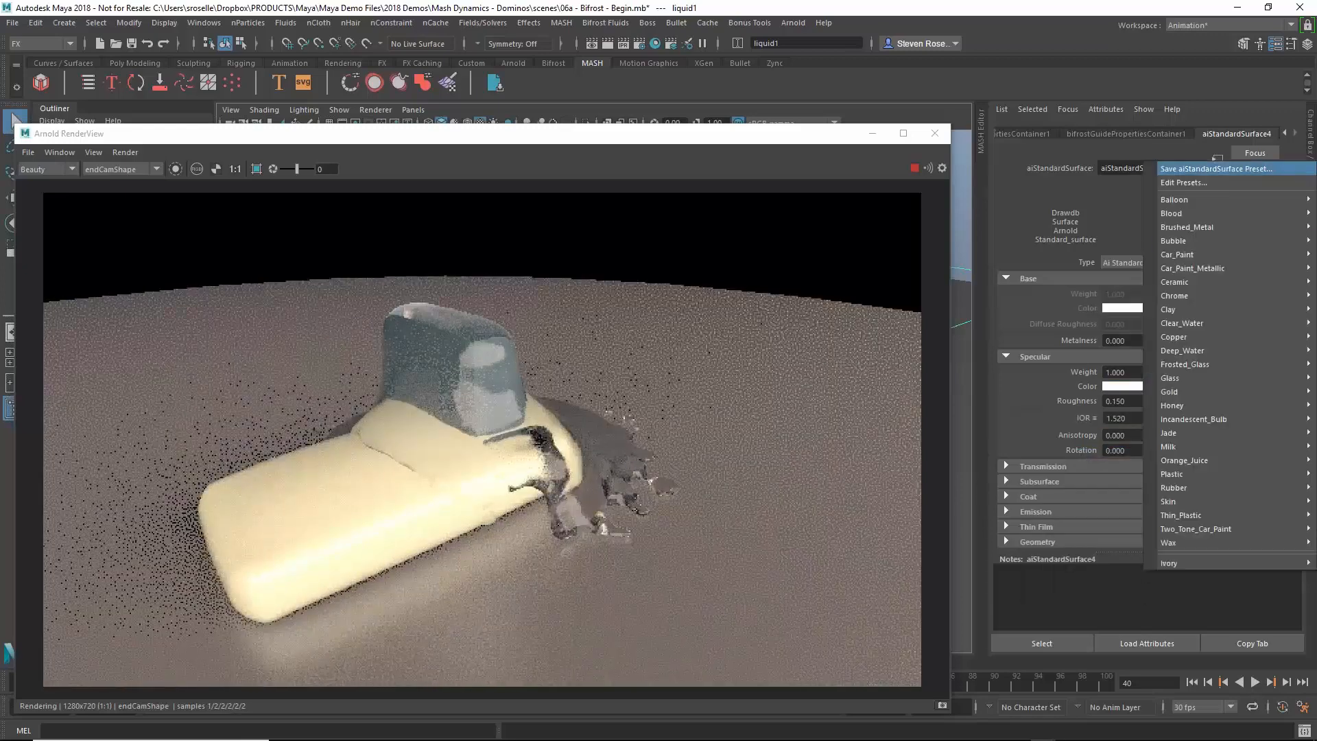
mouse_move(1195, 391)
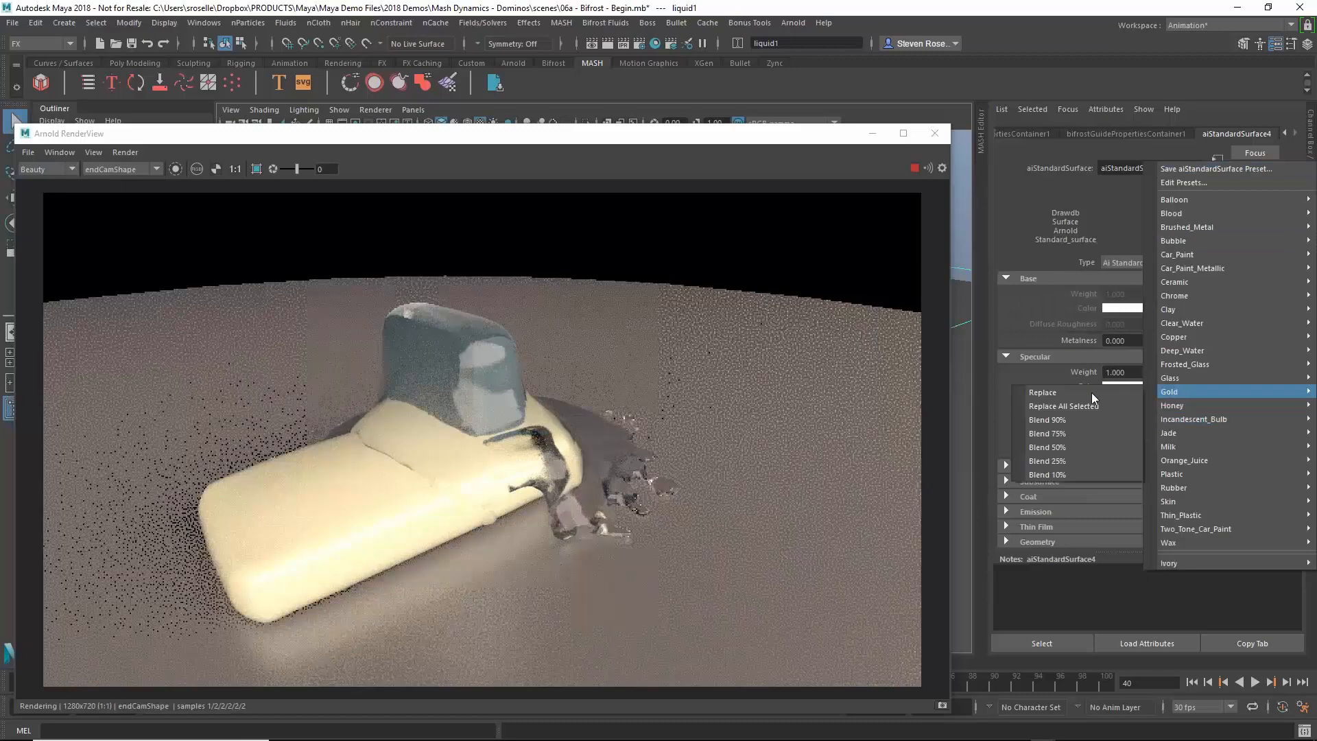
click(1169, 391)
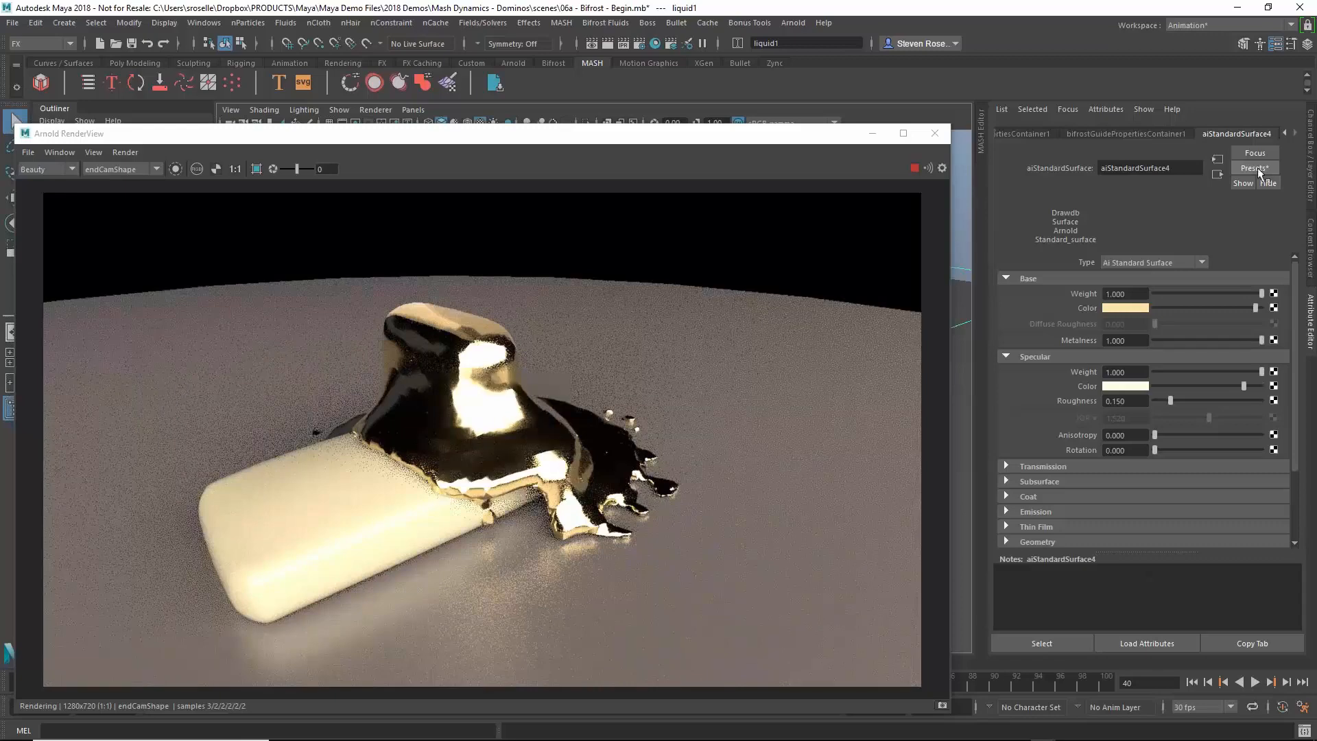
click(1254, 168)
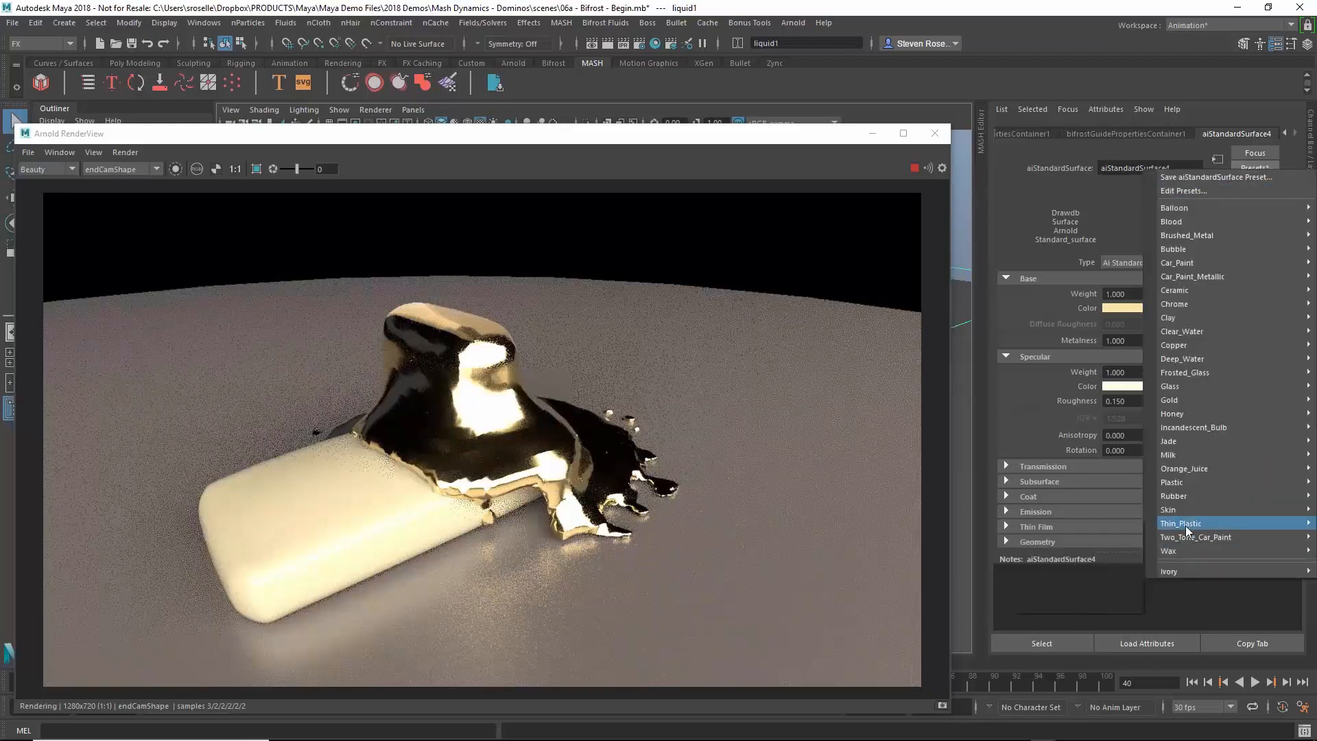
click(1181, 522)
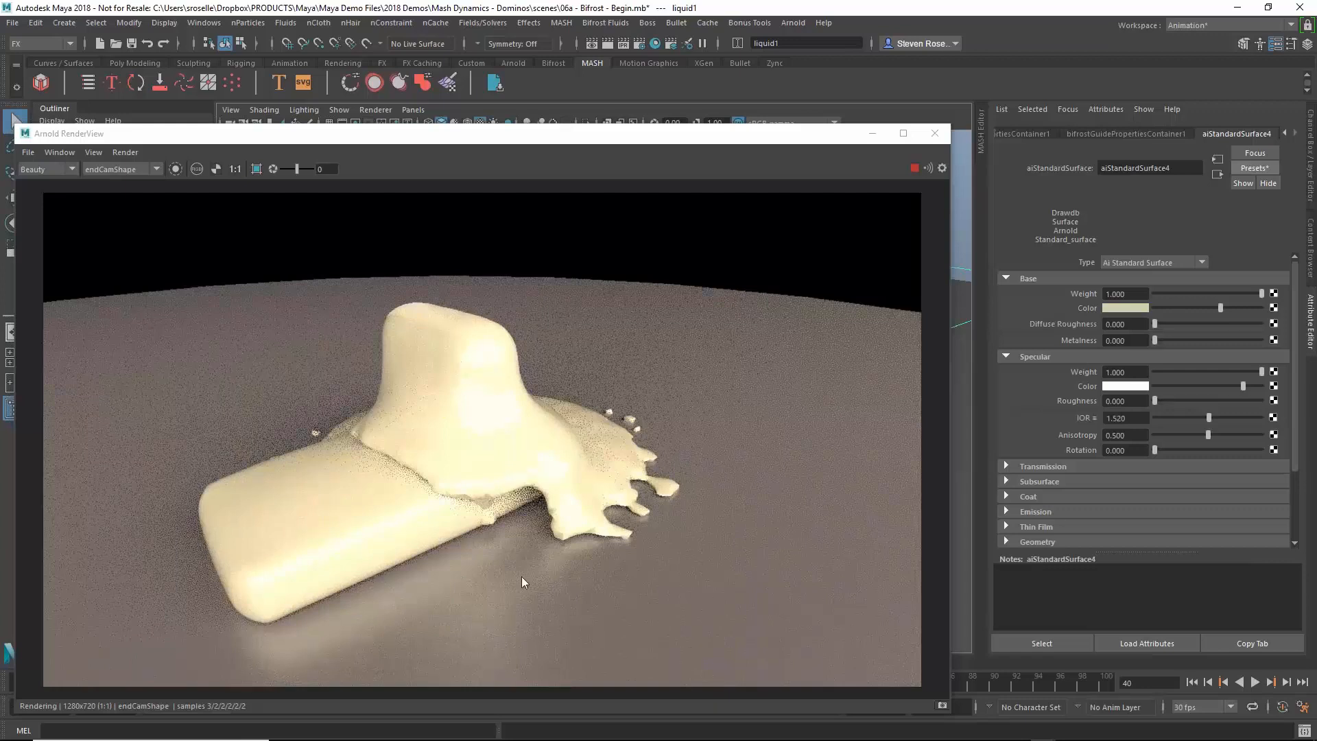
mouse_move(911, 583)
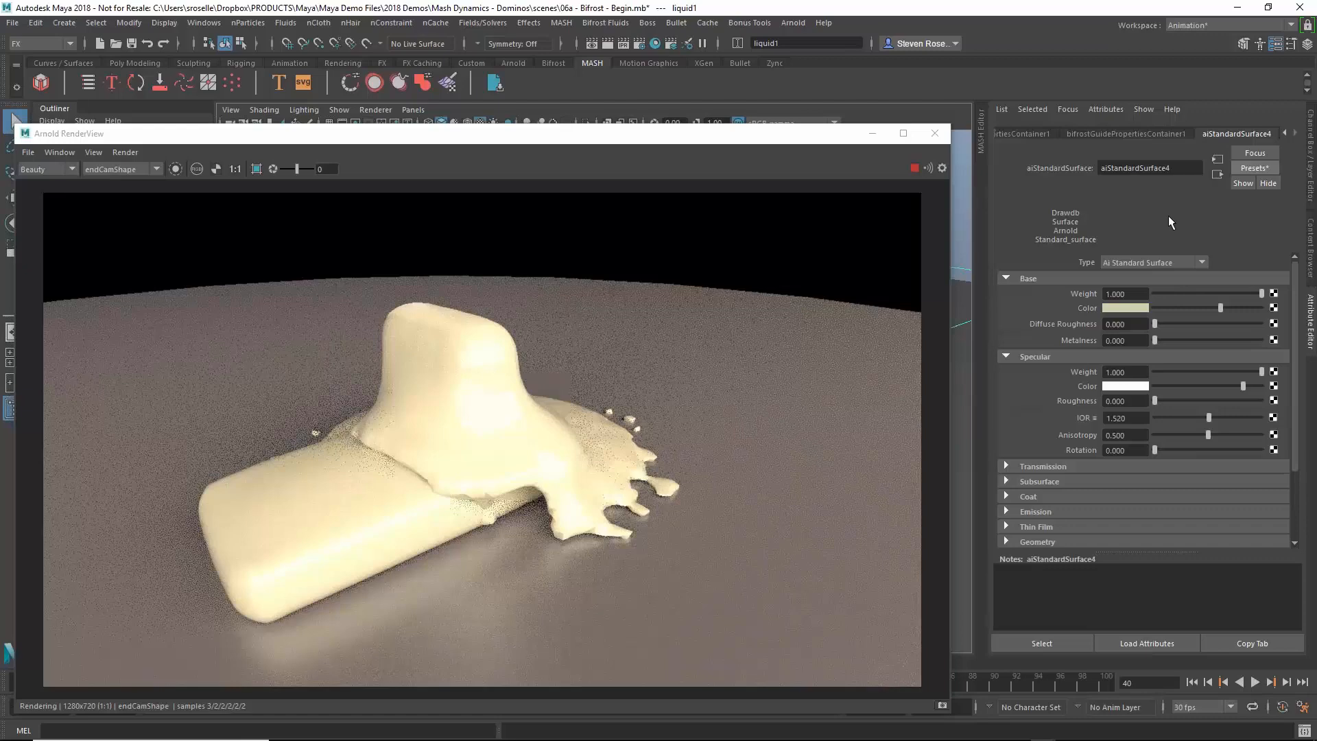
mouse_move(779, 149)
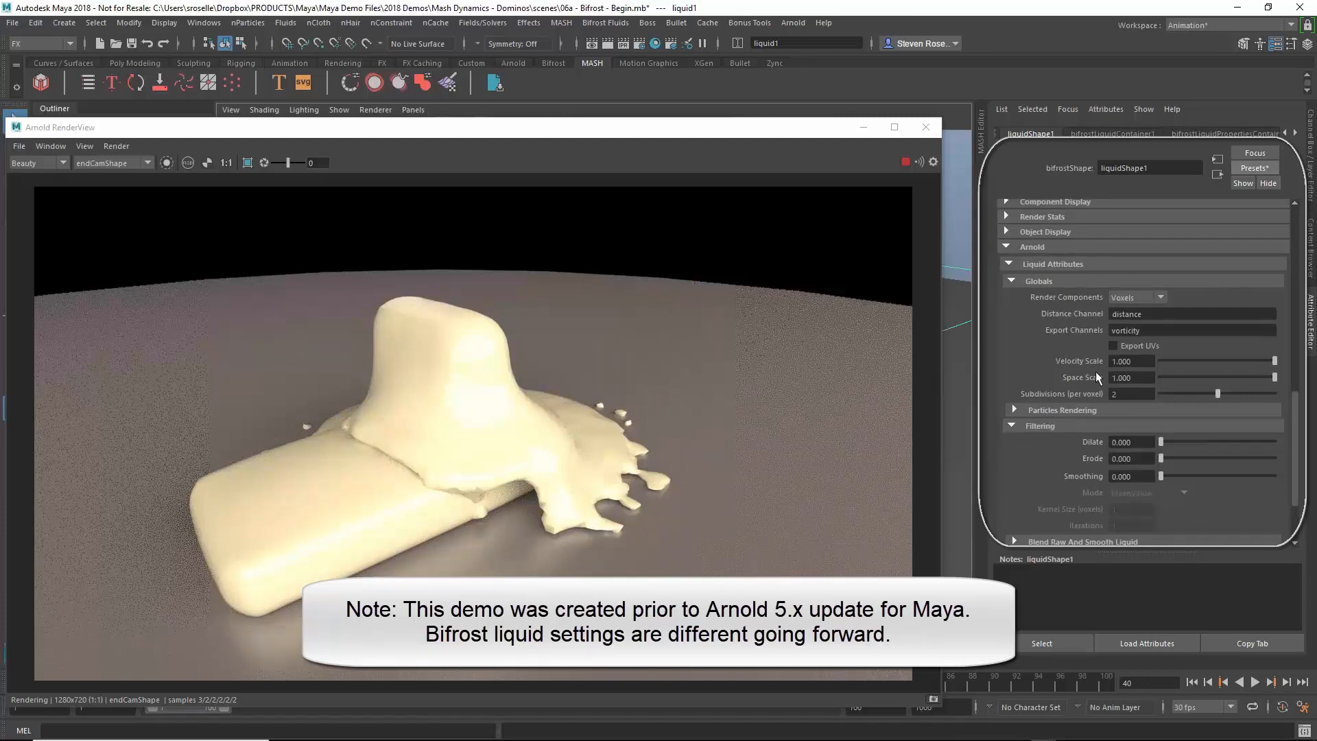
Set the liquid's Arnold Render Components to Particles.
click(1155, 297)
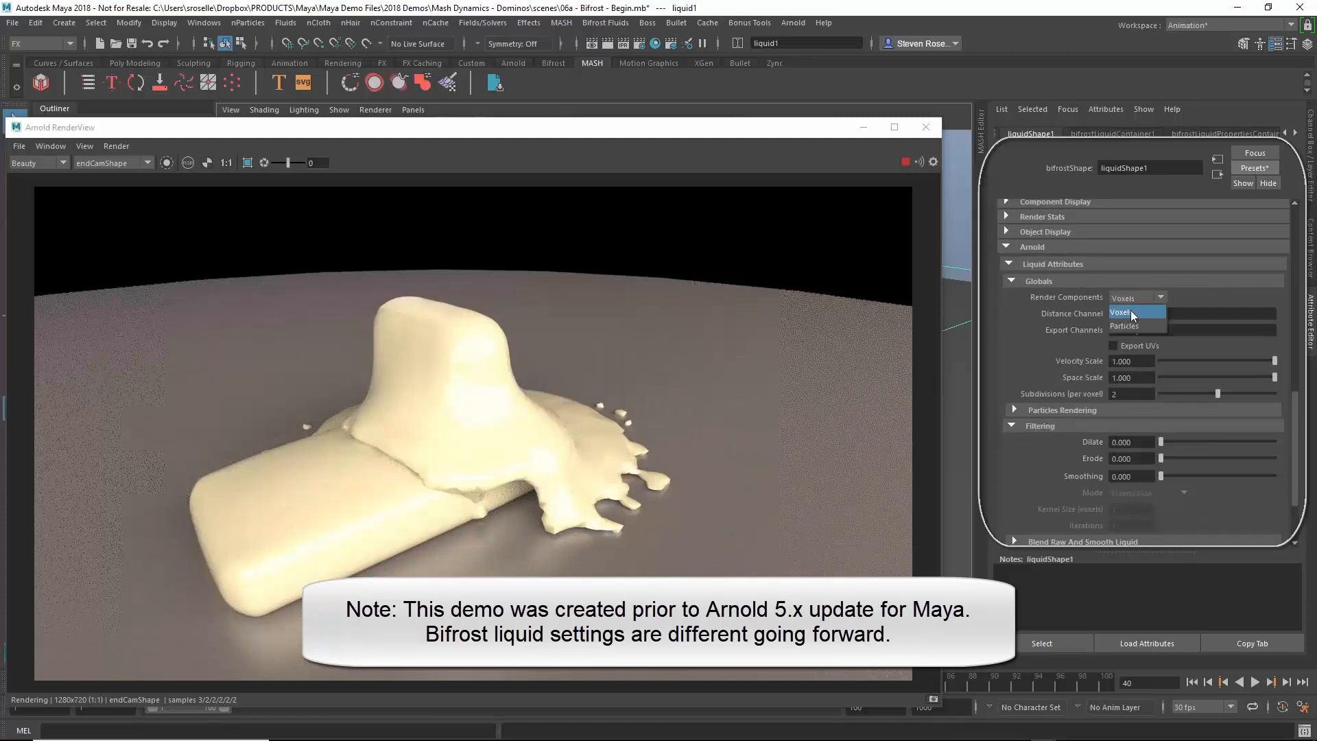
click(1124, 326)
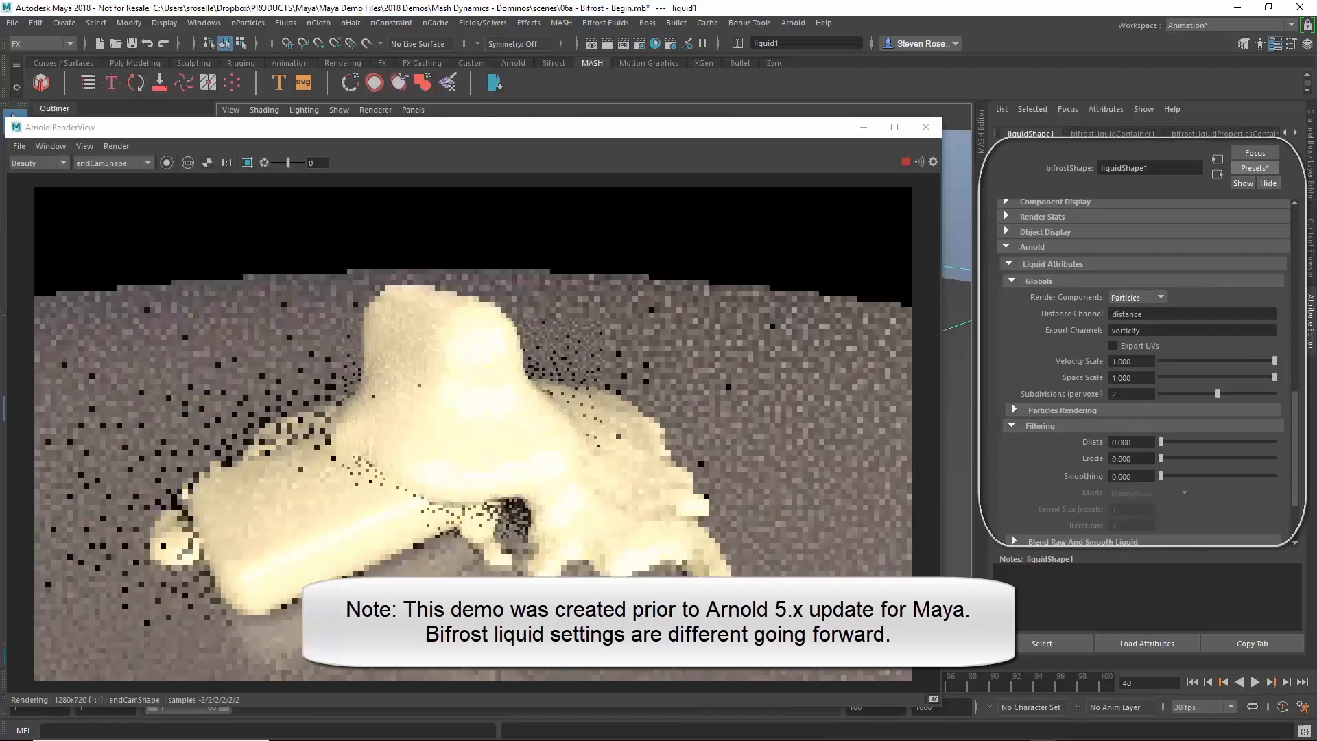
click(1137, 297)
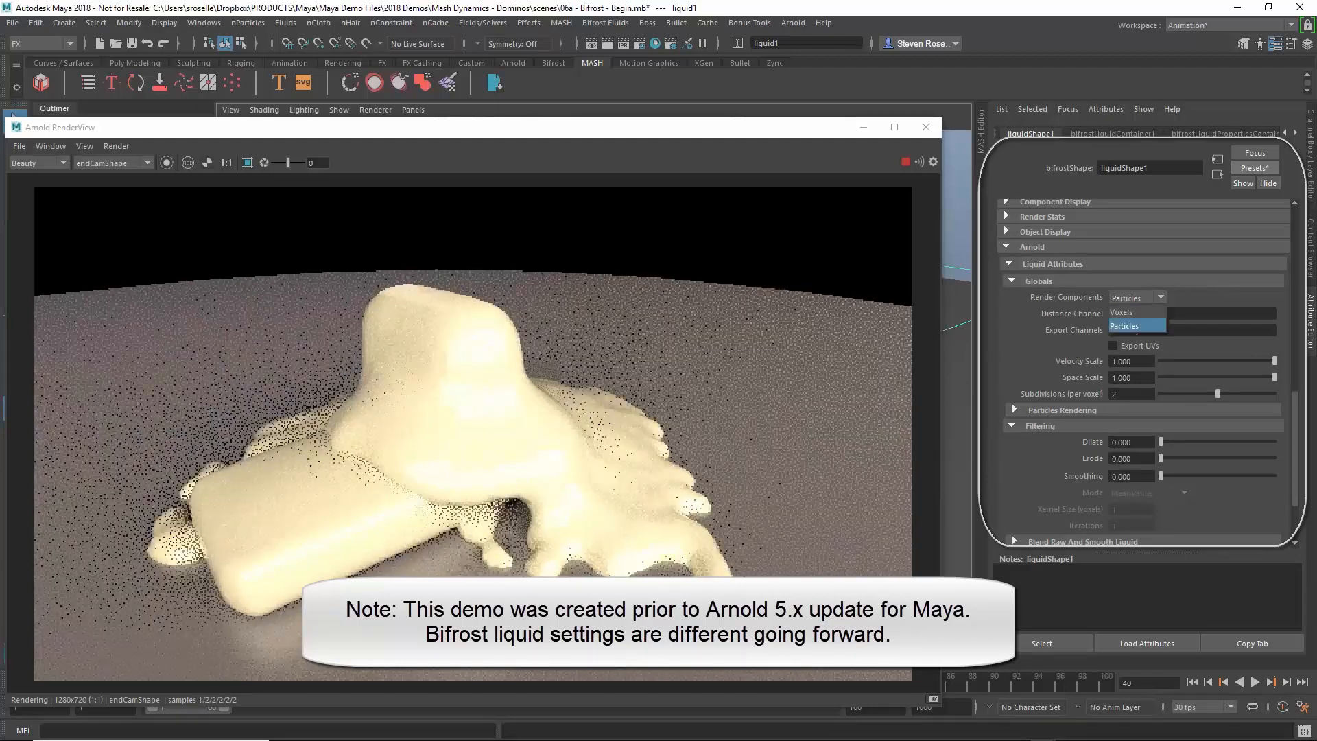
click(1124, 312)
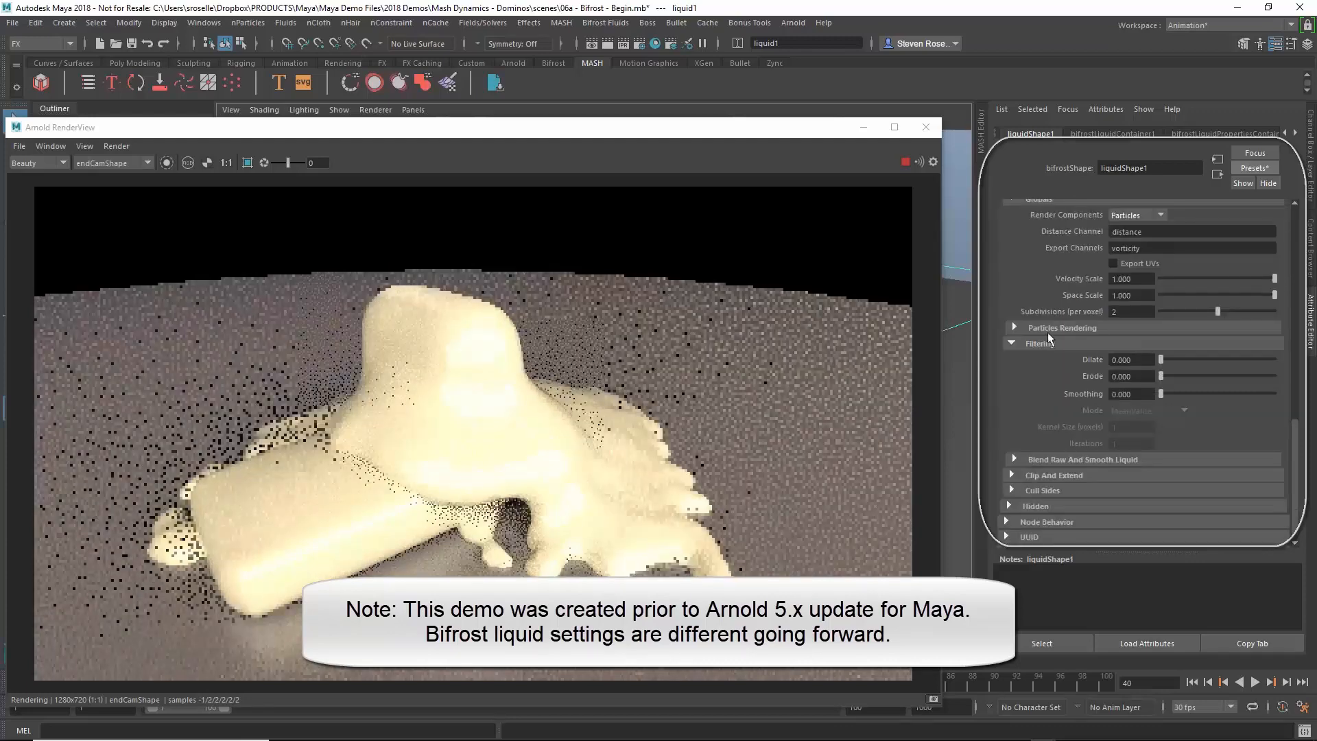
Set surface radius 0.800 and smoothing about 0.329, then close the Arnold RenderView.
click(1014, 327)
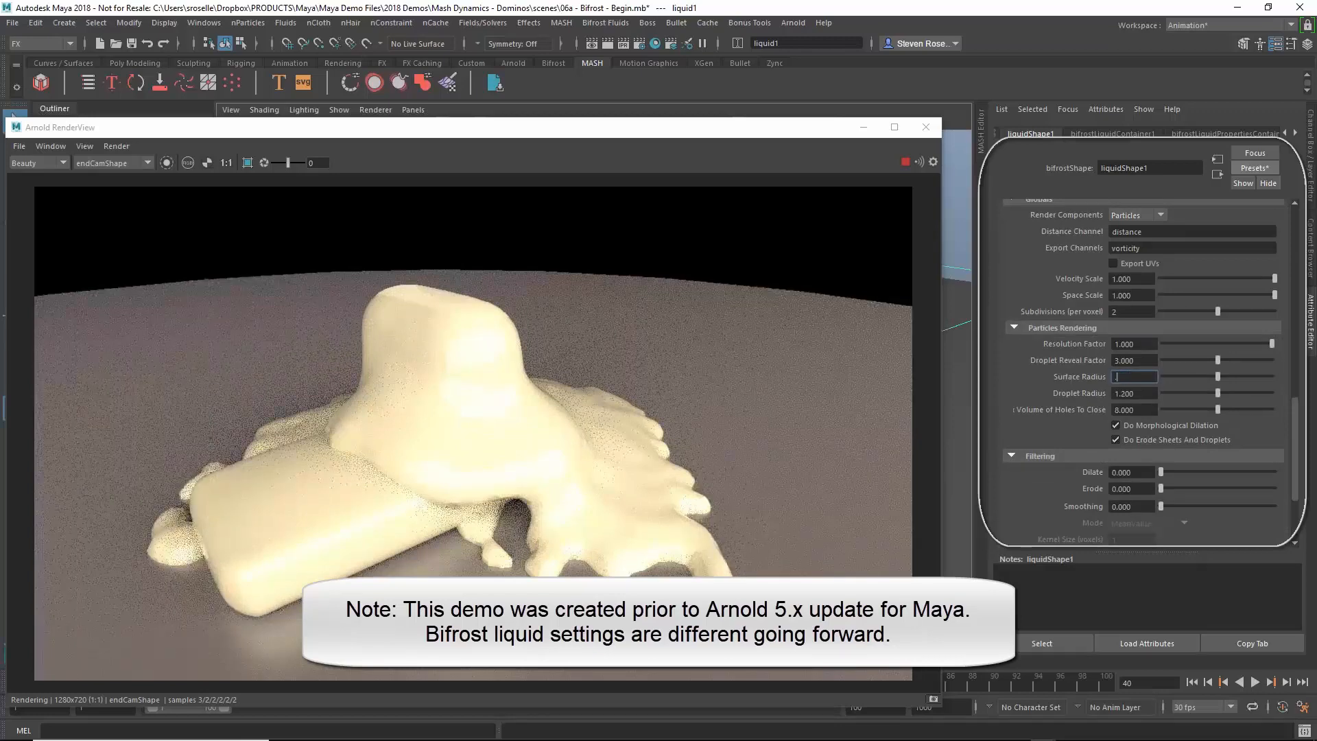
text(0.800)
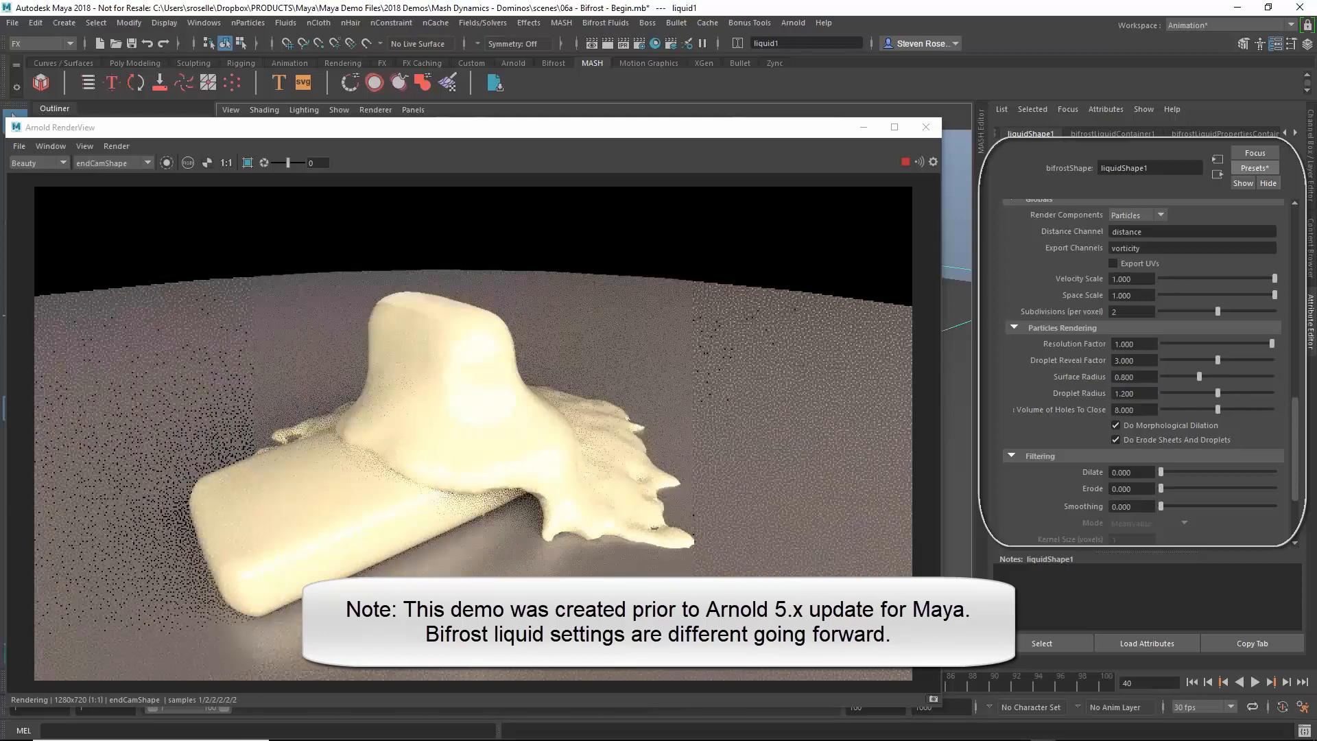
click(1131, 506)
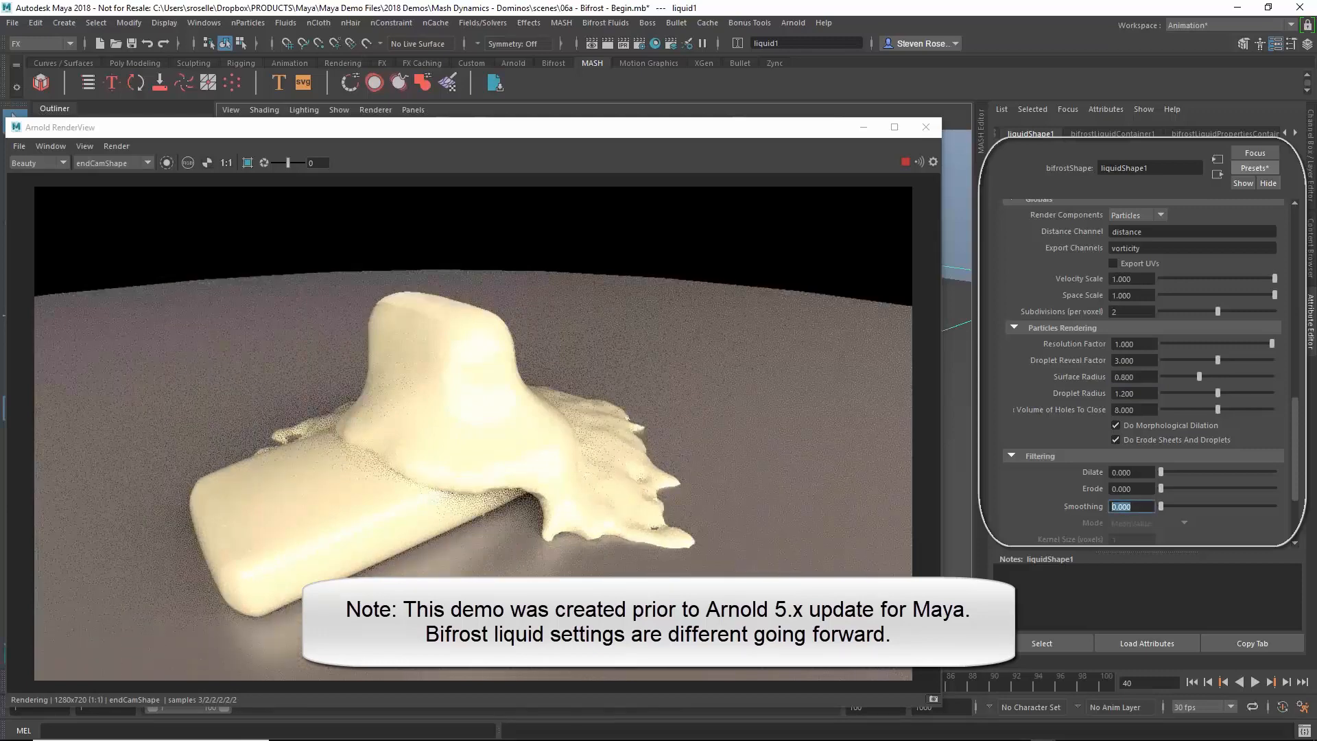
text(0.500)
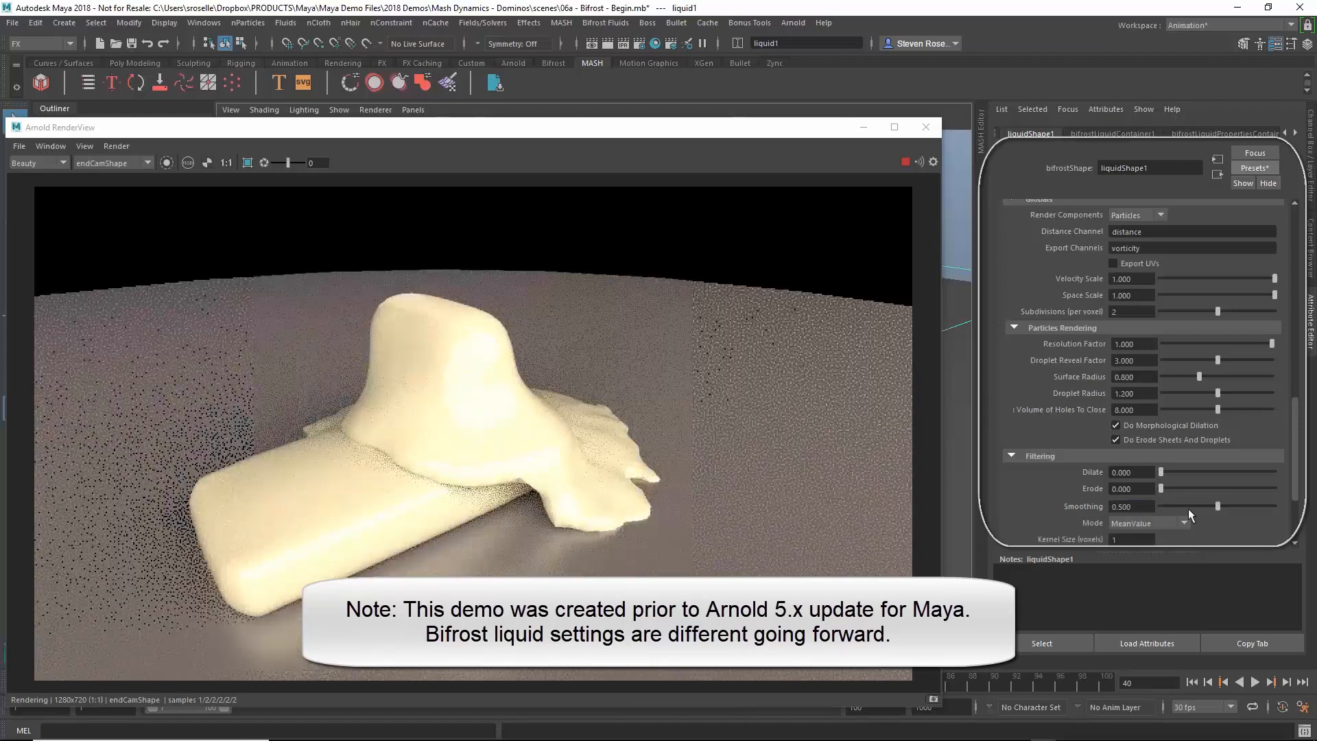
drag(1218, 506, 1176, 506)
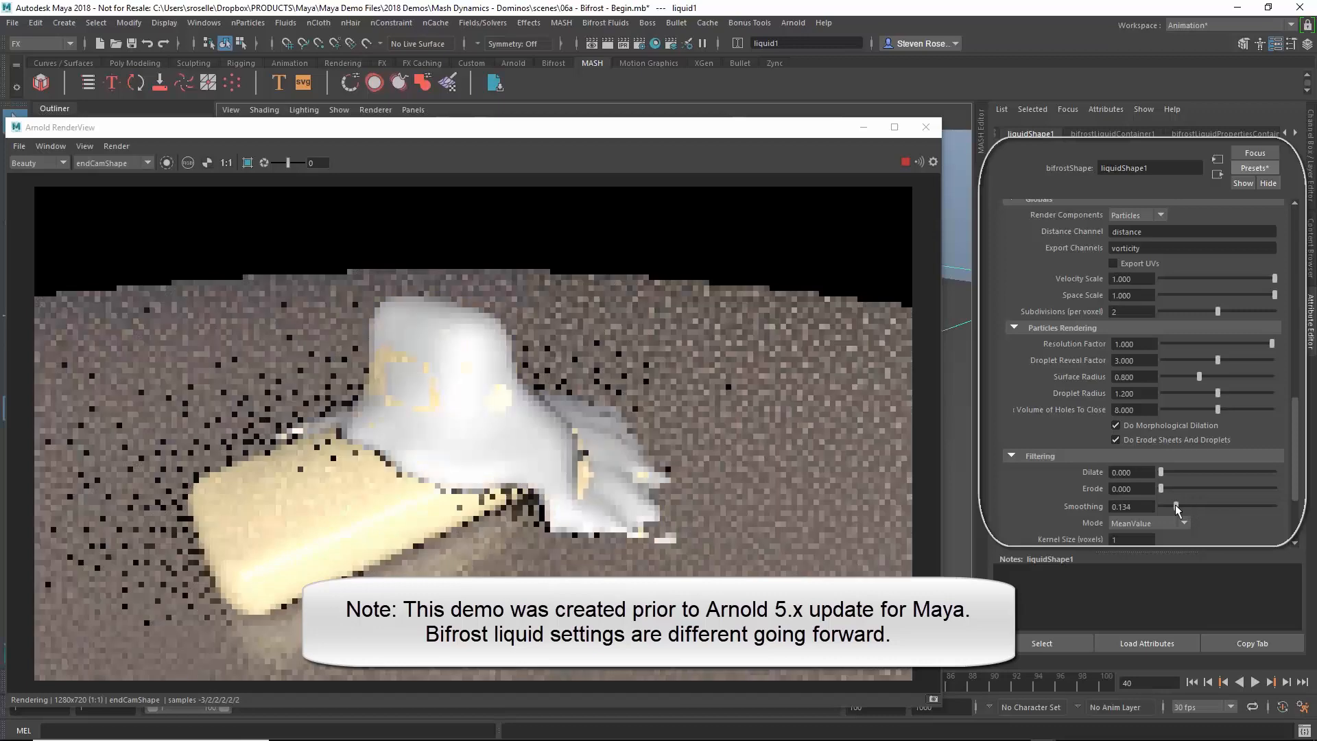
drag(1175, 506, 1197, 506)
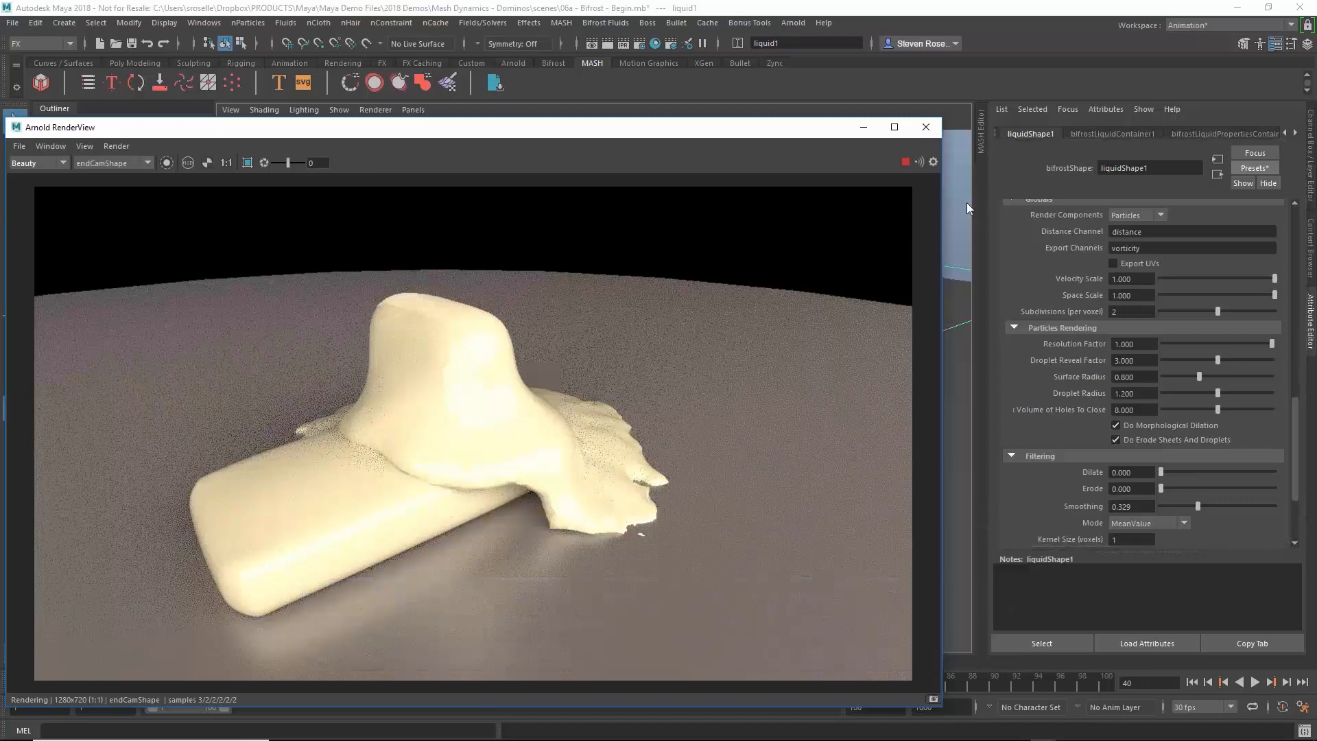
click(925, 127)
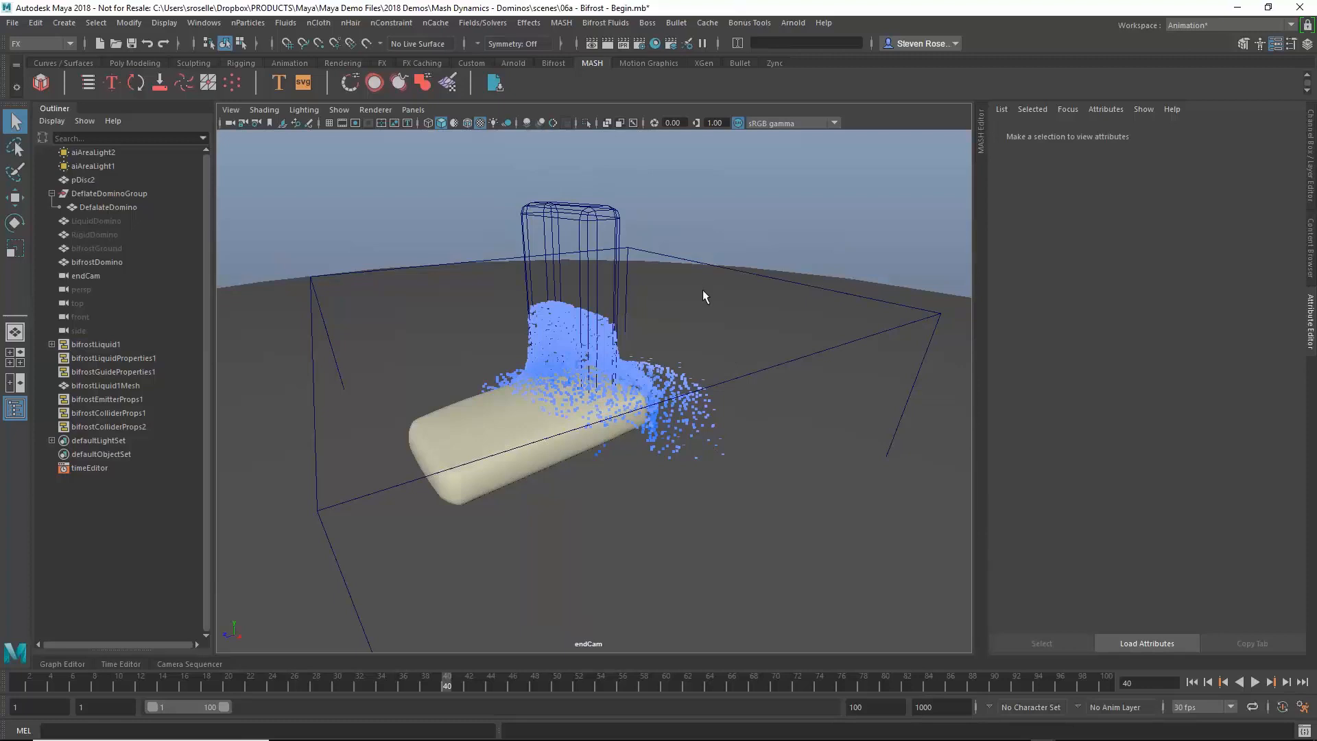
mouse_move(709, 210)
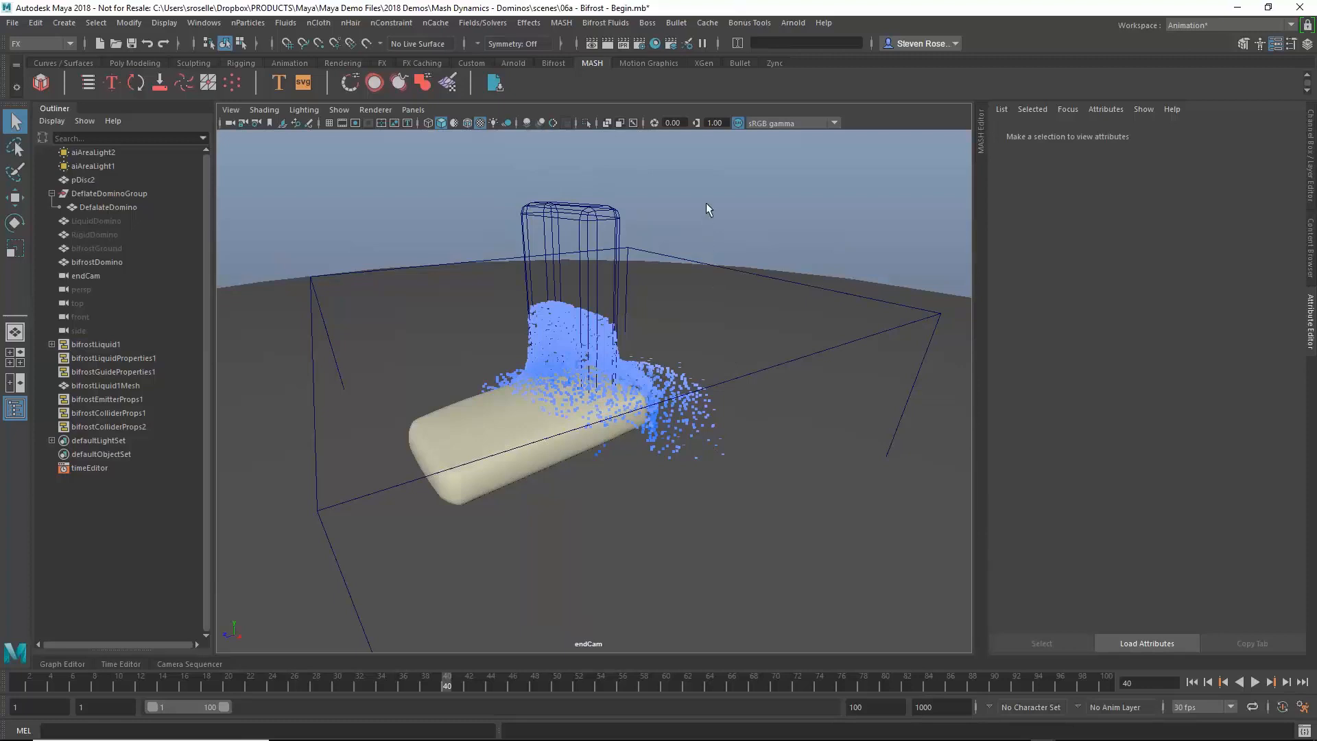
Replay the liquid to frame 35 and start opening another scene, raising the save prompt.
click(96, 344)
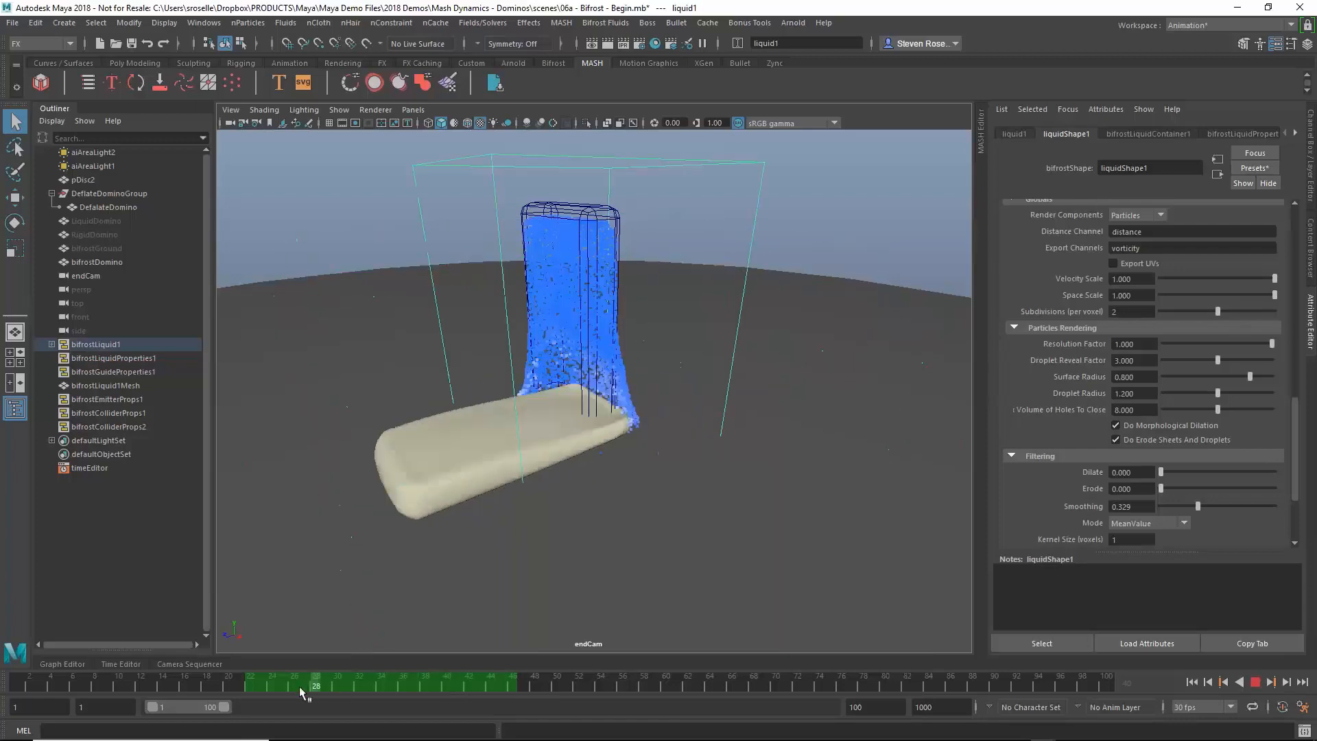
drag(315, 686, 358, 685)
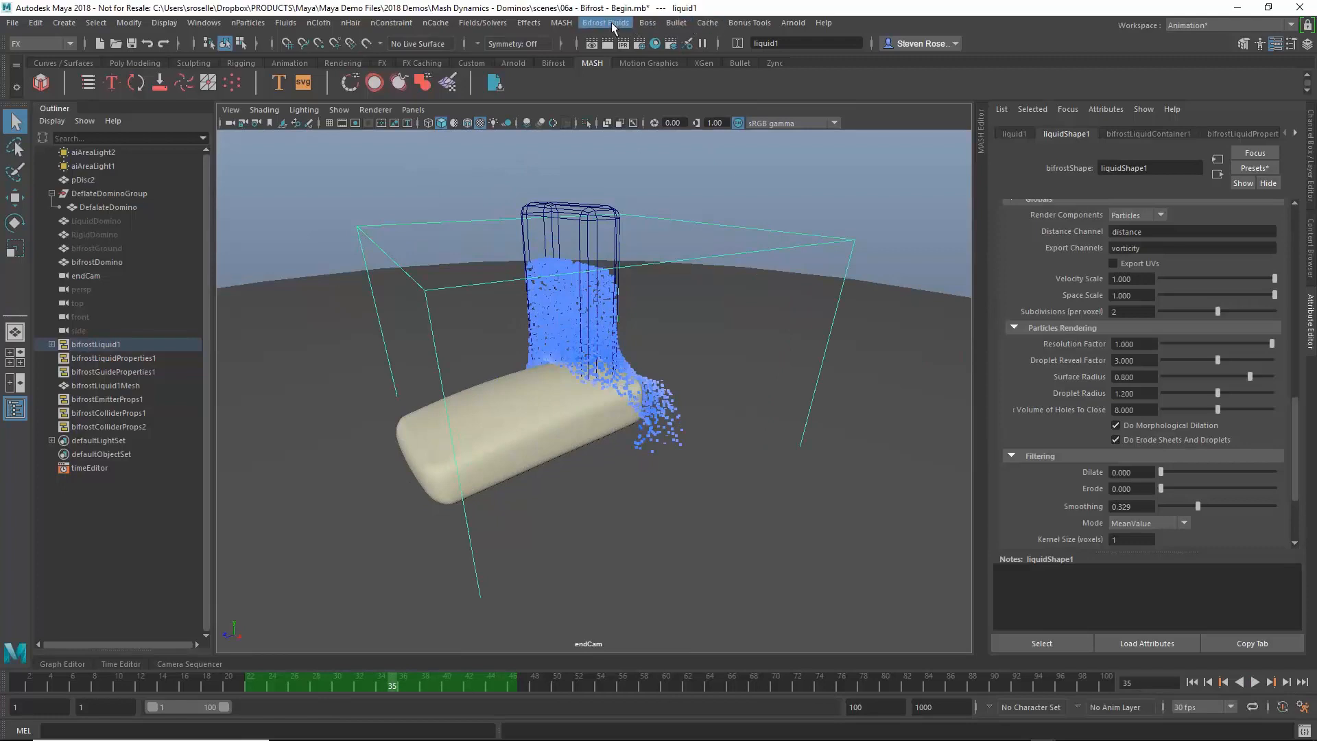
click(606, 23)
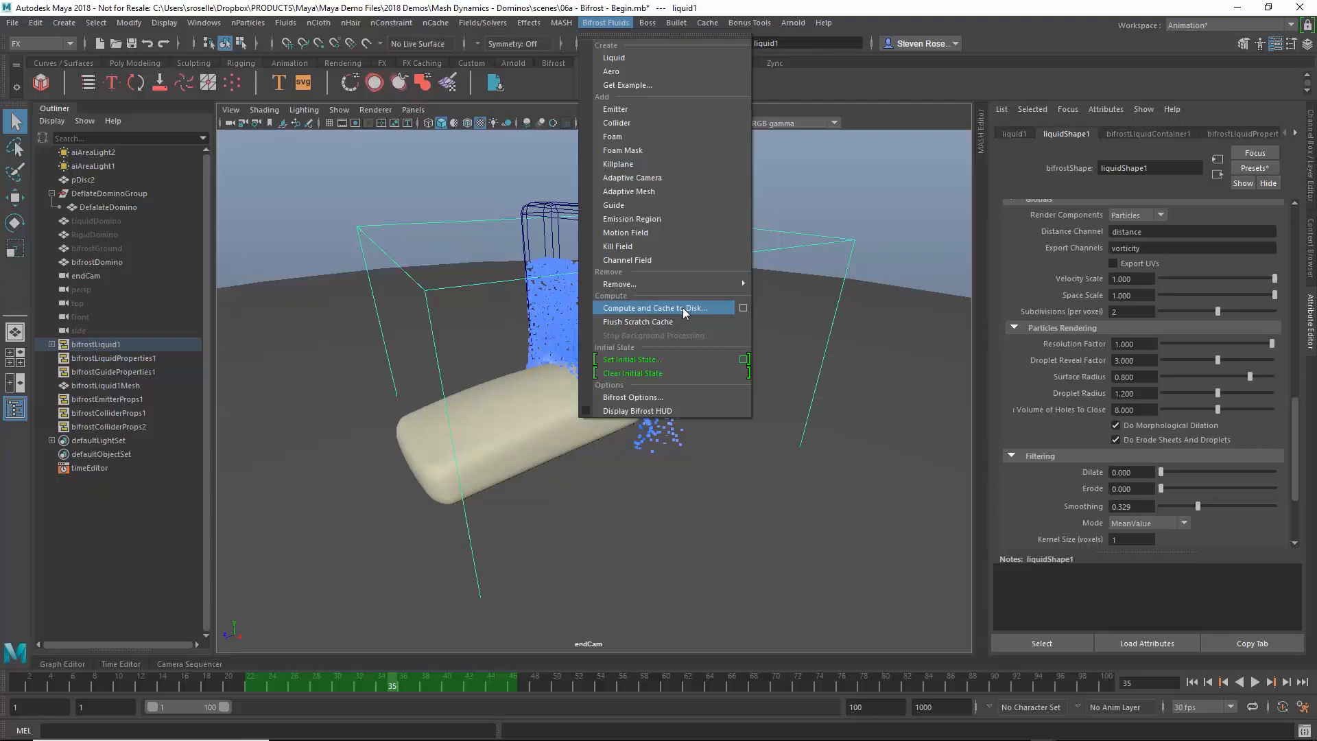
mouse_move(693, 313)
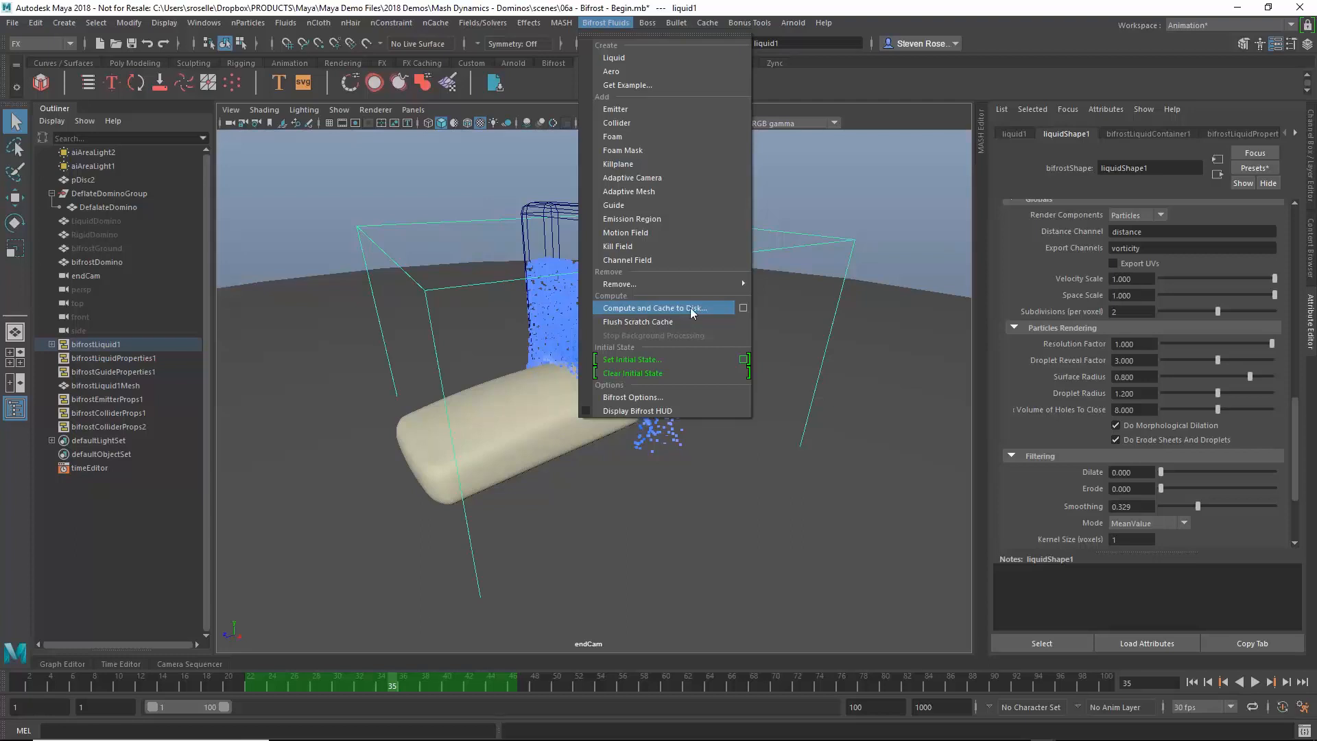
click(655, 308)
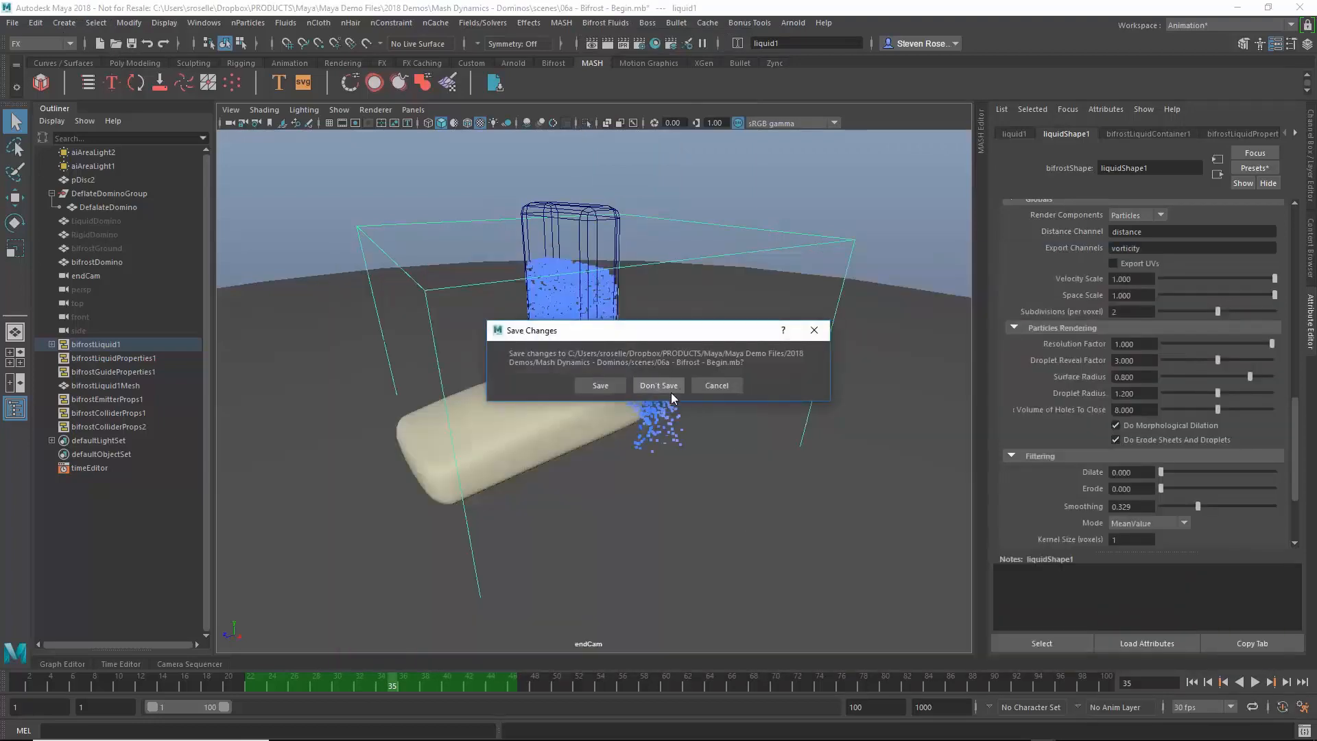
Open Domino Animation Final wBifrost without saving, play it, and scrub to the liquid splash.
click(659, 385)
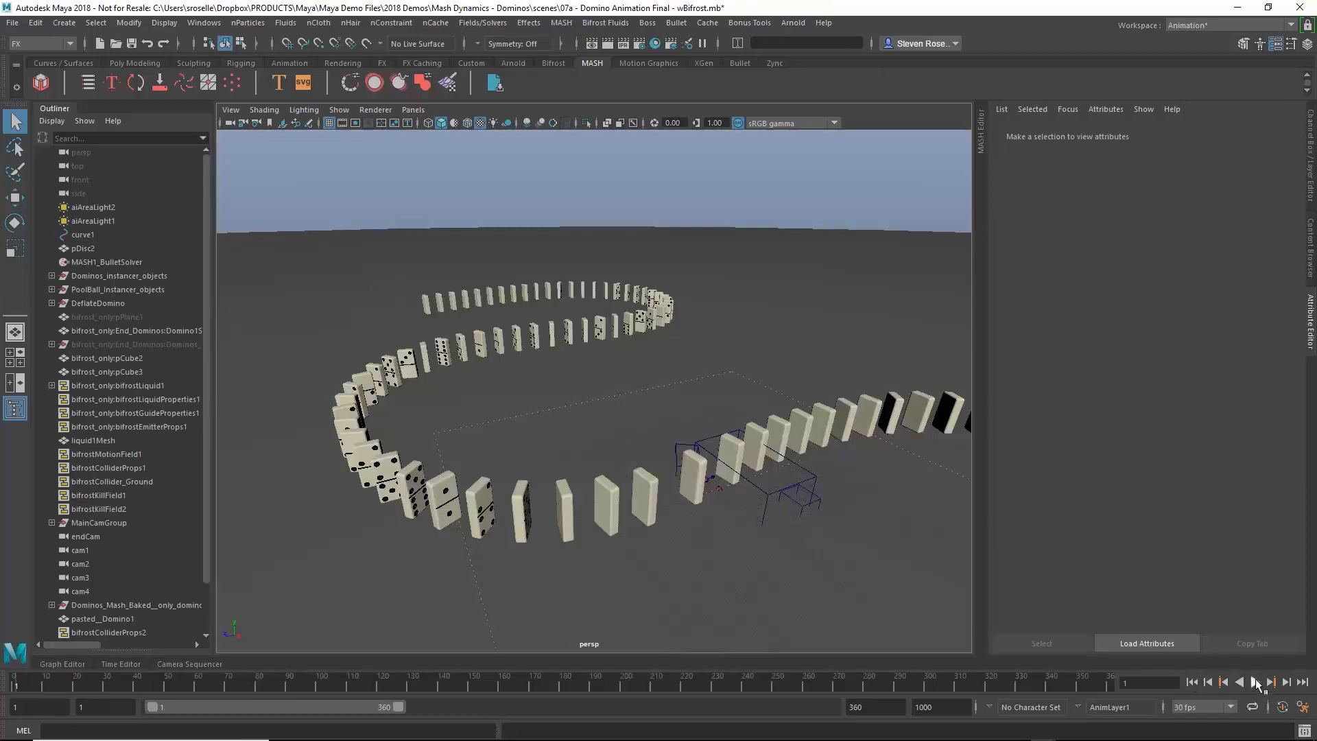
click(1256, 682)
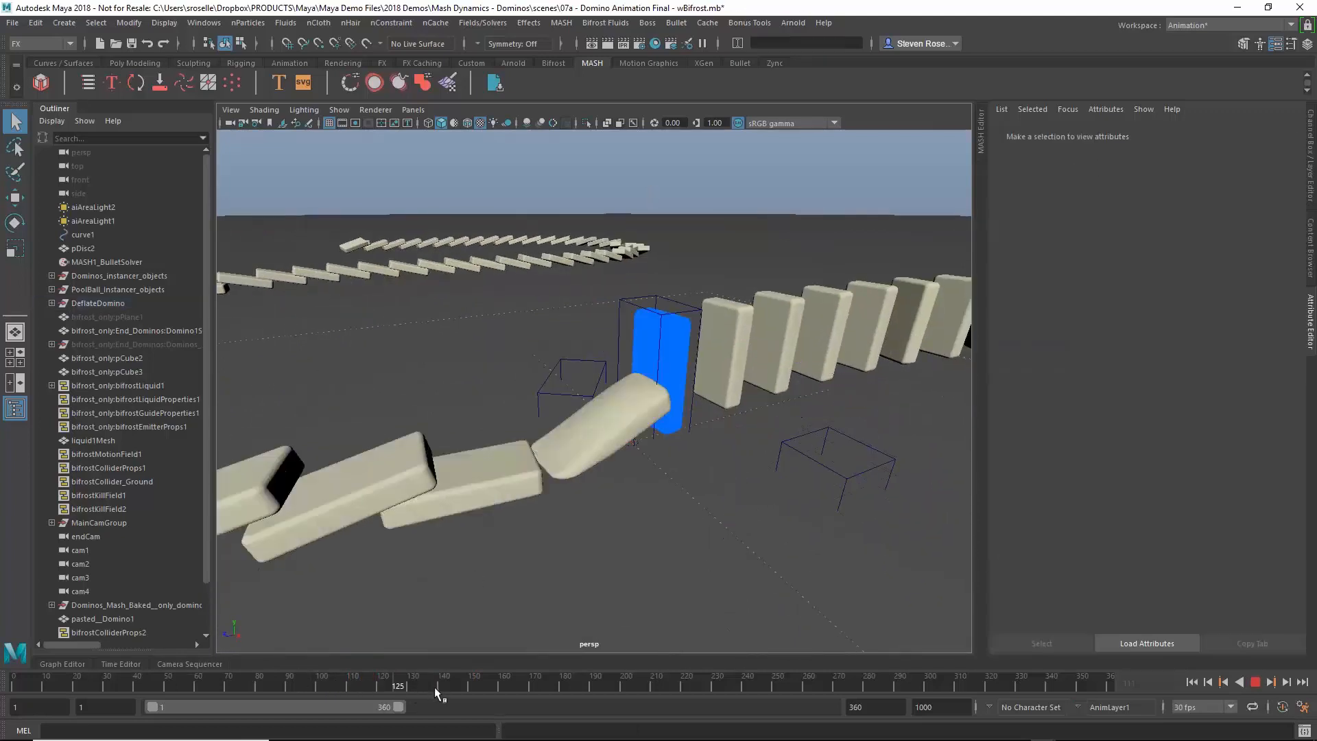
drag(437, 687, 412, 687)
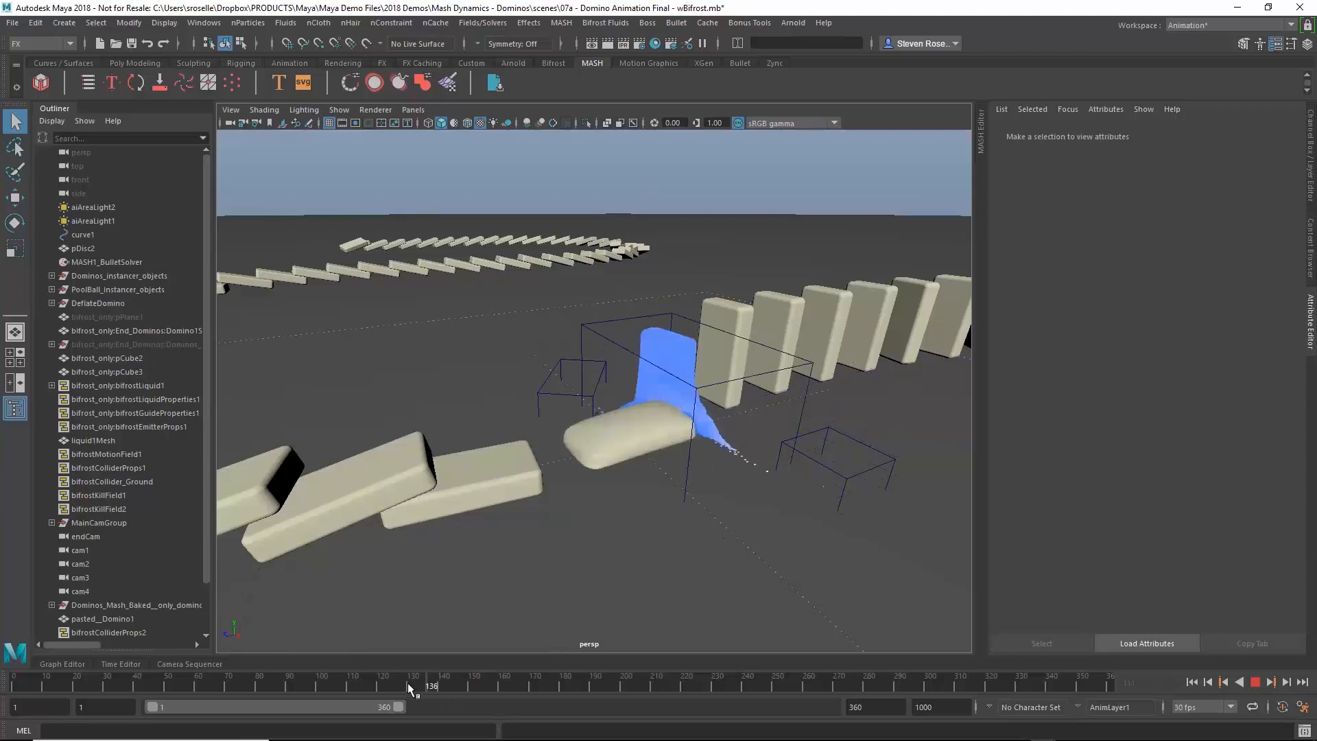
drag(430, 686, 395, 686)
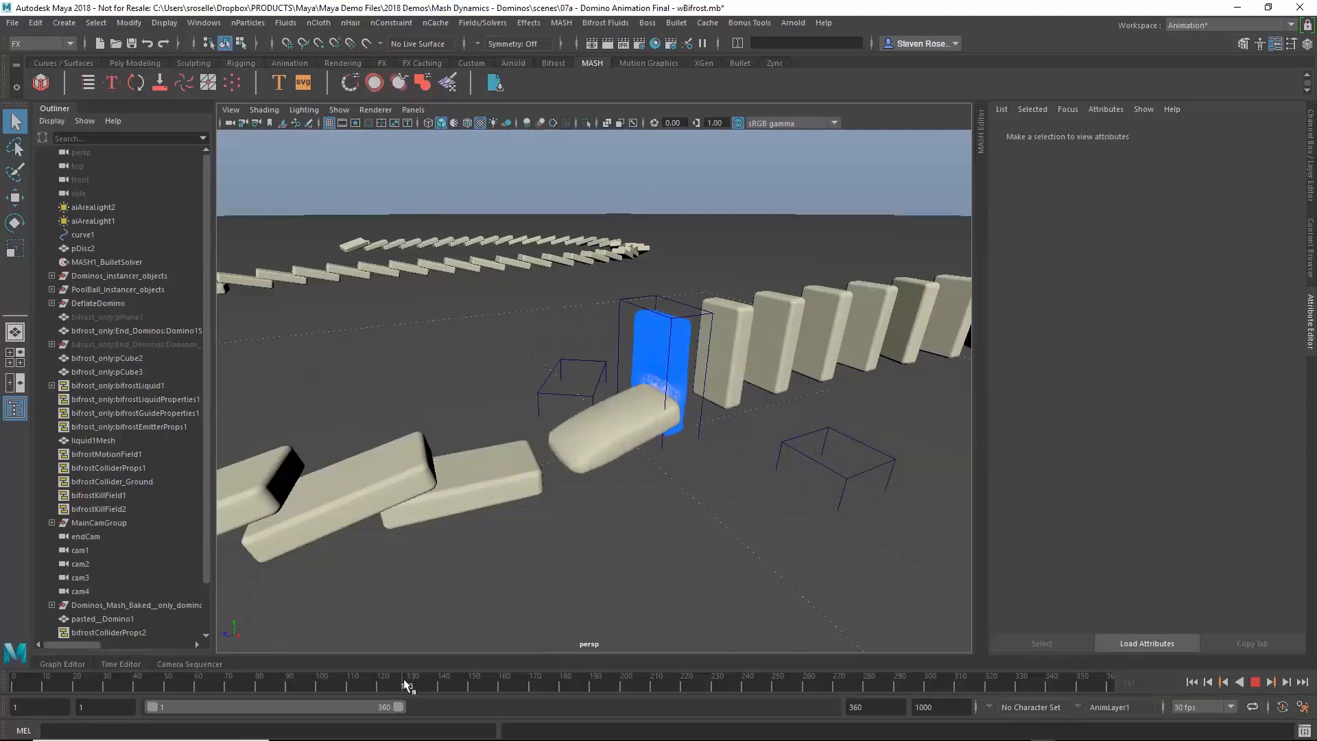
drag(405, 682, 472, 682)
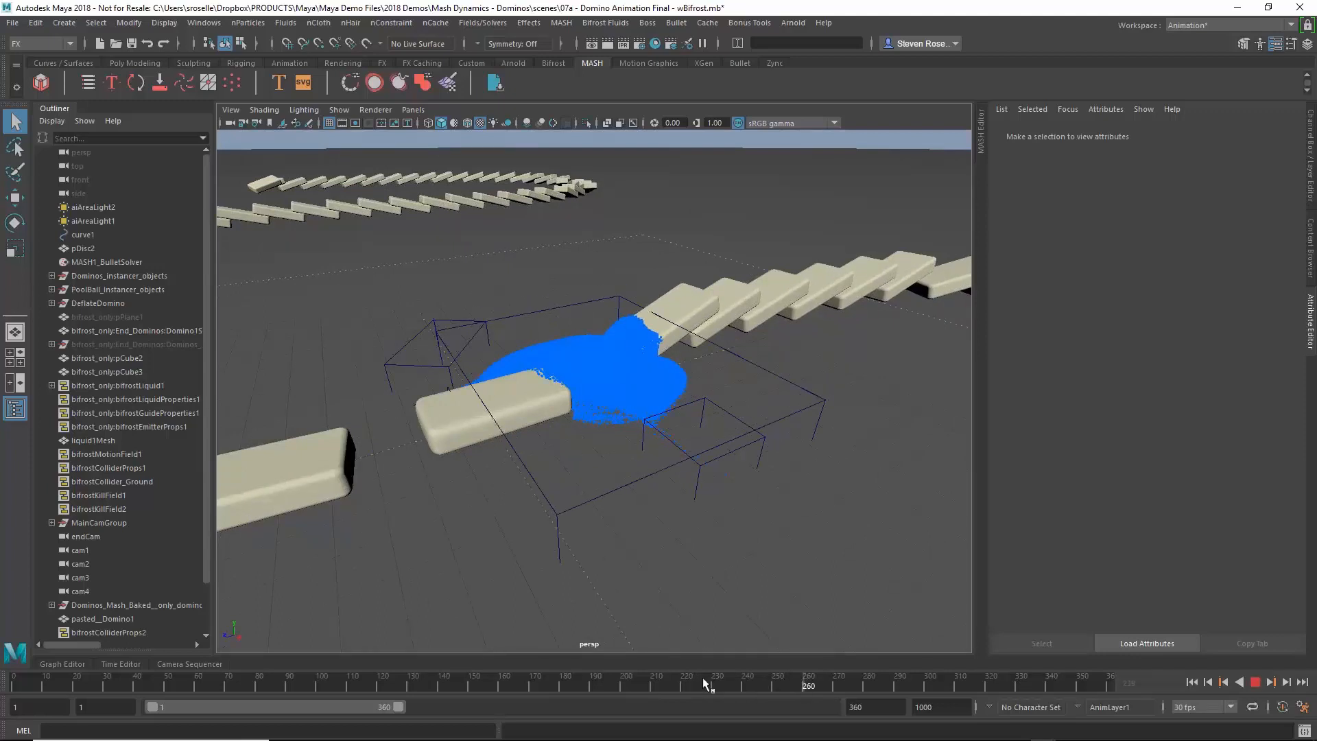
Select the domino standing in the liquid and scrub to watch it topple.
drag(808, 678, 622, 678)
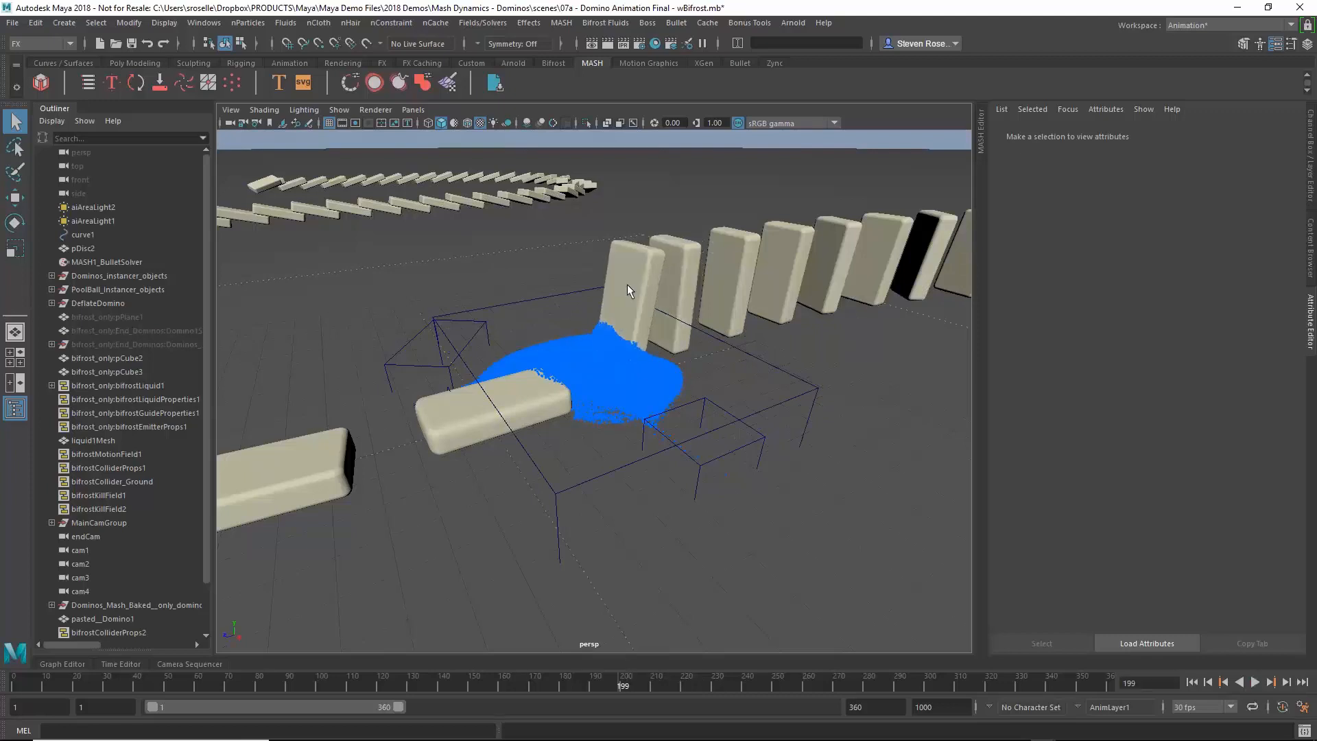
click(631, 290)
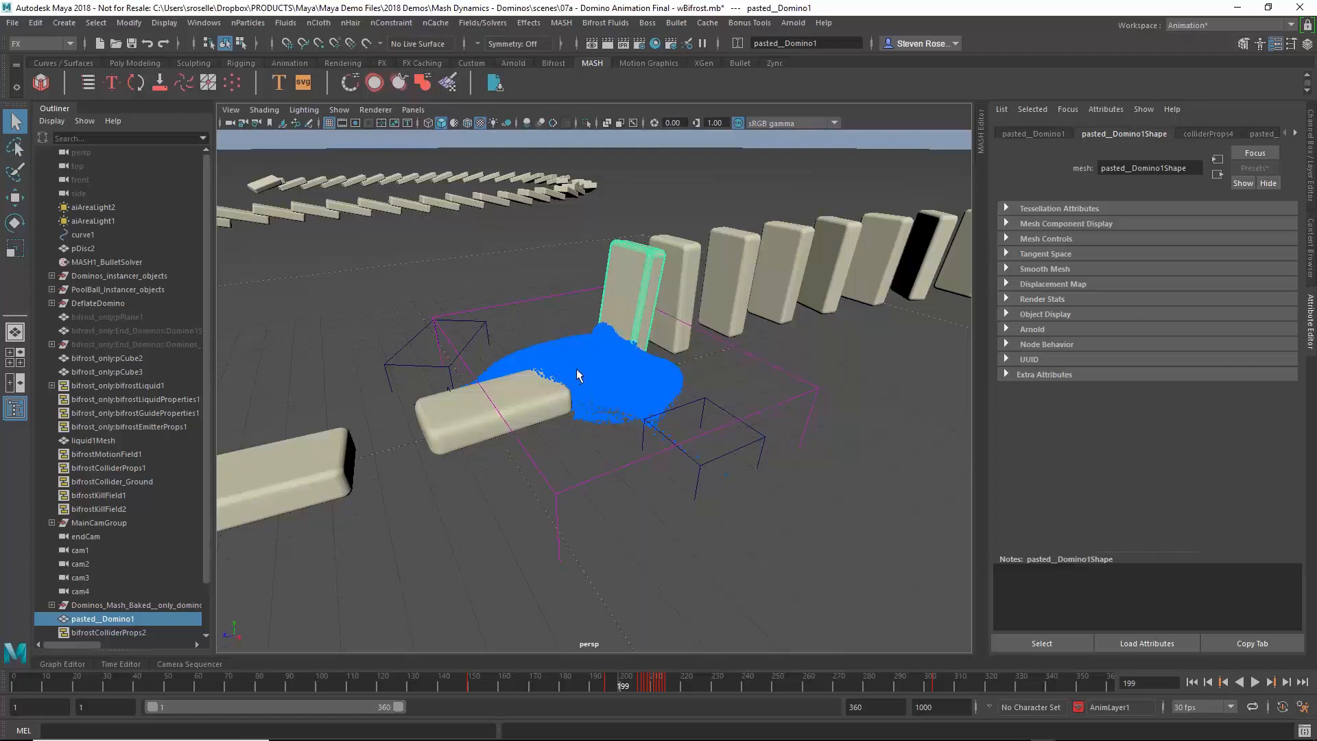
drag(625, 678, 579, 678)
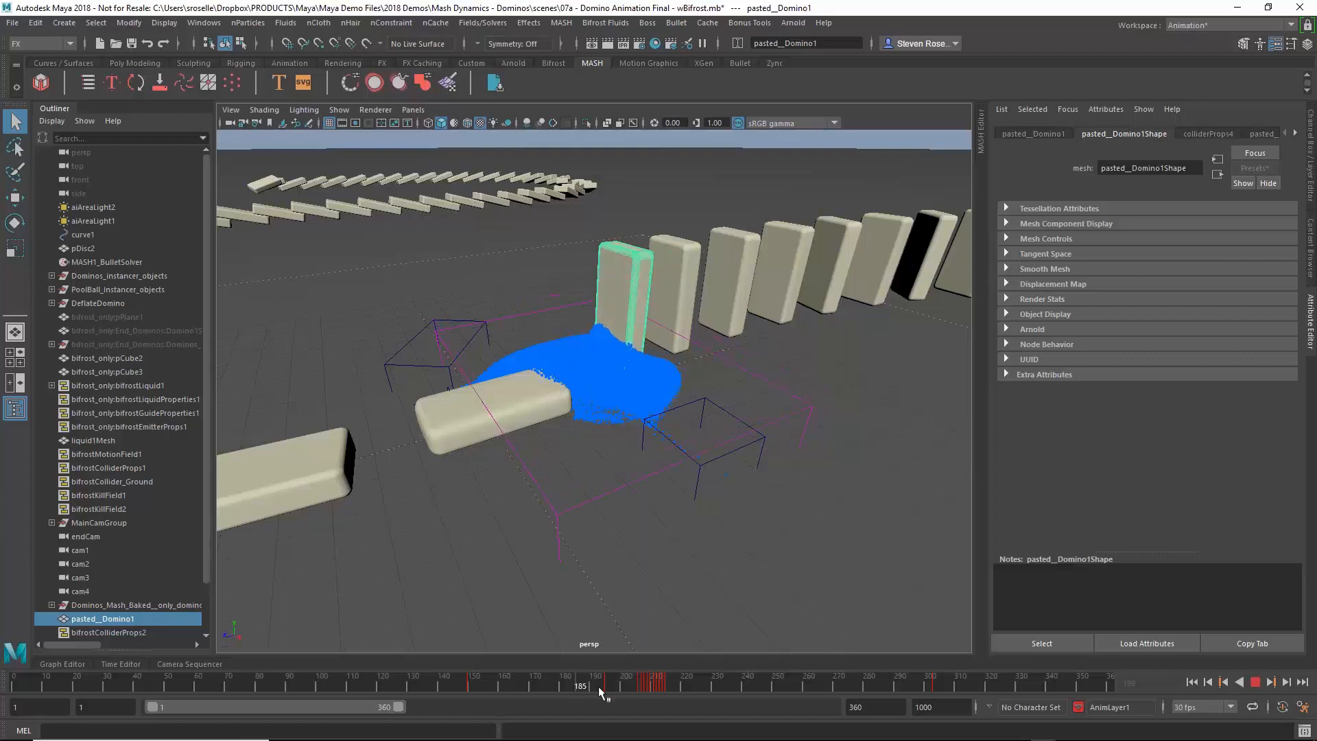
drag(596, 684, 676, 684)
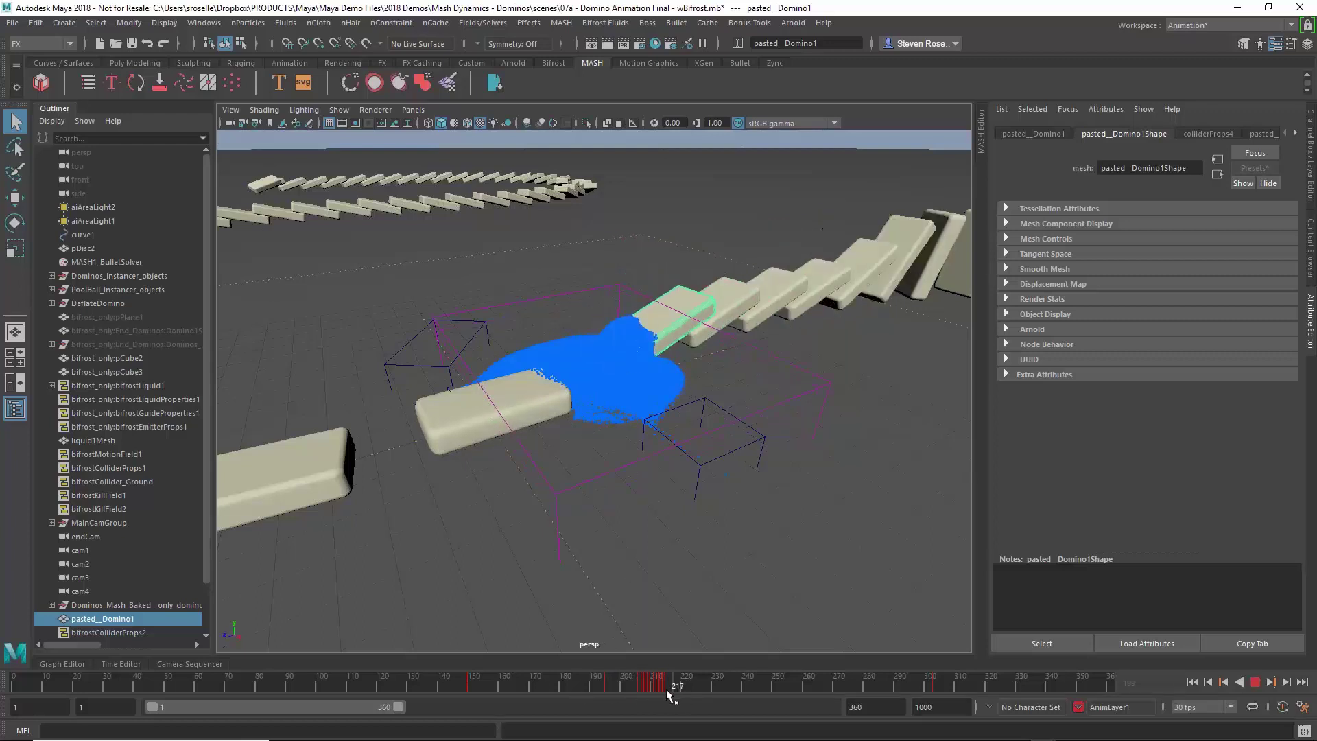
drag(667, 684, 651, 685)
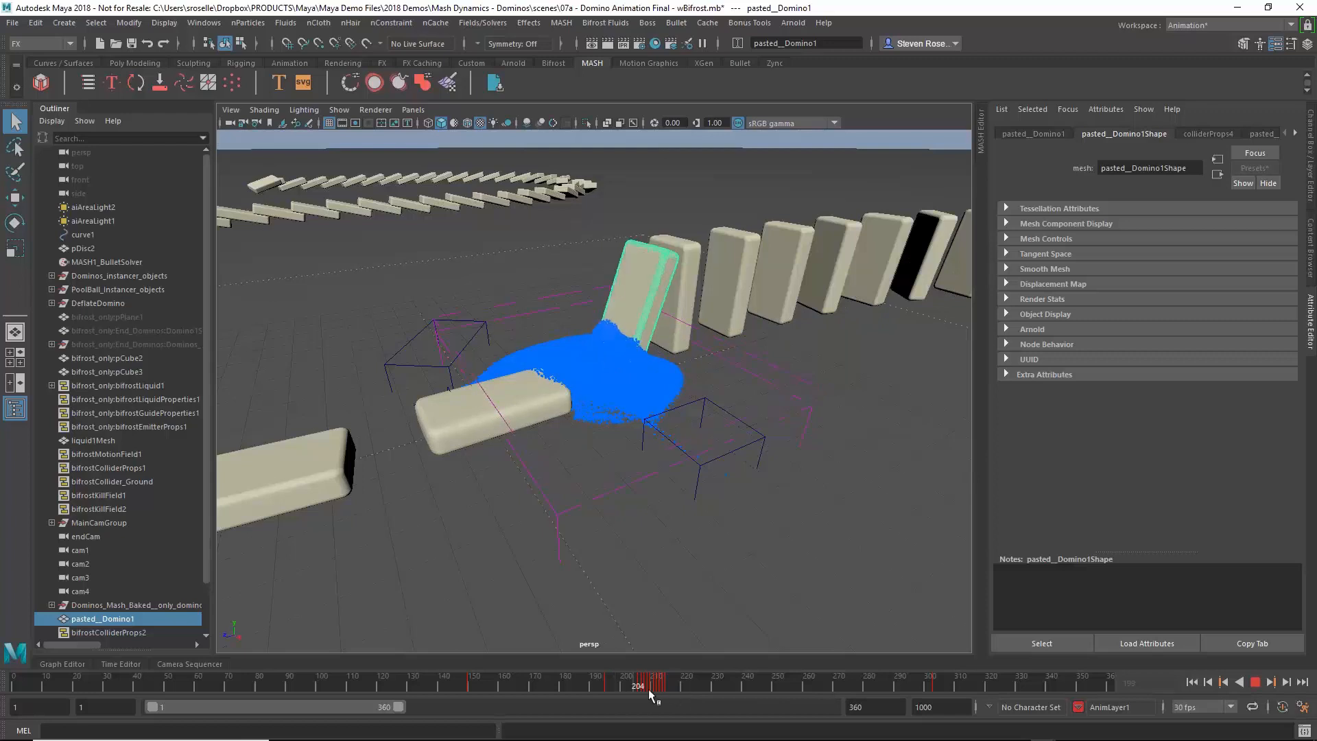
drag(651, 678, 823, 677)
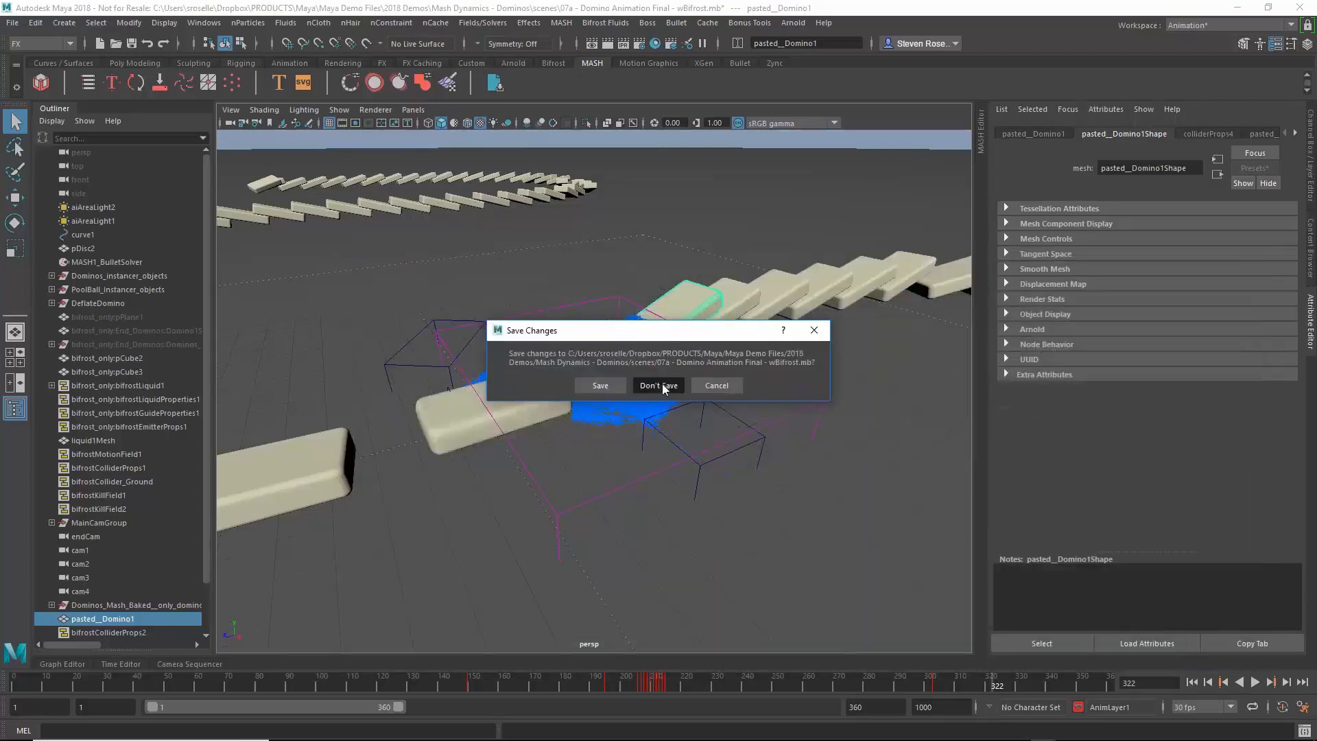
Open Sequencer - Done without saving, show the Camera Sequencer, and look through cam1.
click(658, 384)
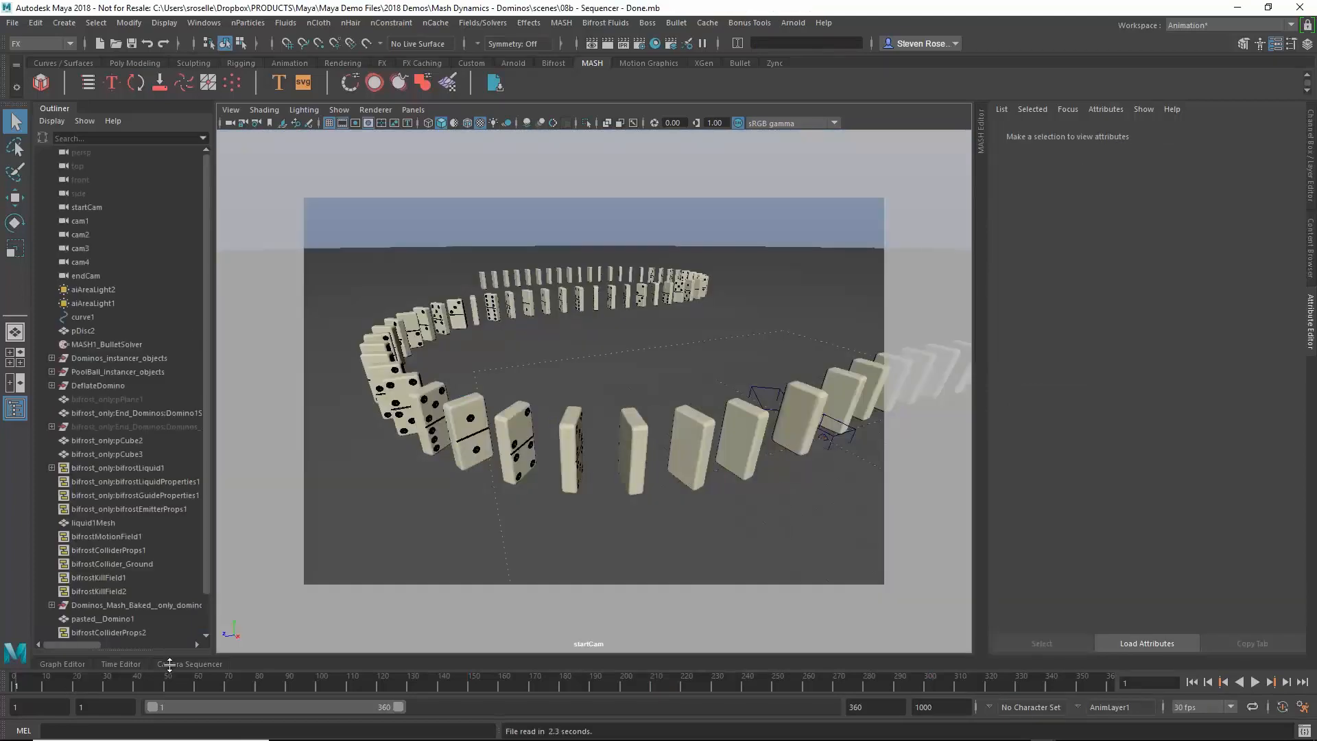
click(177, 664)
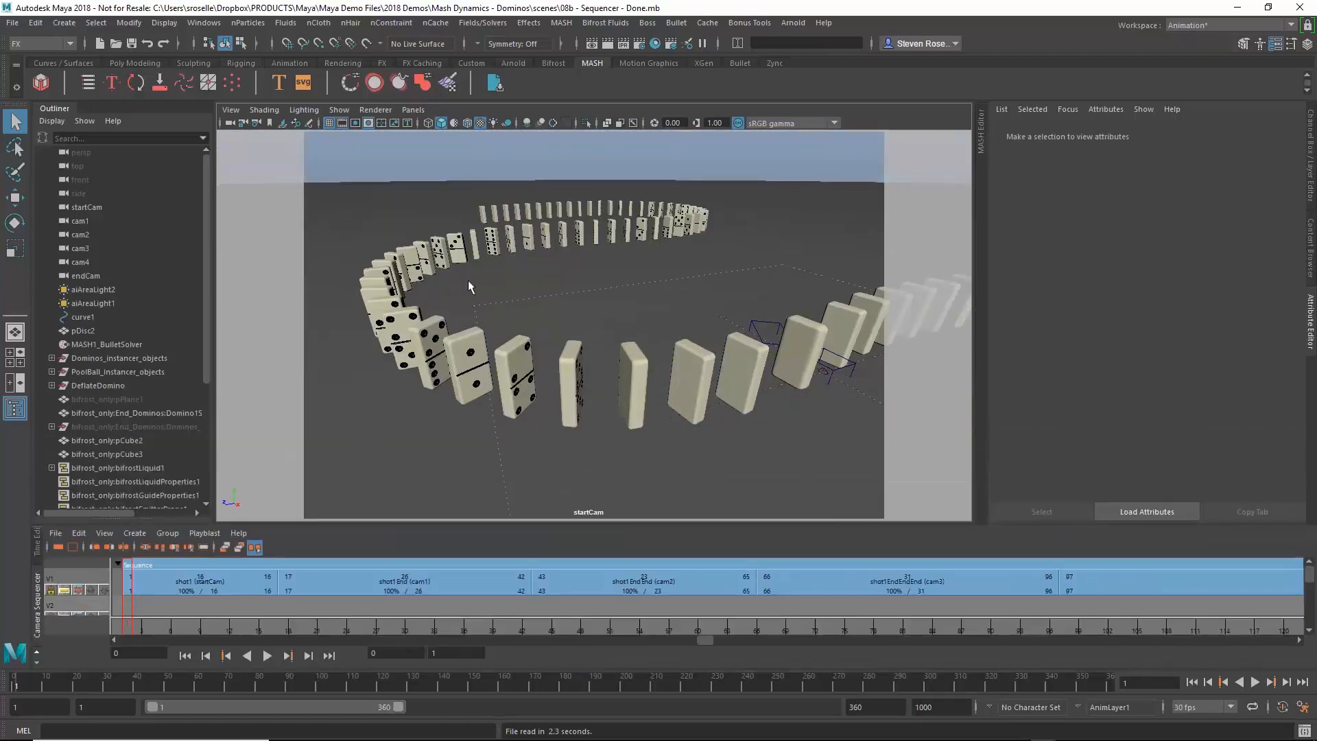
click(413, 109)
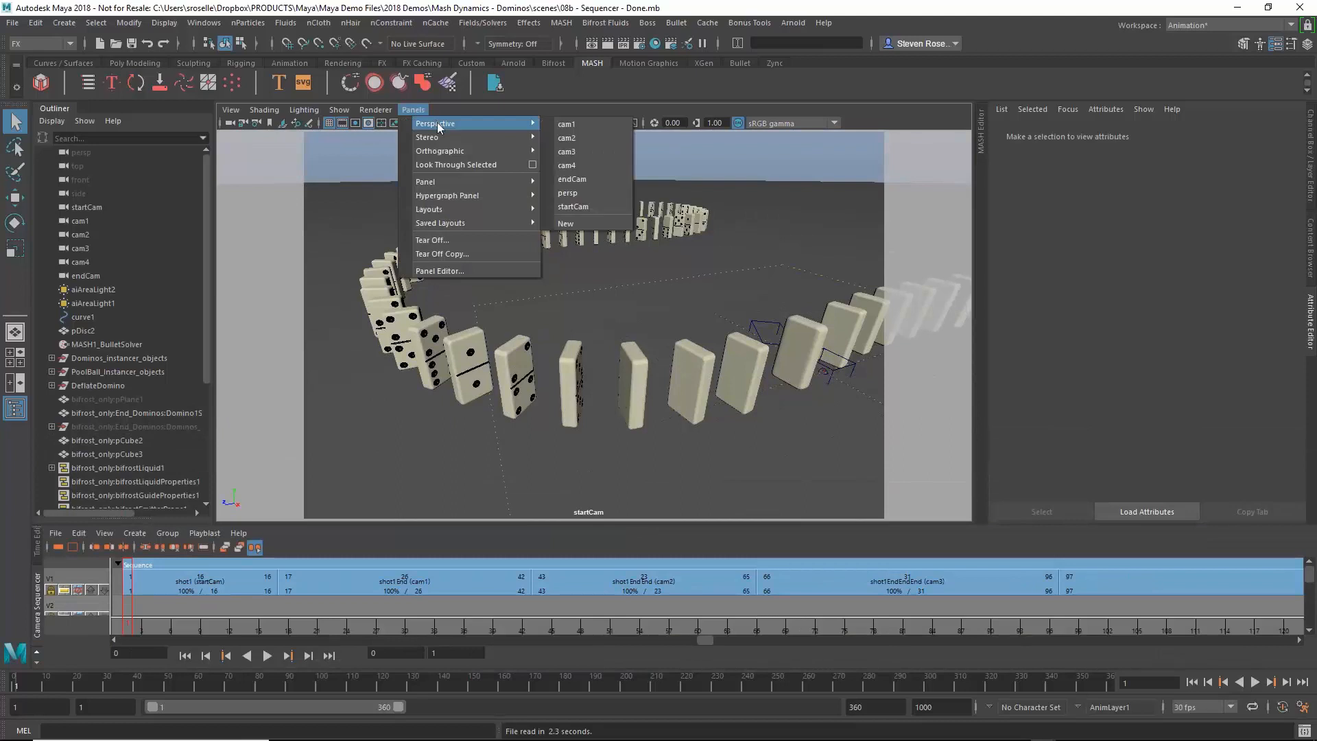
click(567, 137)
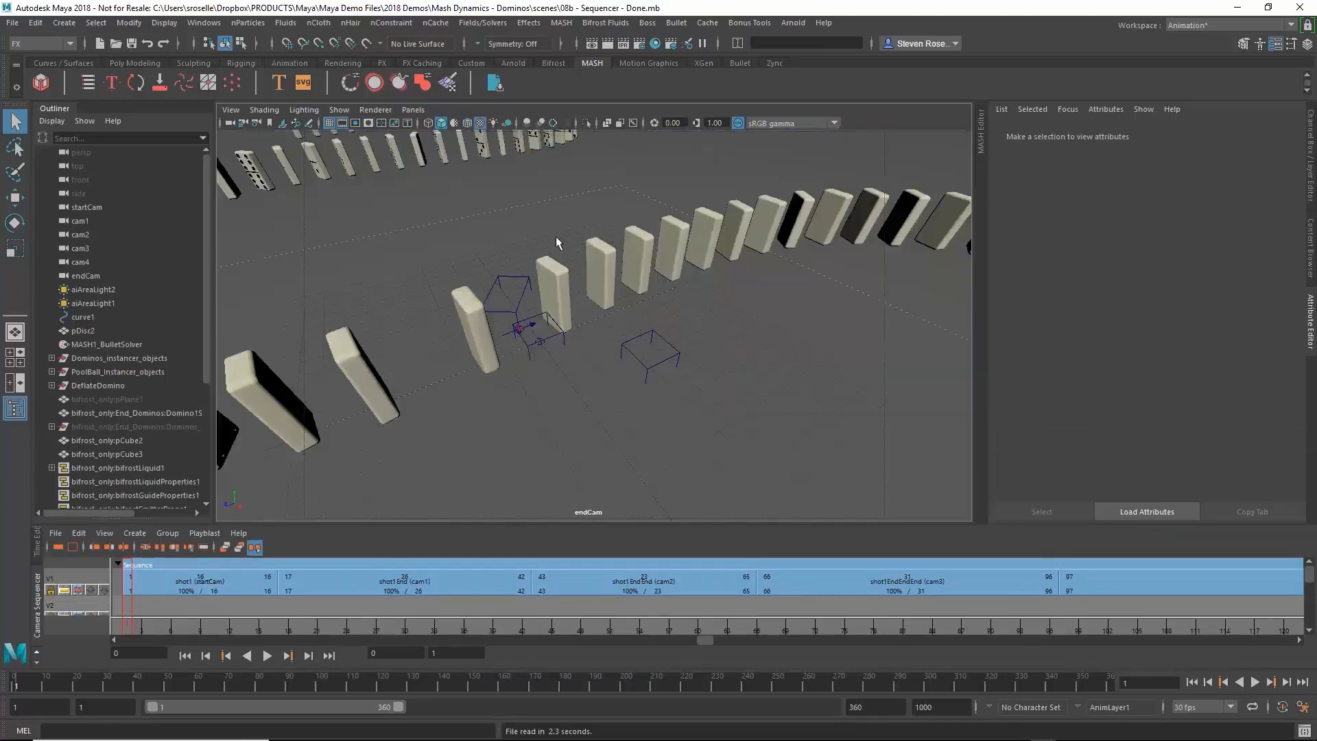
click(413, 109)
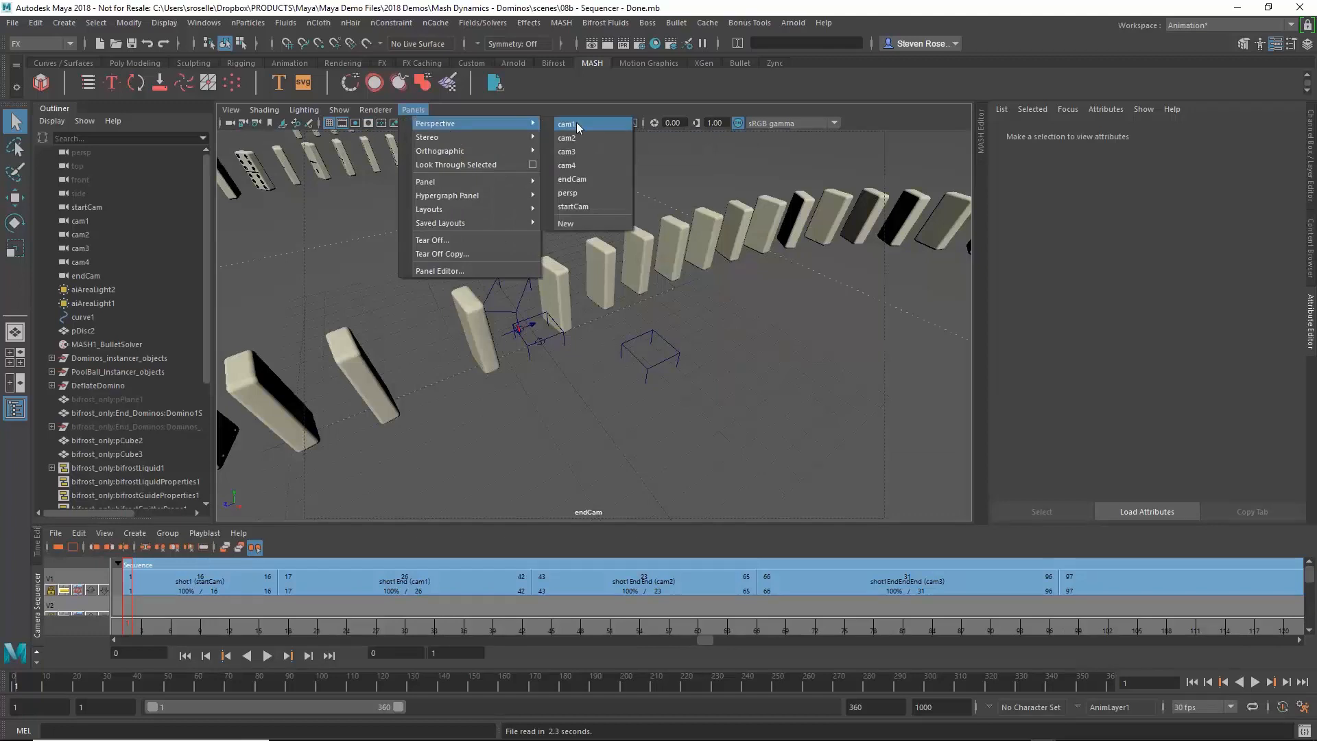
click(576, 124)
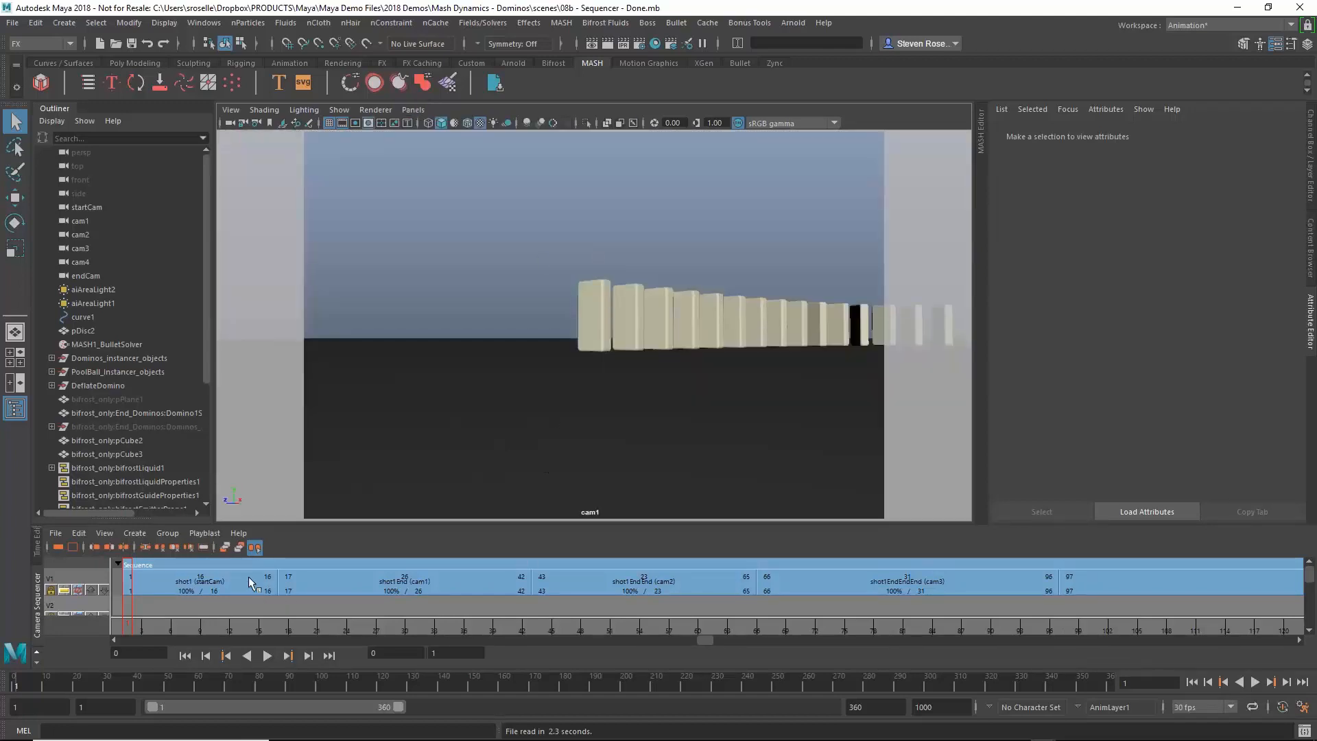
Inspect the cam2 and final shots, then scrub through the startCam, cam1 and cam2 cuts.
click(642, 581)
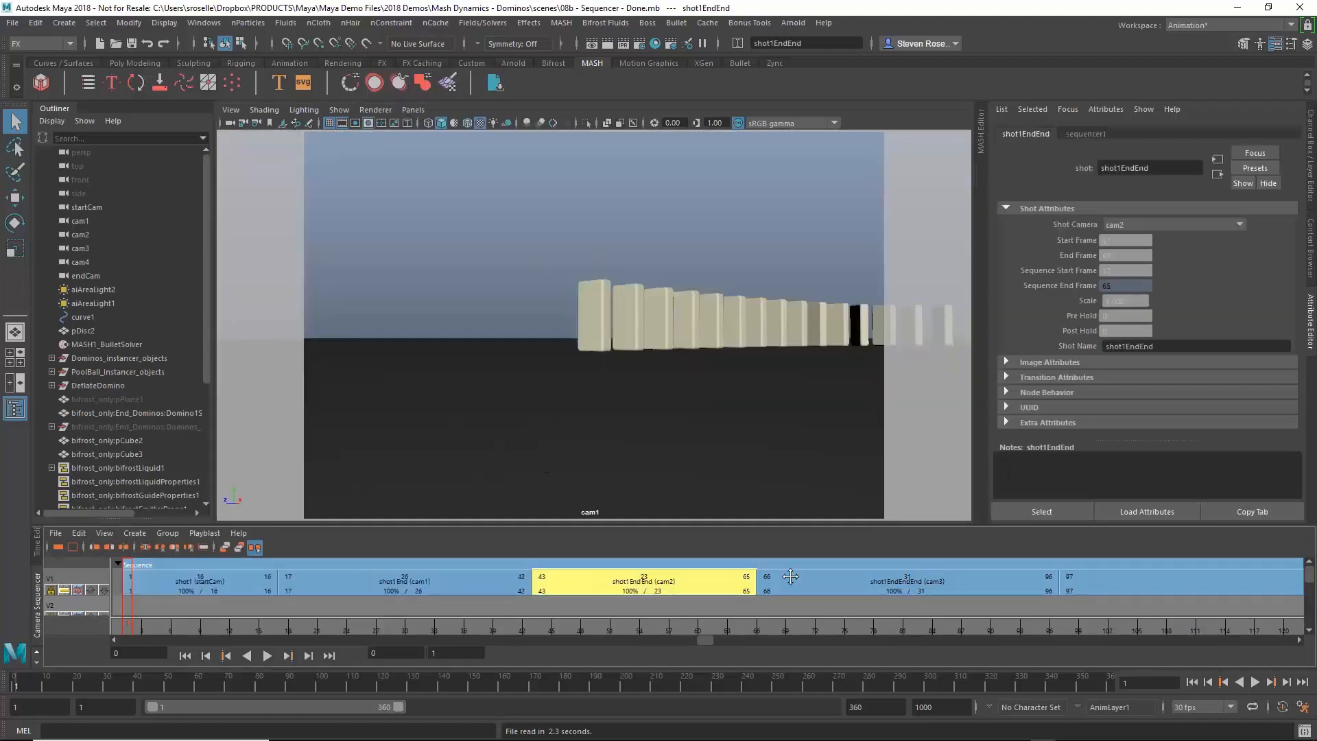
click(1175, 582)
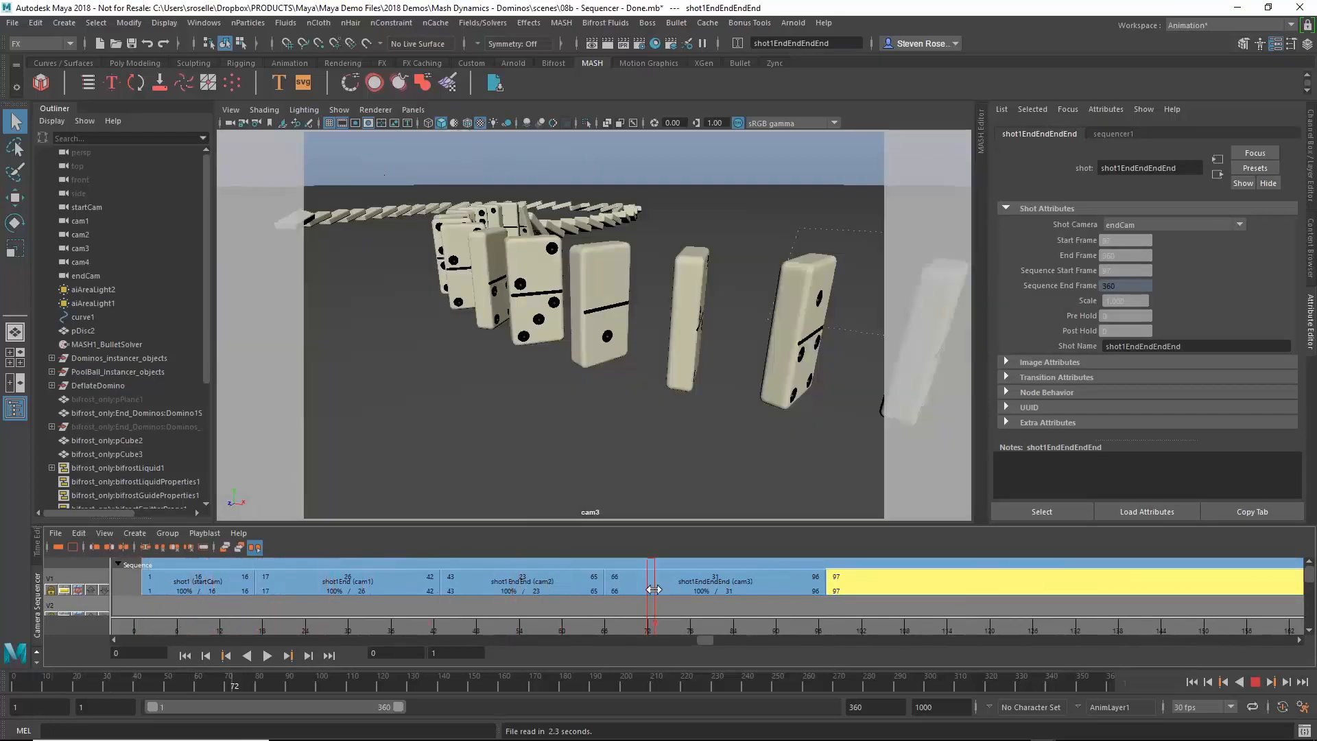
drag(652, 609, 959, 608)
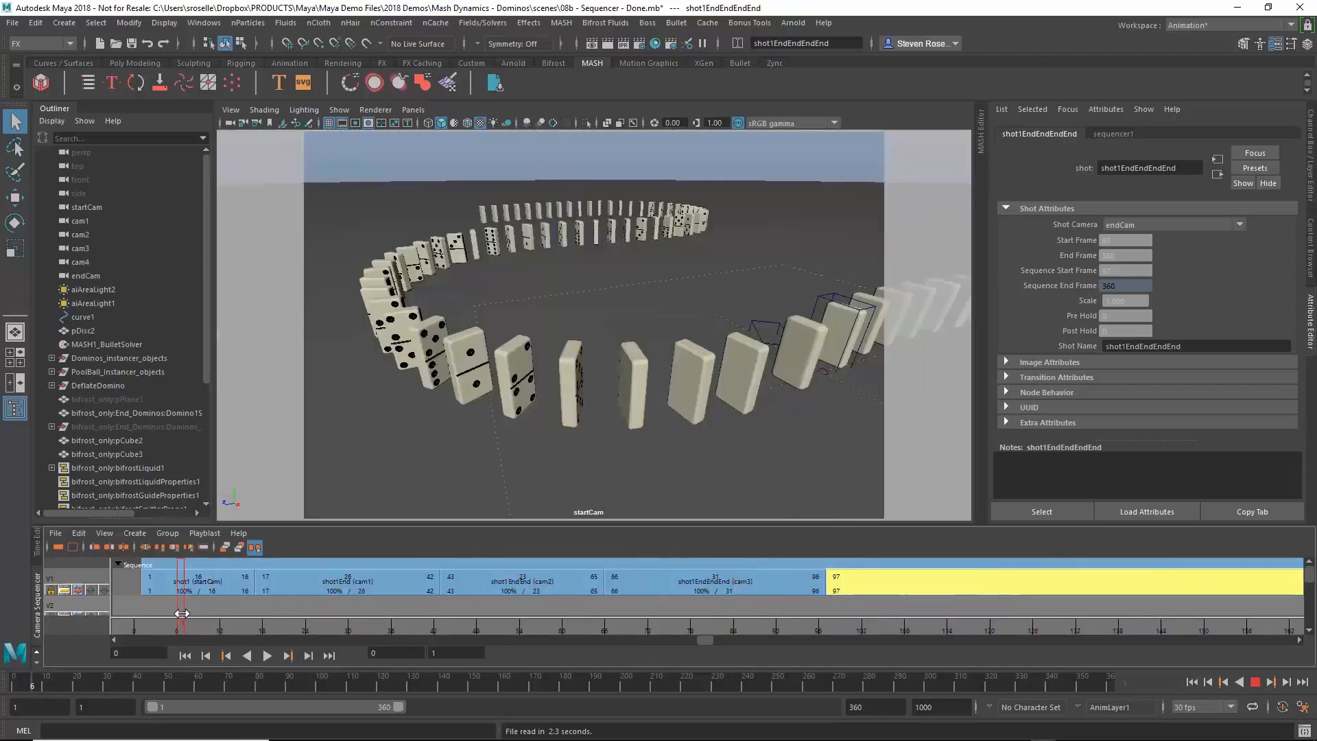
drag(180, 612, 520, 613)
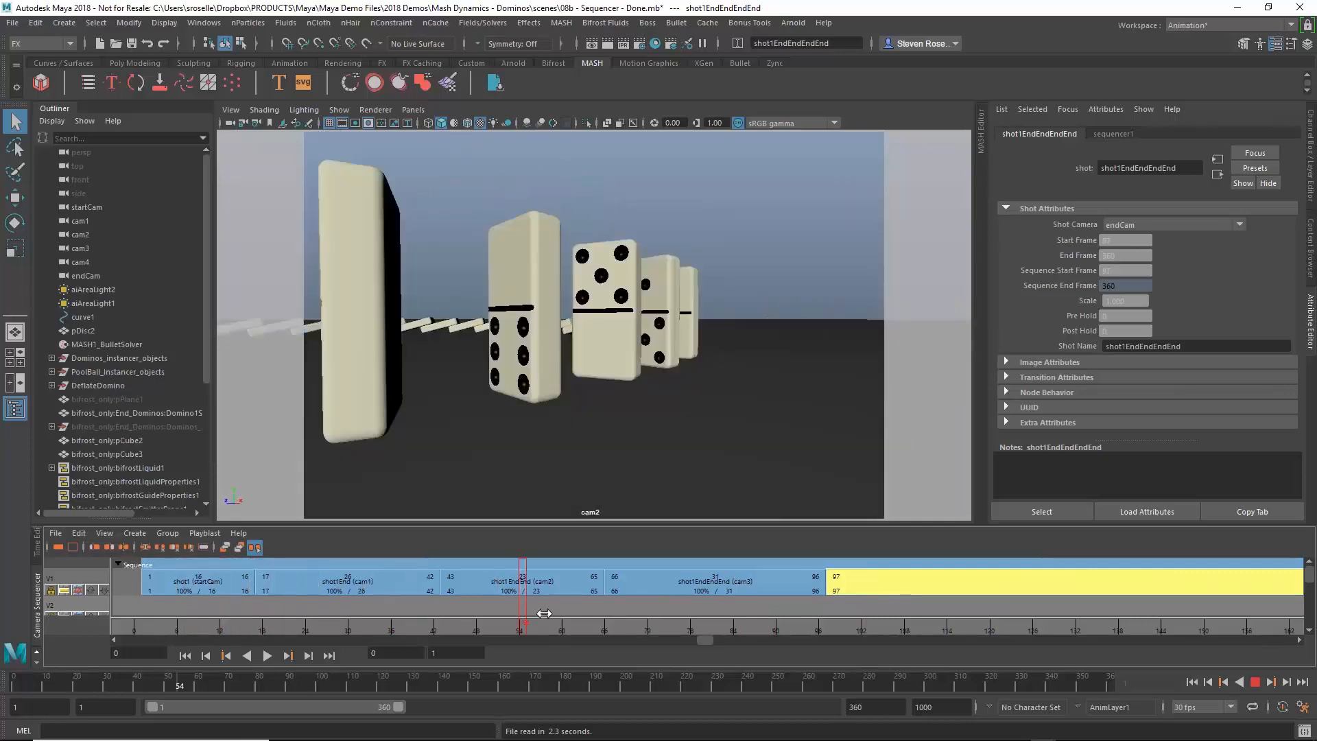
drag(521, 584, 687, 584)
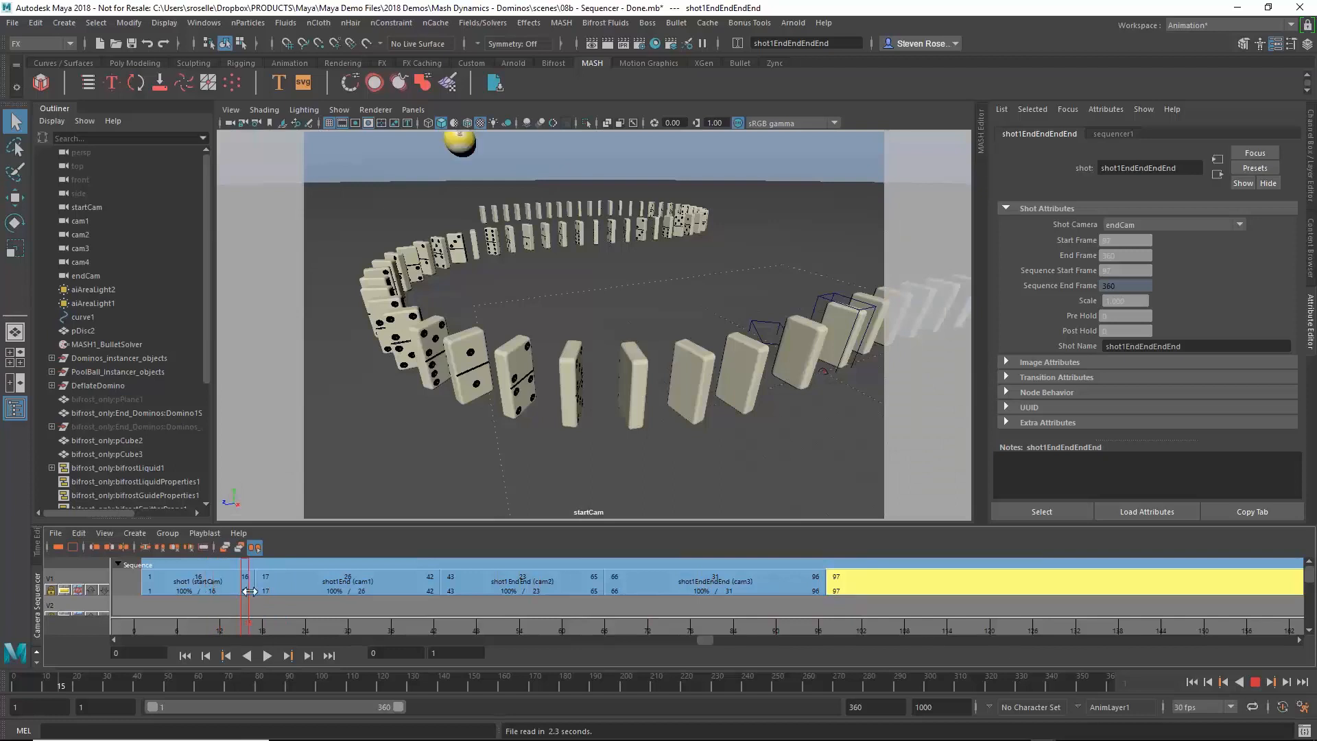
drag(246, 588, 225, 588)
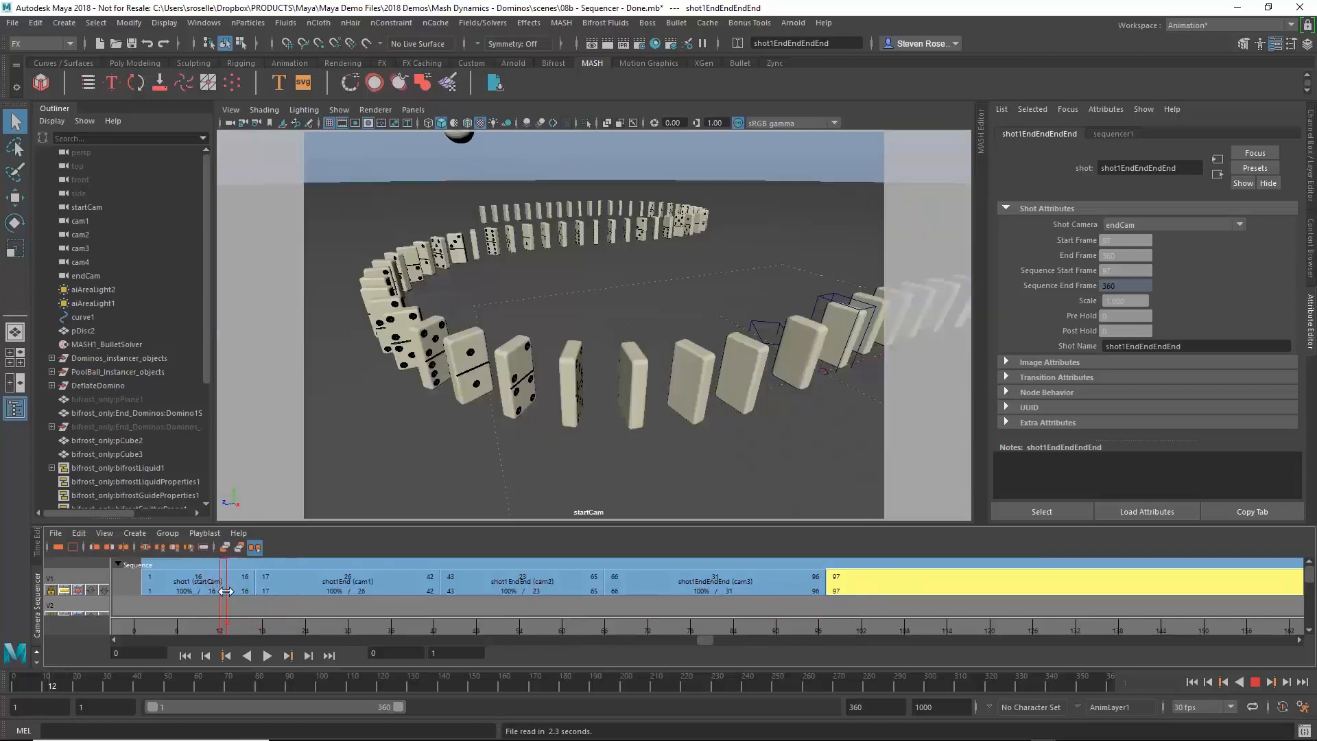
drag(225, 590, 310, 601)
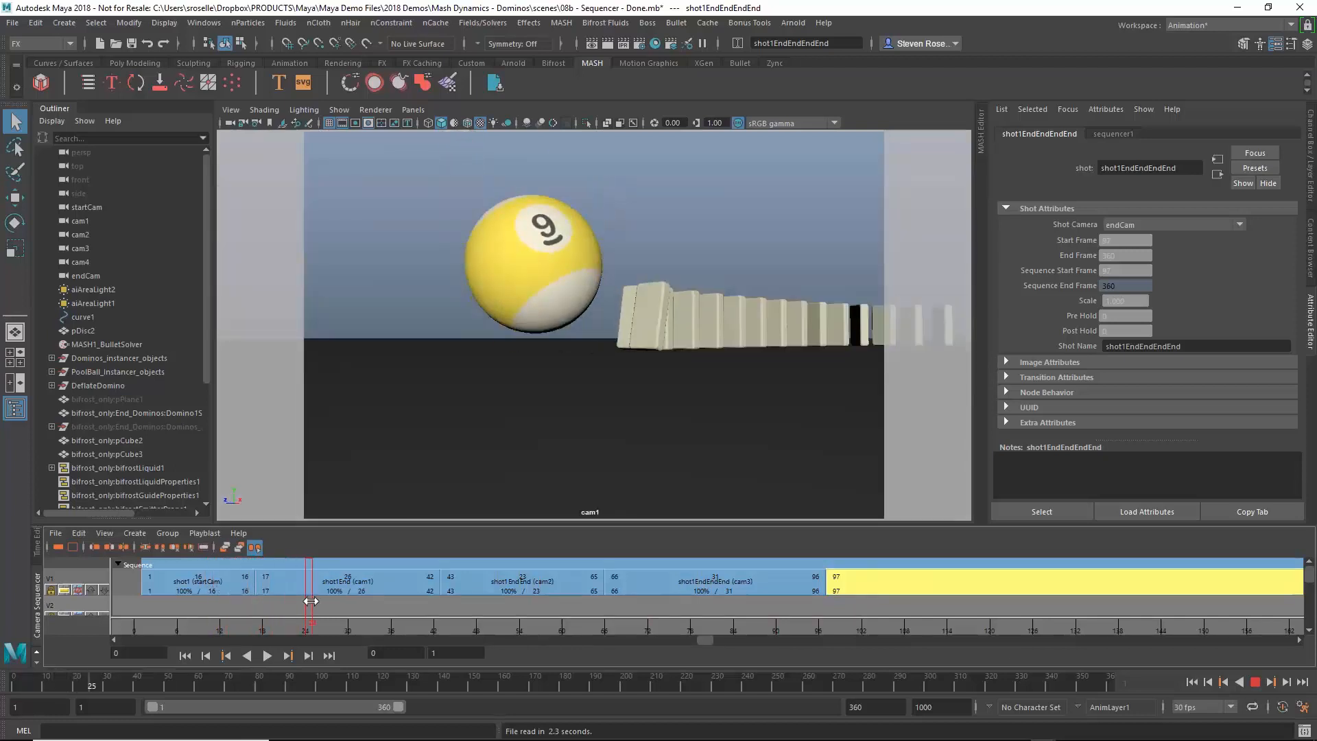
drag(309, 601, 437, 601)
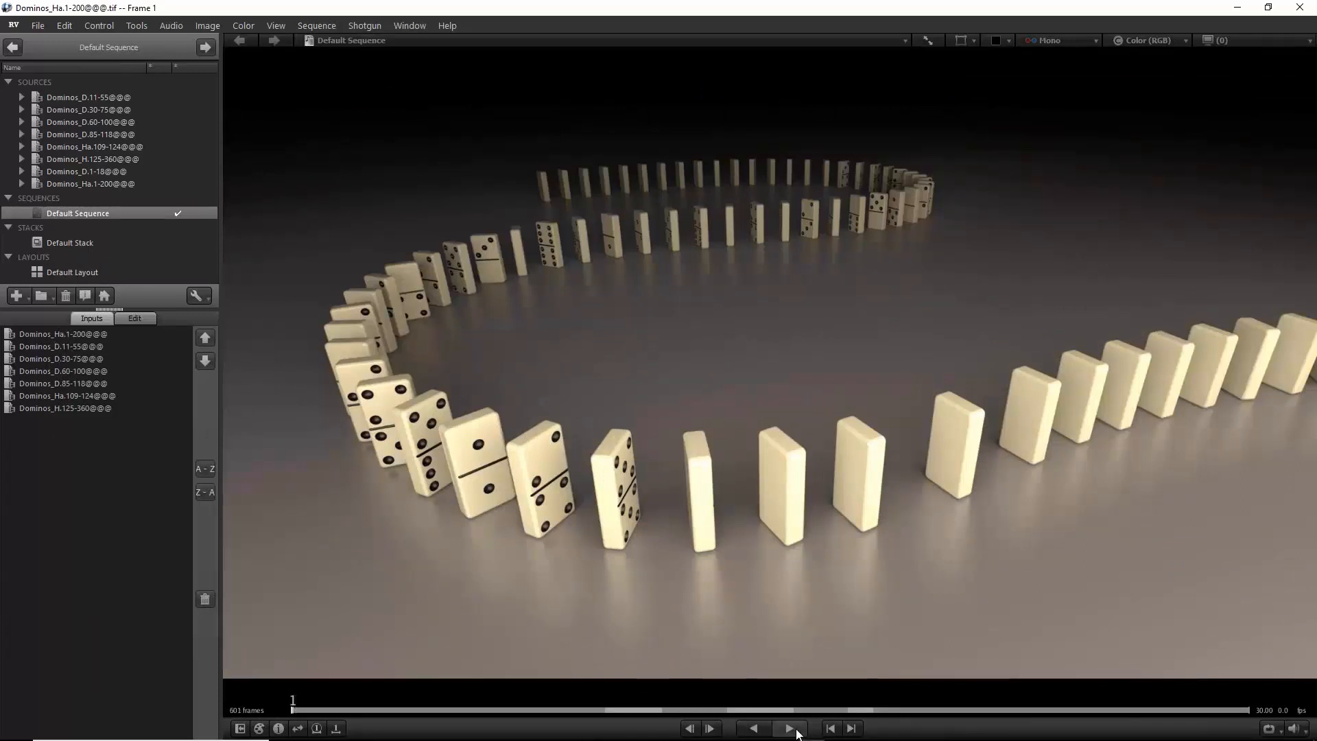
Play the rendered domino sequence in RV through to the liquid domino splash.
click(789, 728)
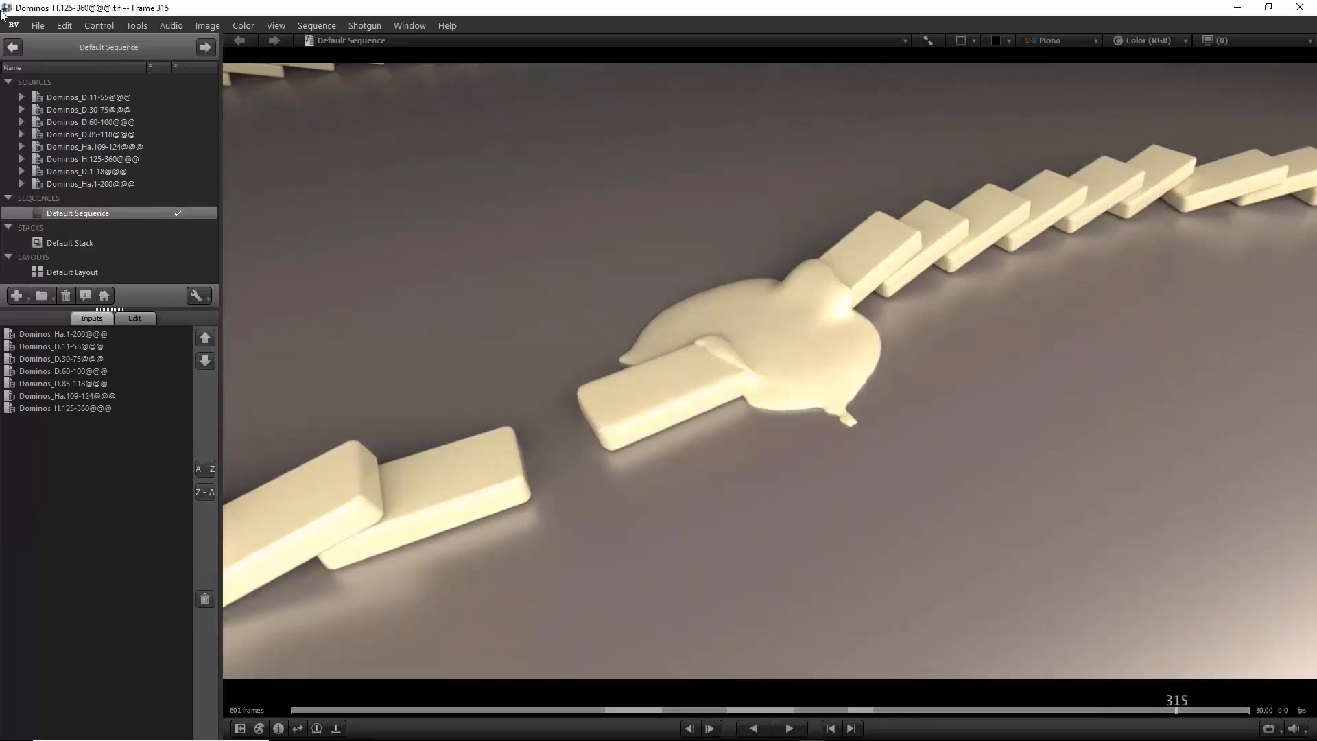
click(37, 26)
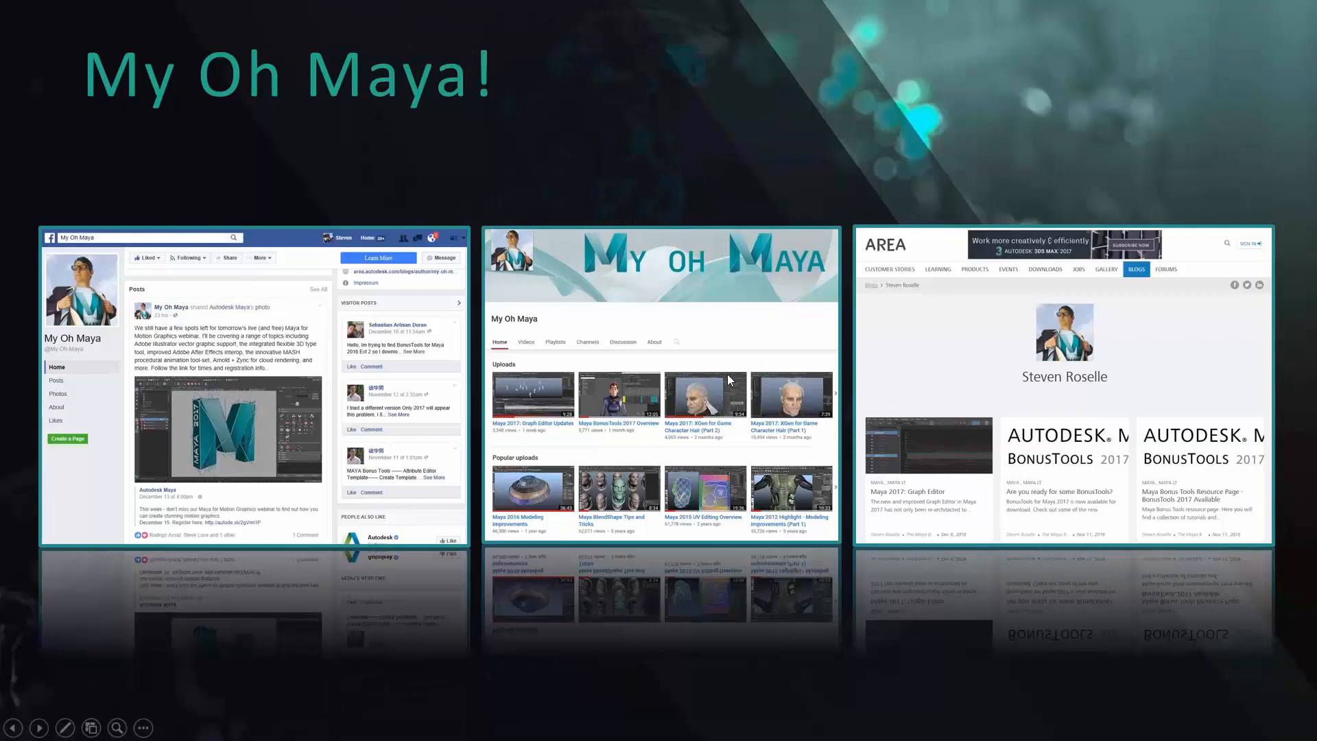
mouse_move(729, 380)
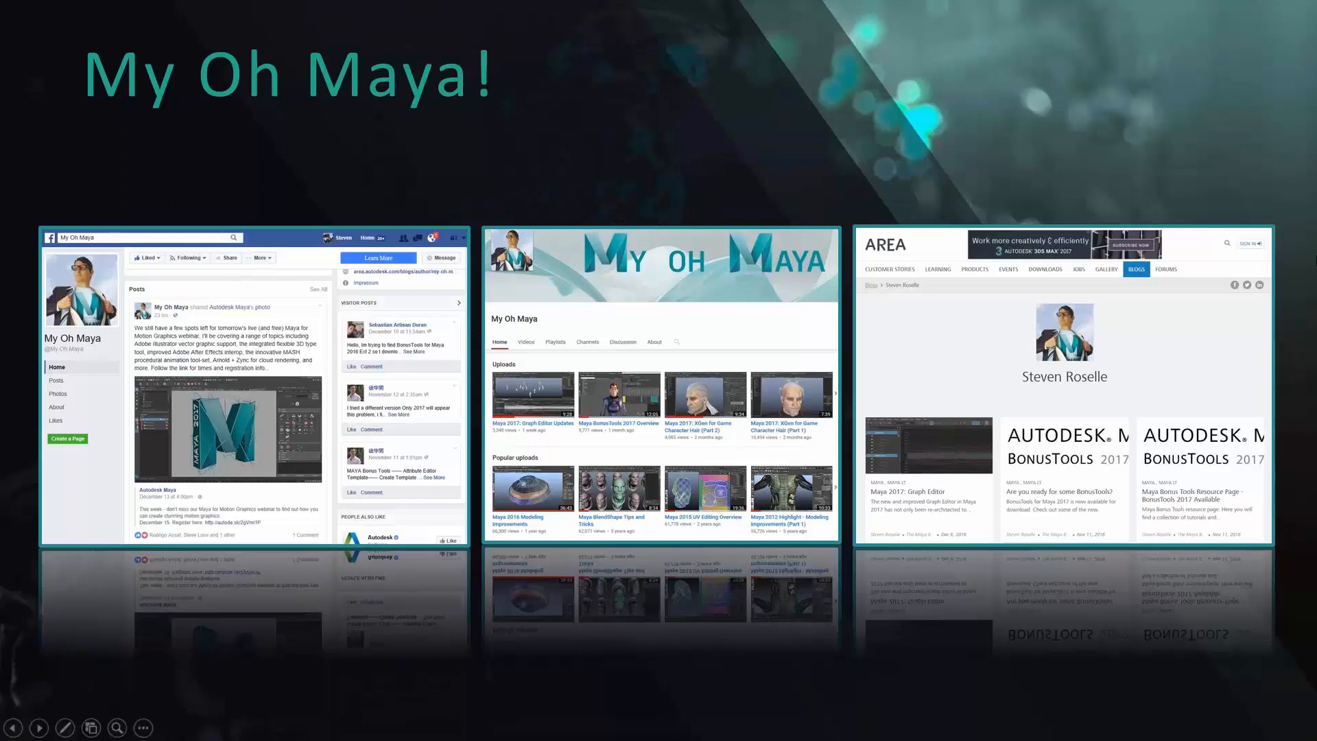
mouse_move(913, 382)
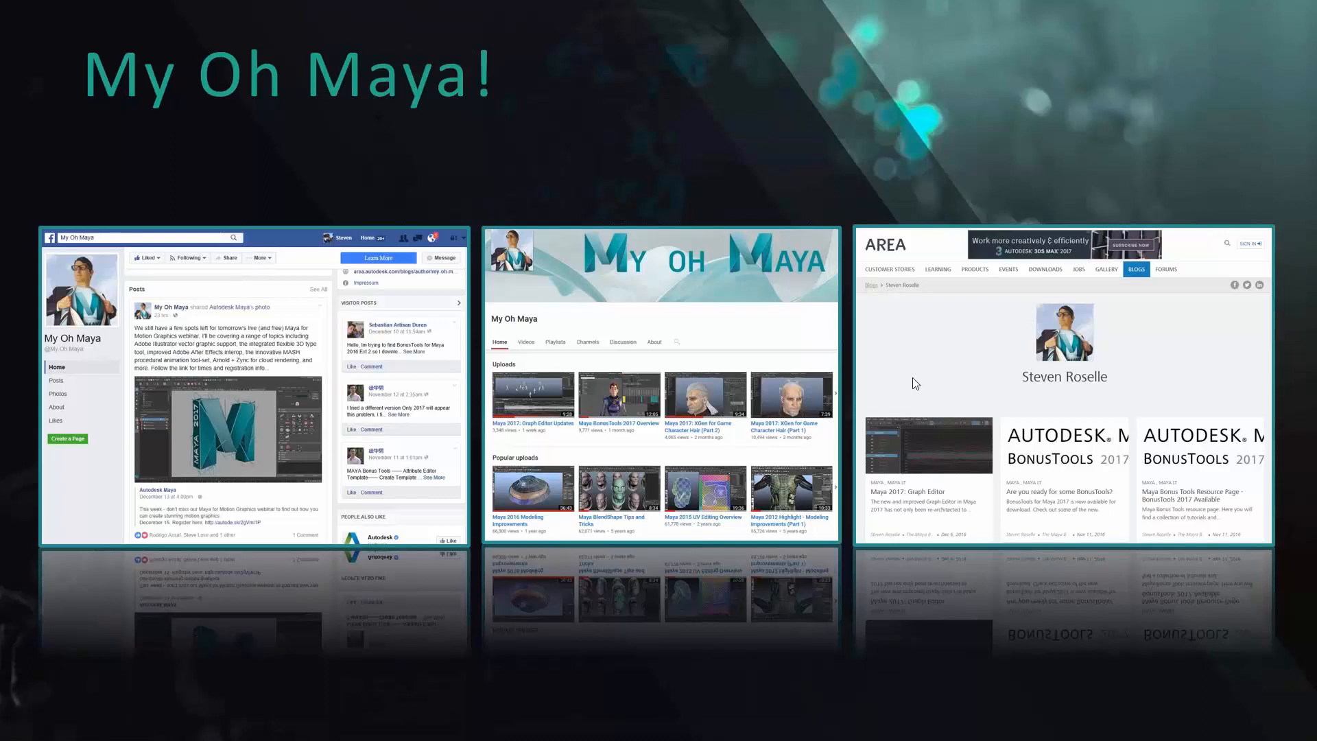